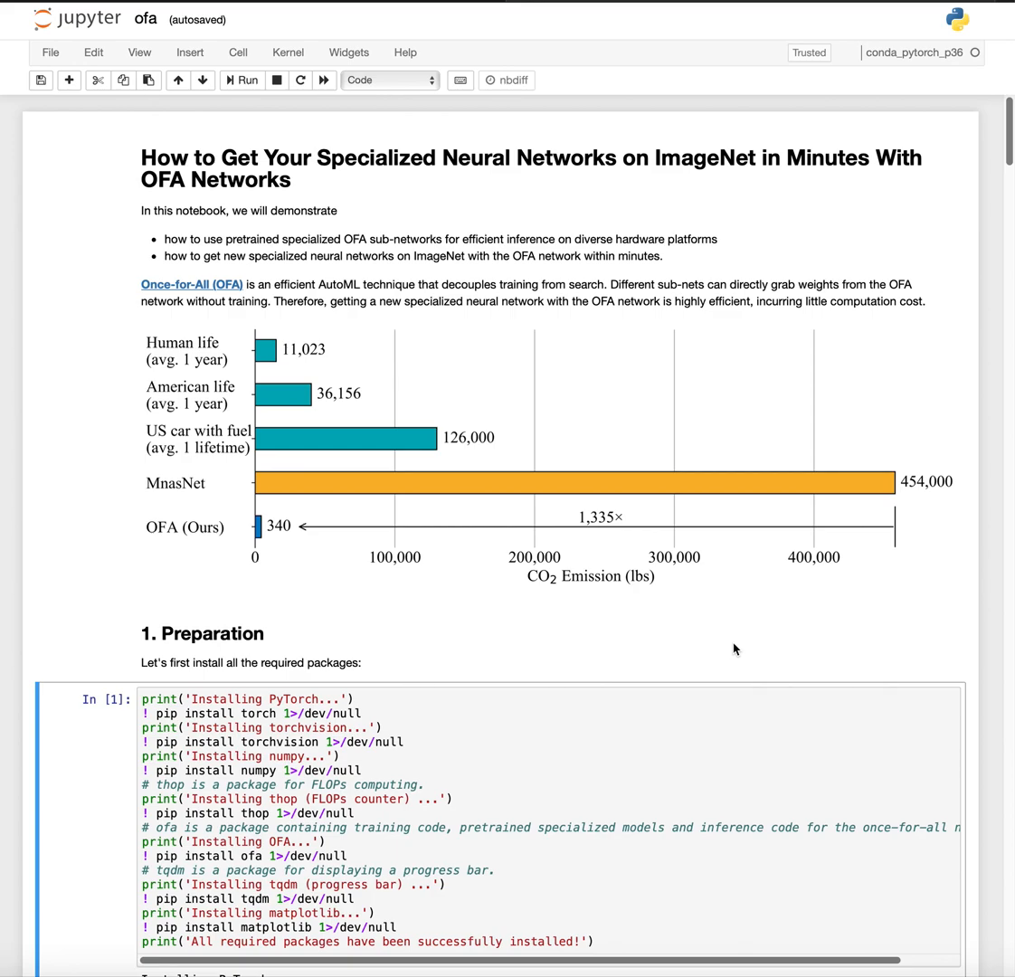
pyautogui.moveTo(719, 641)
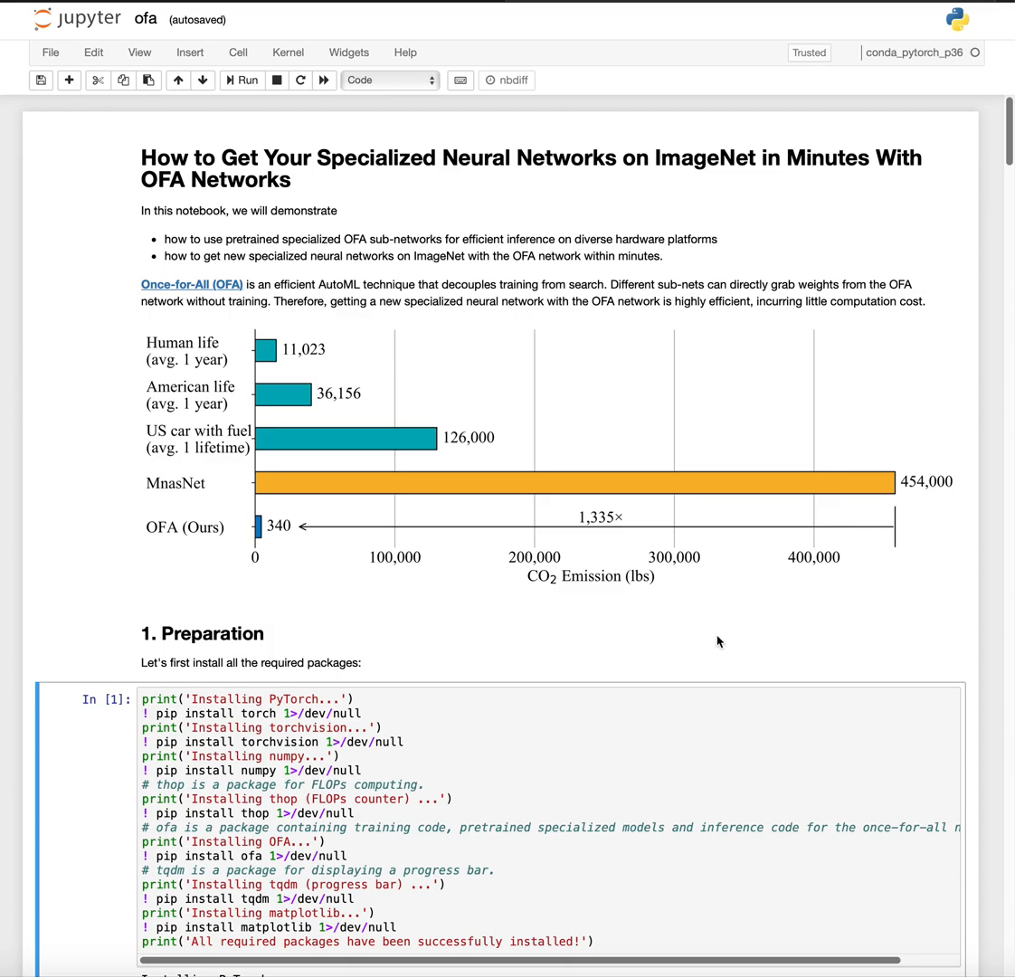
pyautogui.moveTo(358, 453)
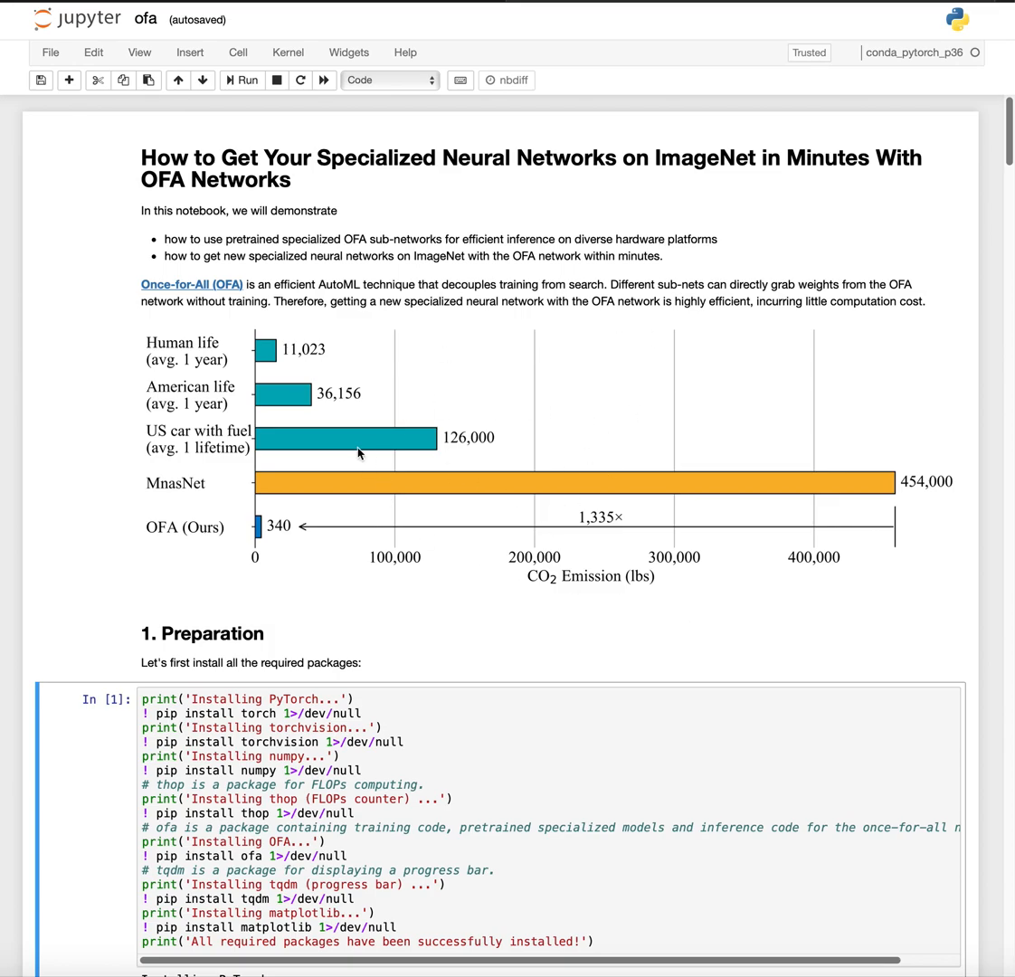
pyautogui.moveTo(660, 416)
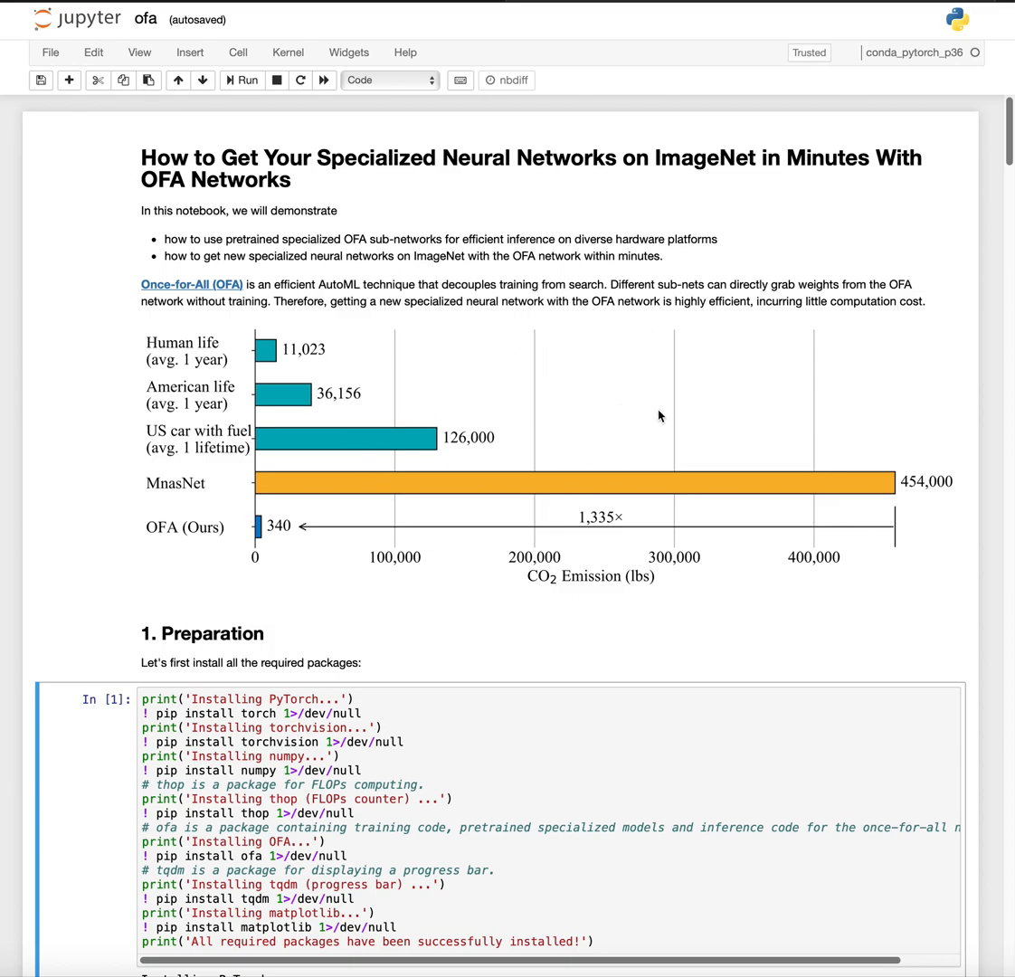
pyautogui.moveTo(580, 570)
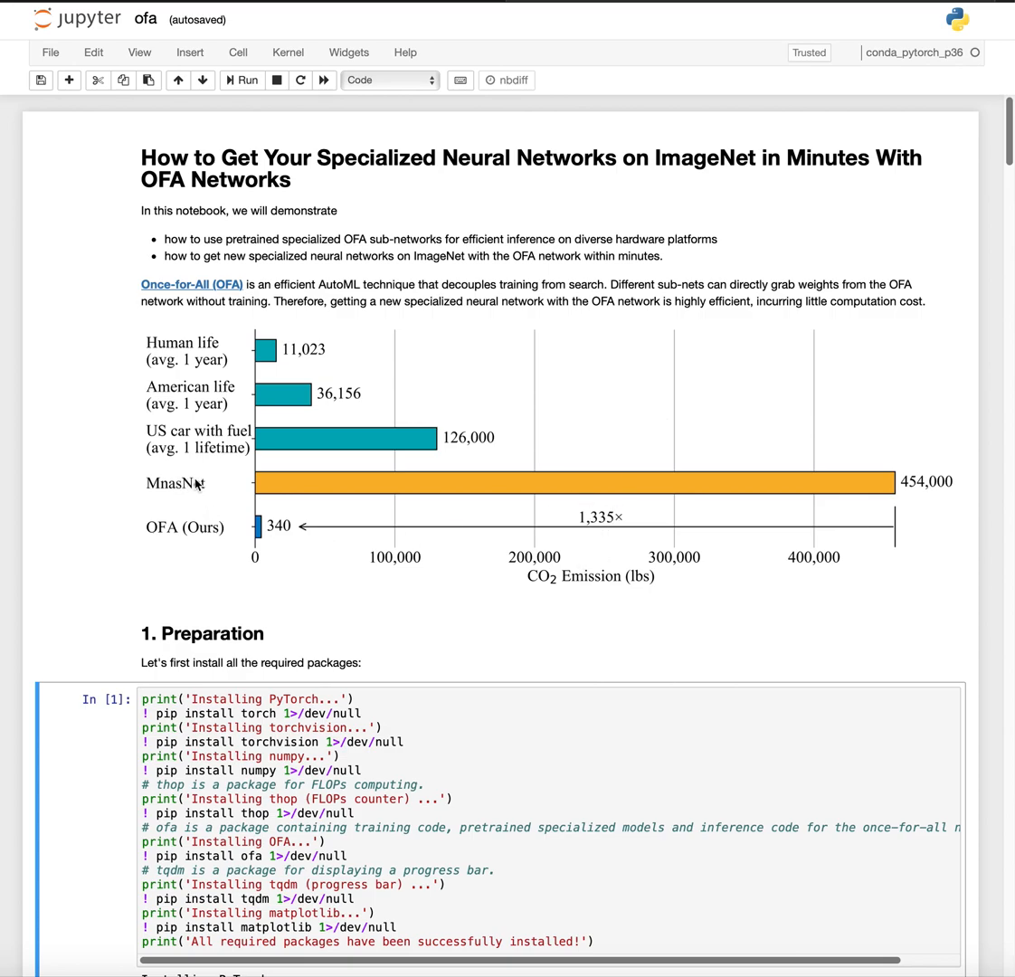
pyautogui.moveTo(328, 487)
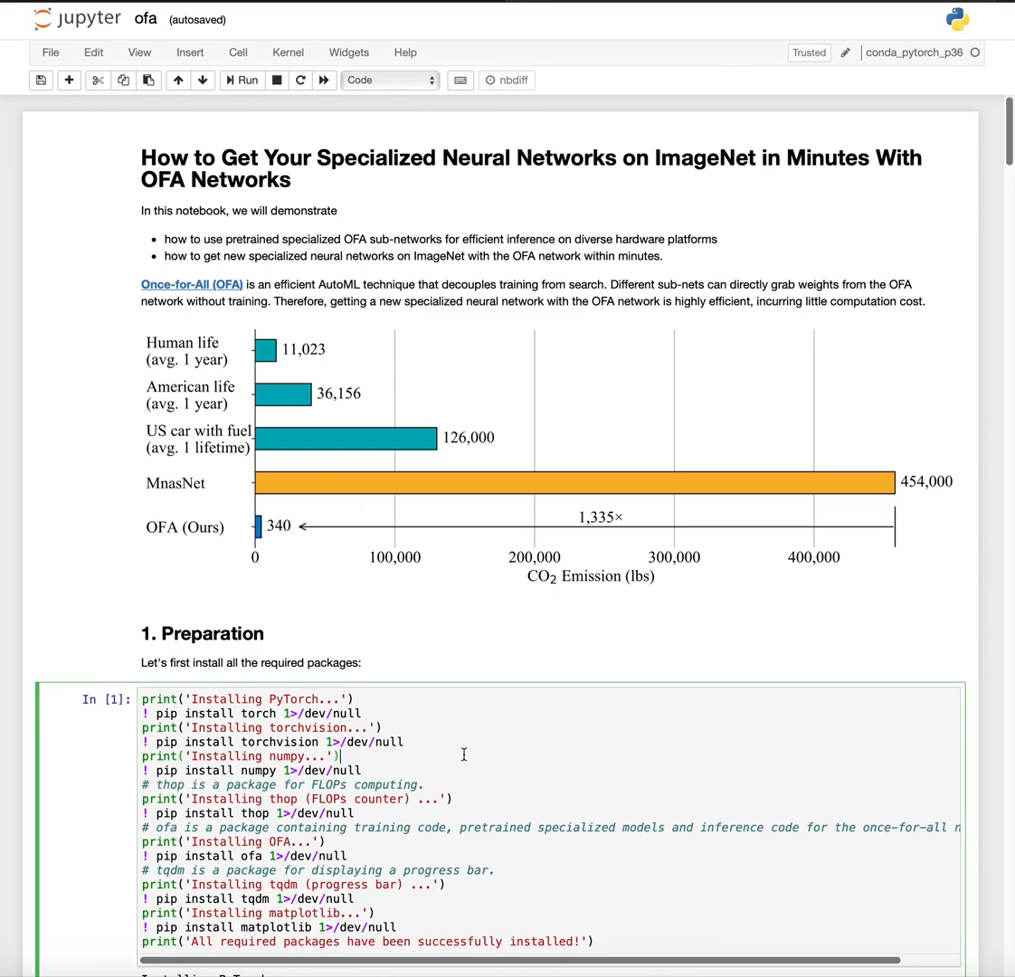
# Step: Run the package installation cell In [1] and follow its output until all packages report installed
pyautogui.scroll(-3)
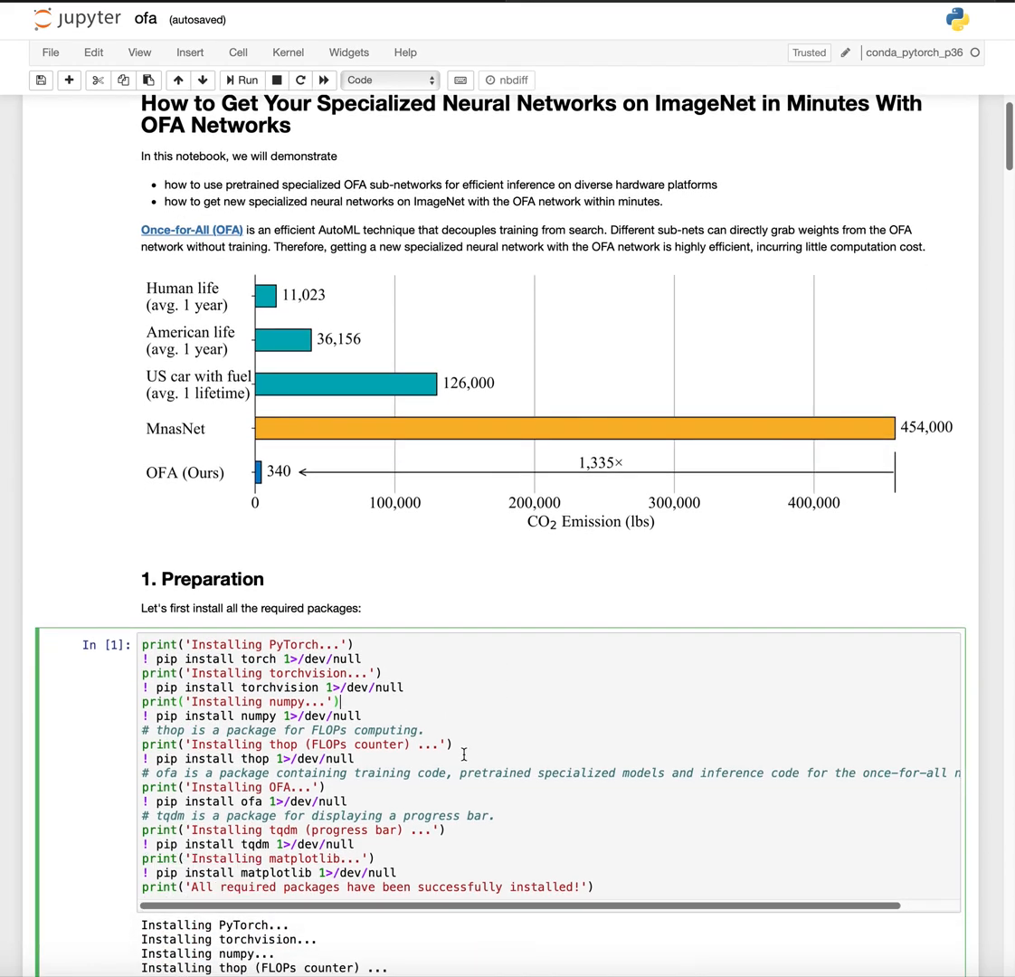
pyautogui.click(241, 79)
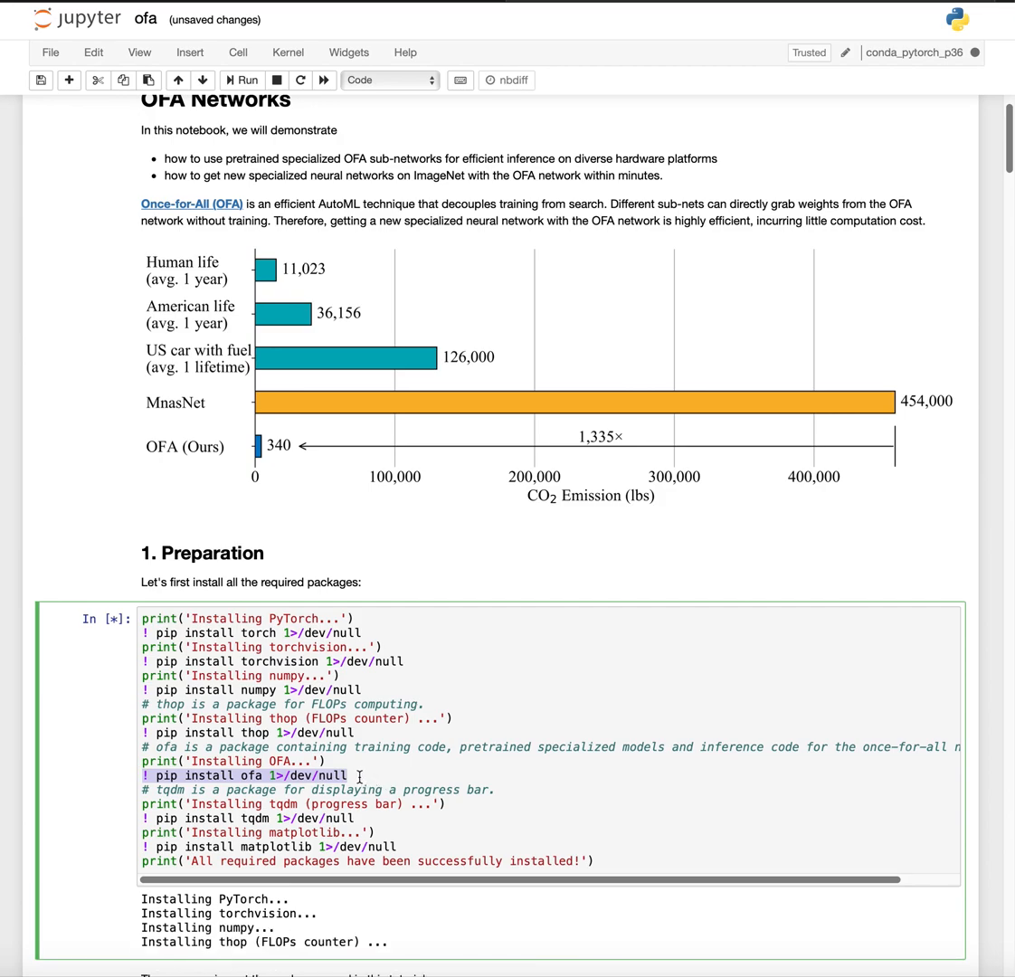
pyautogui.scroll(-3)
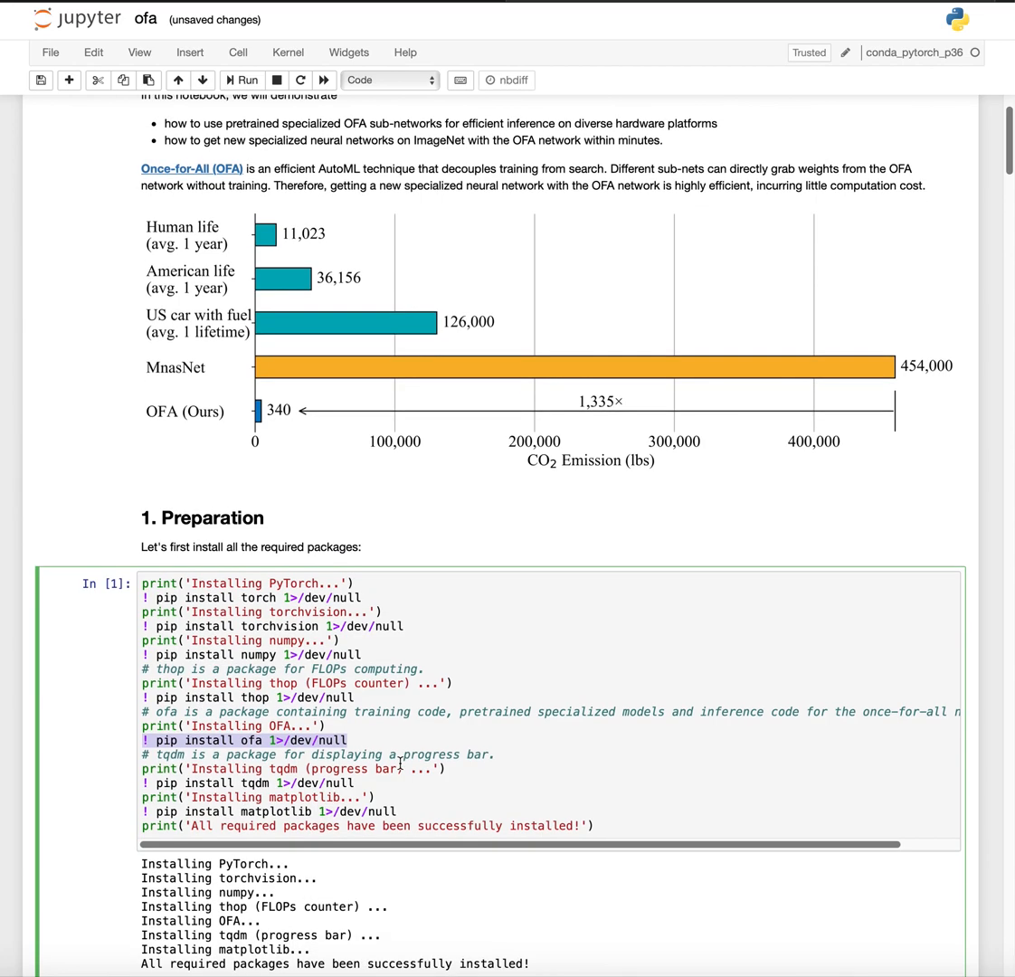
pyautogui.scroll(-3)
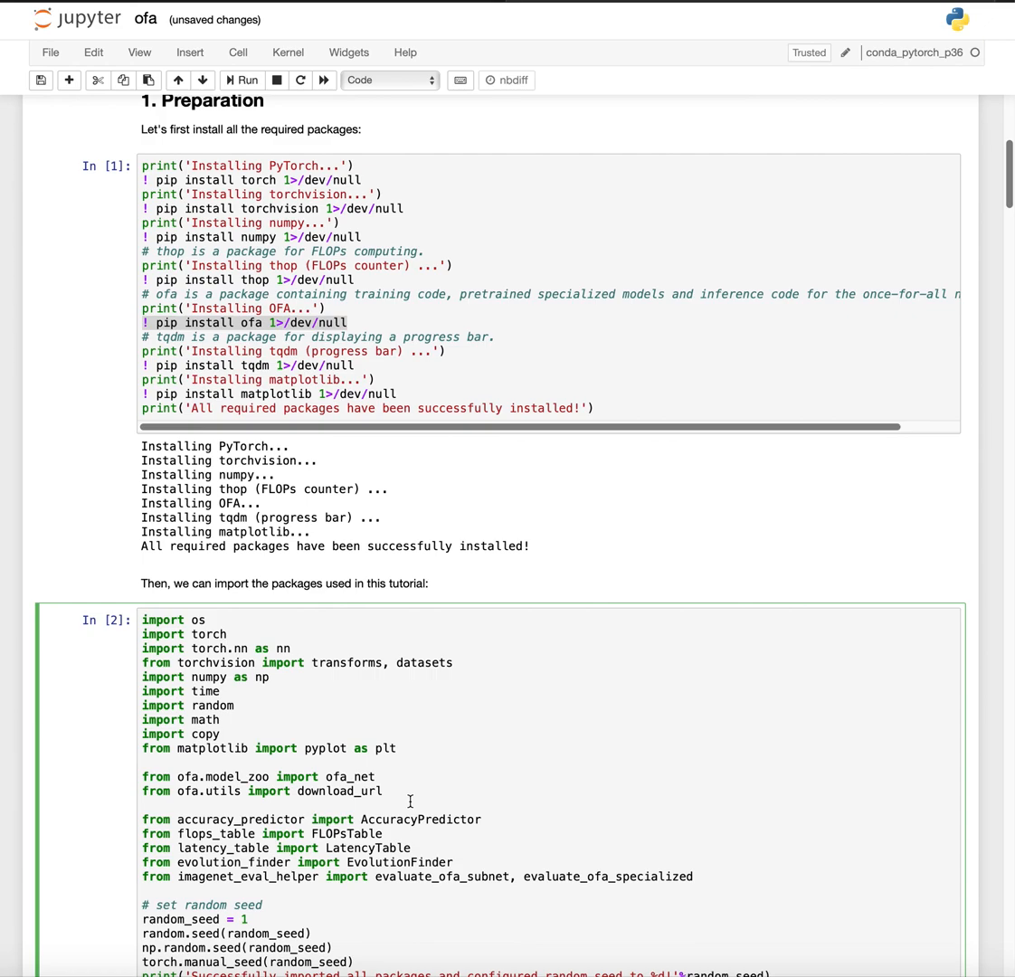
# Step: Run cells In [2]–In [4]: imports with seed 1, GPU device, and pretrained OFA network
pyautogui.scroll(-3)
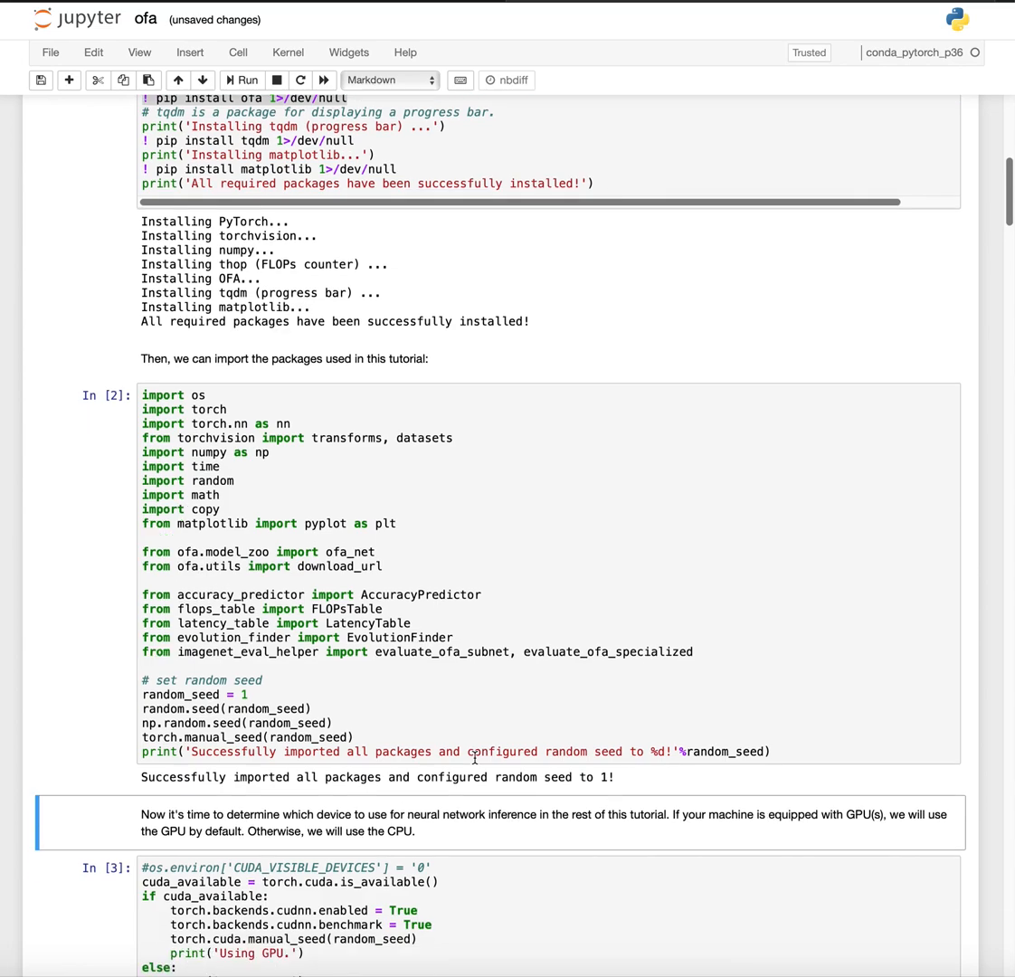
pyautogui.scroll(-3)
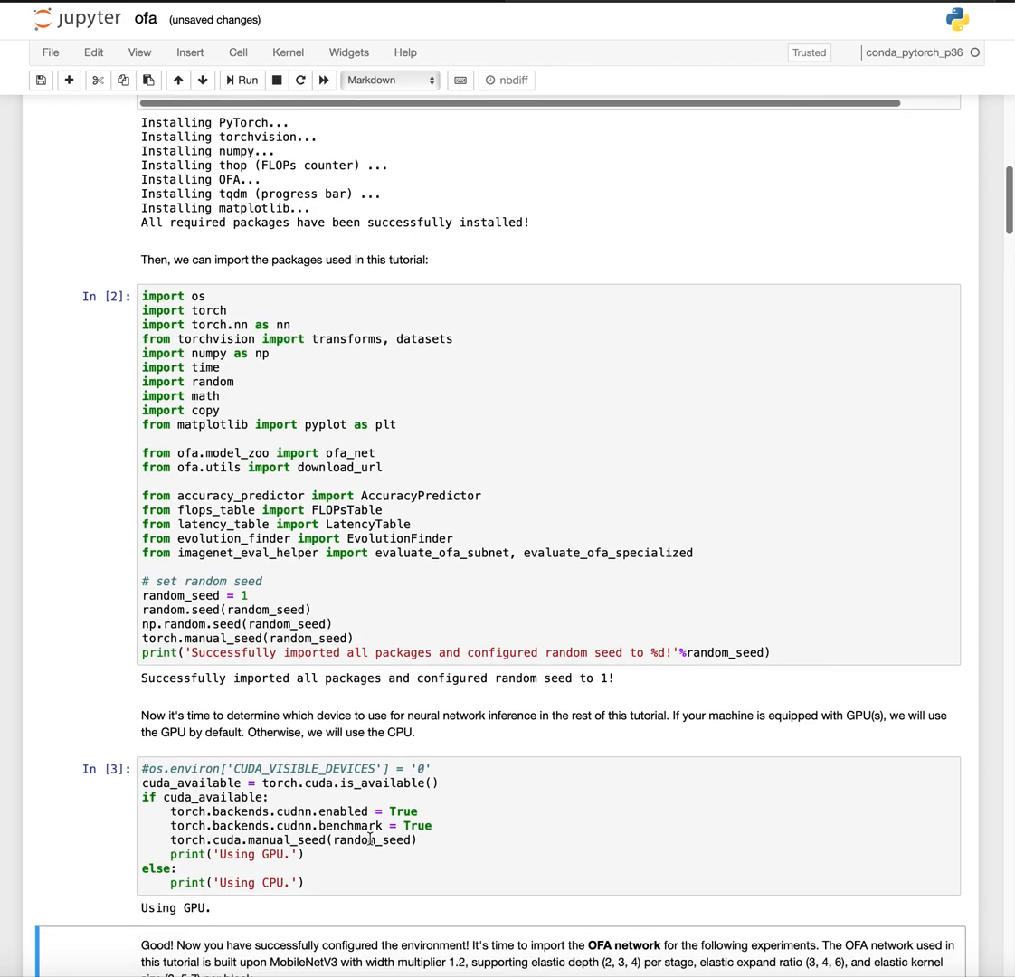
pyautogui.scroll(-3)
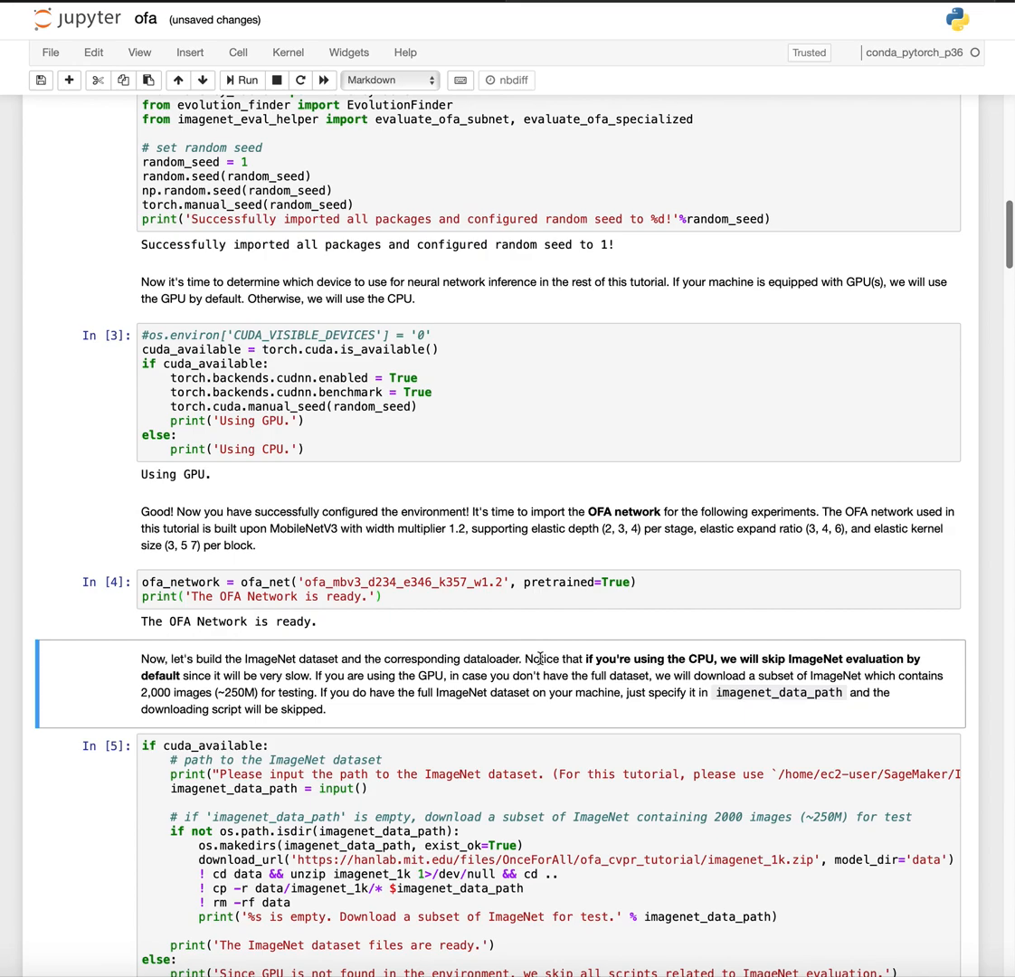
pyautogui.moveTo(535, 652)
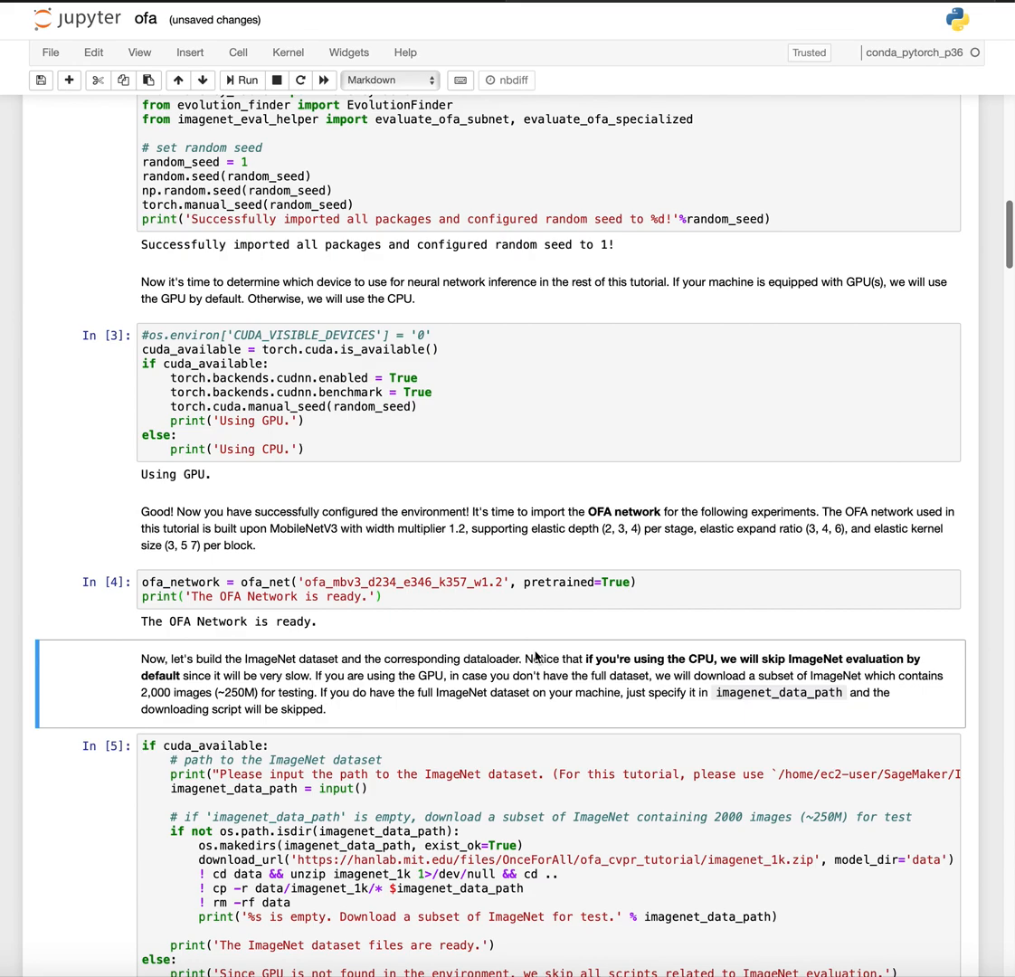
# Step: Enter /home/ec2-user/SageMaker/ILSVRC2012/ as the ImageNet dataset path in cell In [5]
pyautogui.scroll(-3)
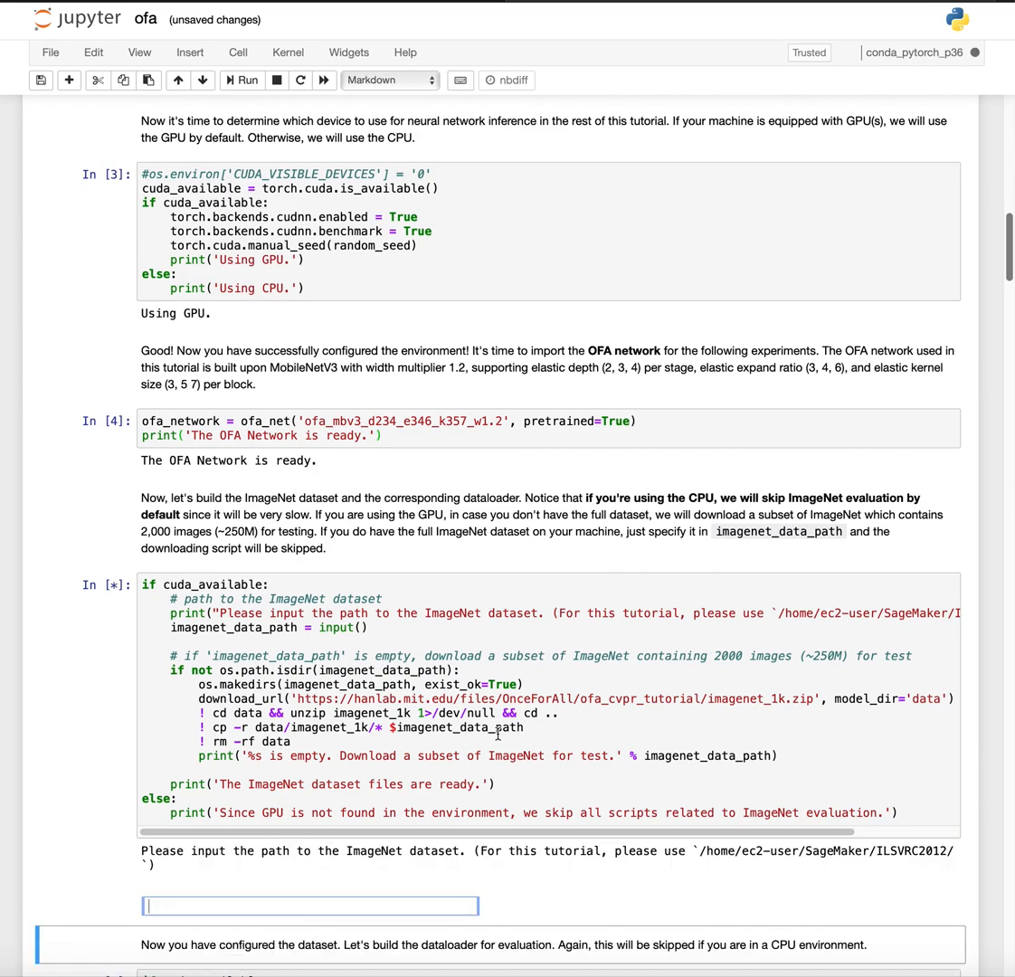
pyautogui.scroll(-3)
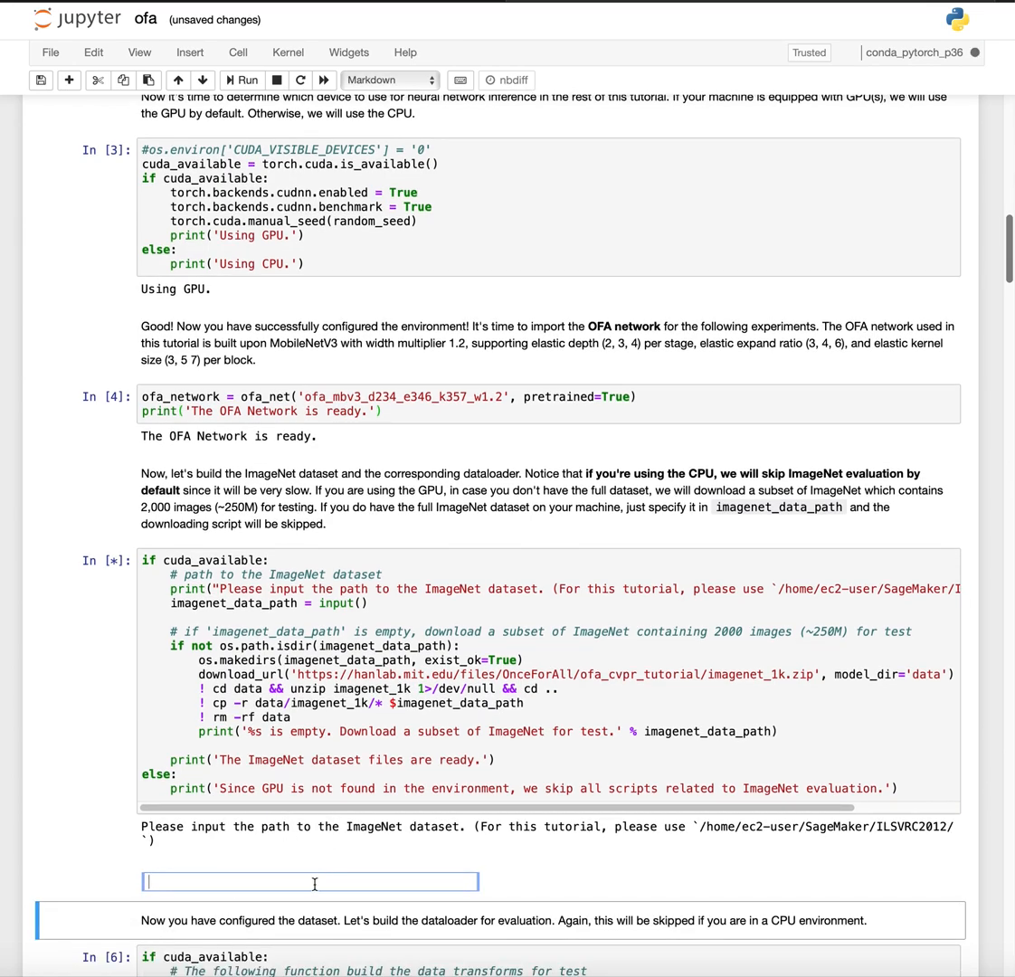
pyautogui.moveTo(536, 848)
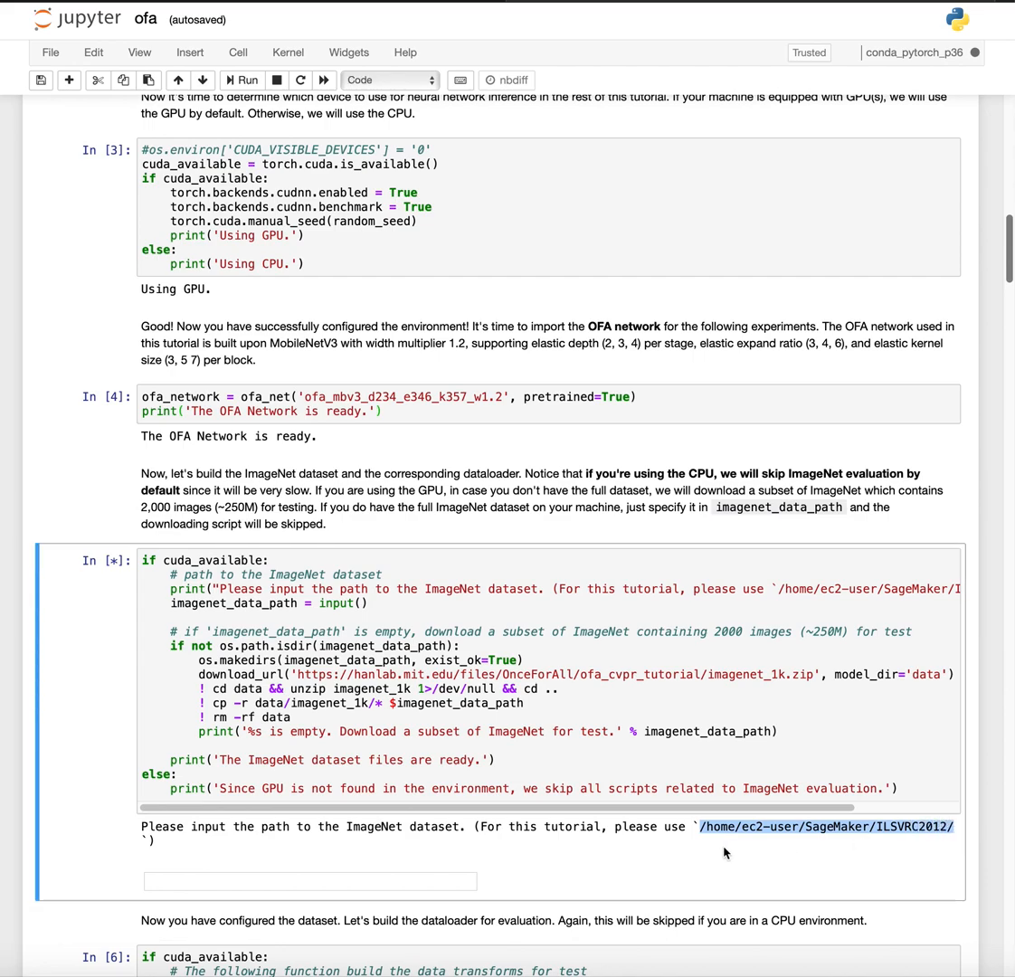
pyautogui.write('/home/ec2-user/SageMaker/ILSVRC2012/')
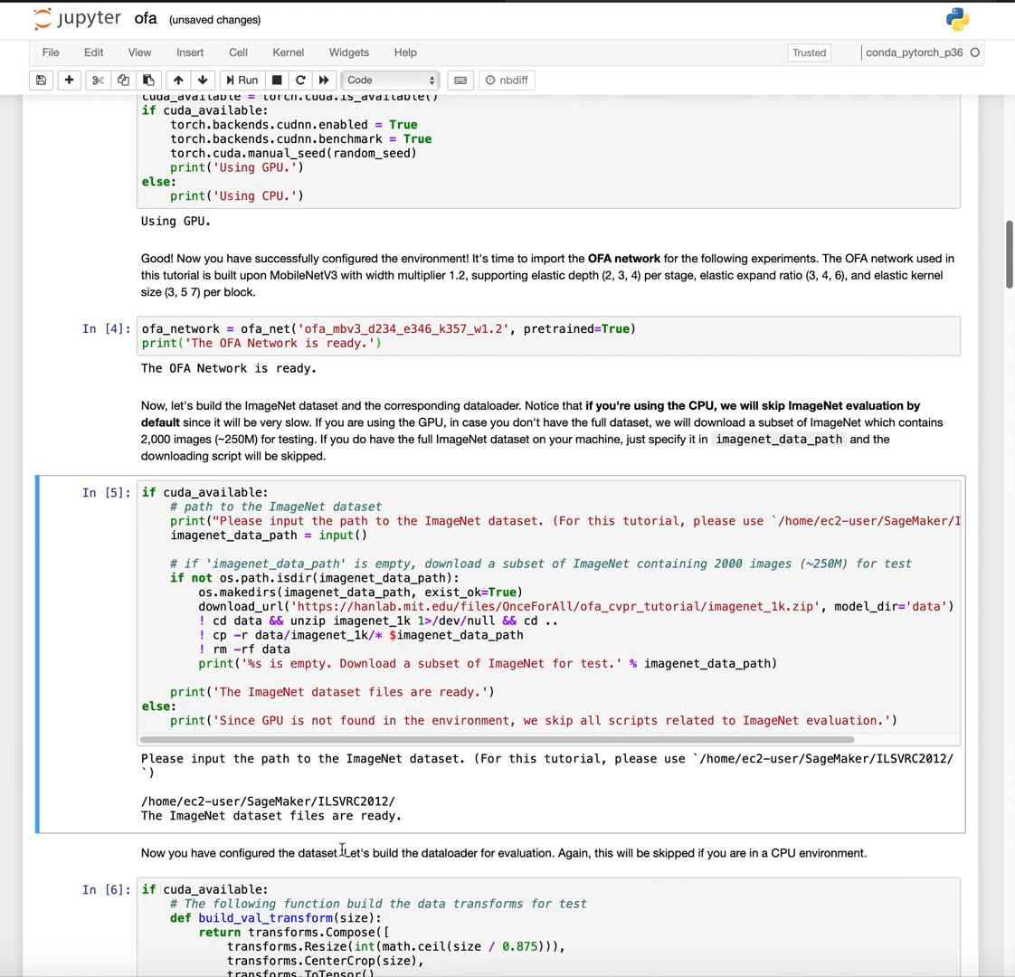
pyautogui.moveTo(389, 788)
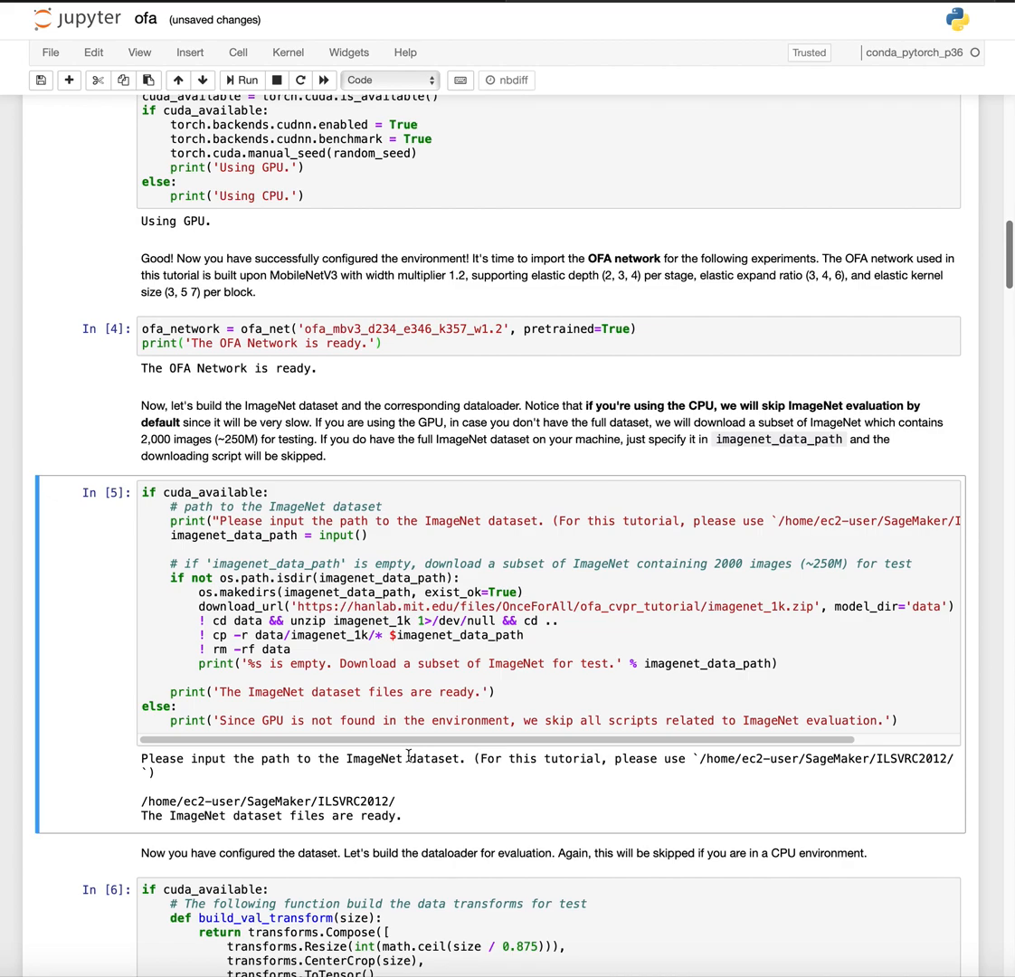
# Step: Run cell In [6] to create the ImageNet evaluation dataloader
pyautogui.scroll(-3)
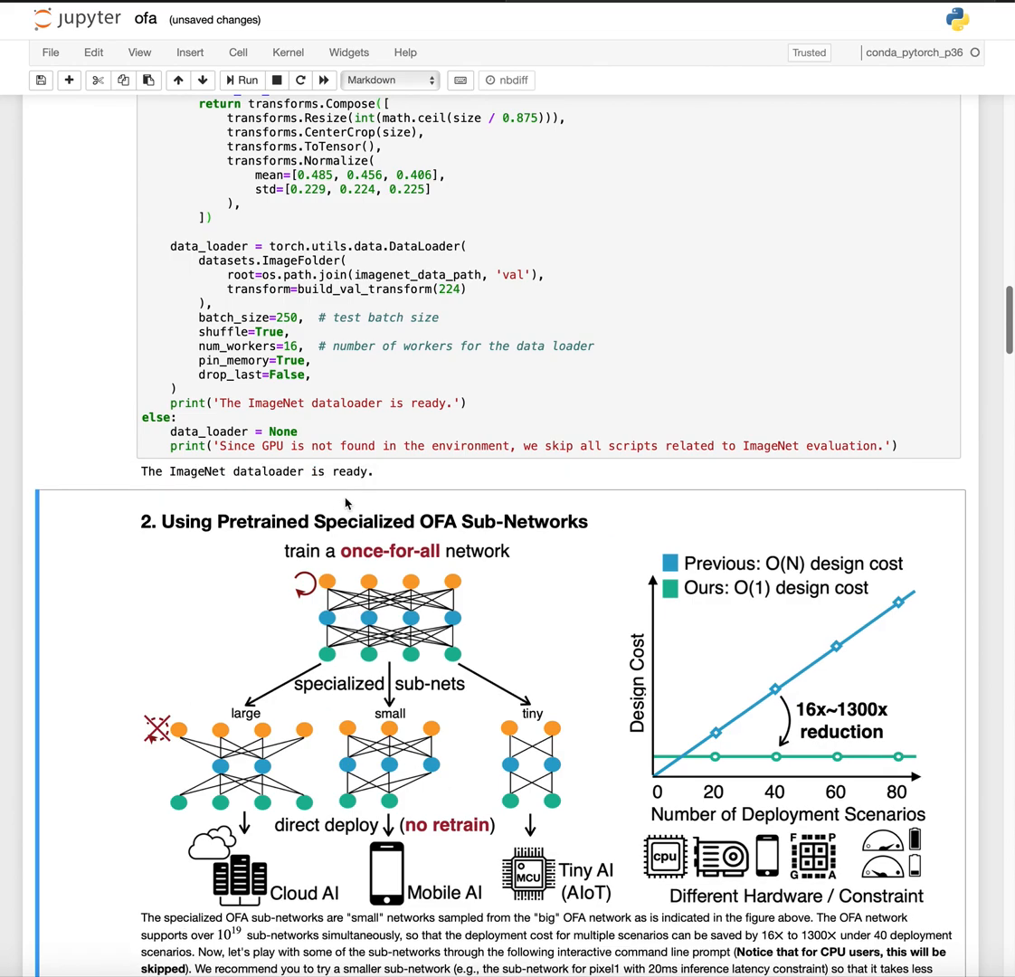
pyautogui.scroll(3)
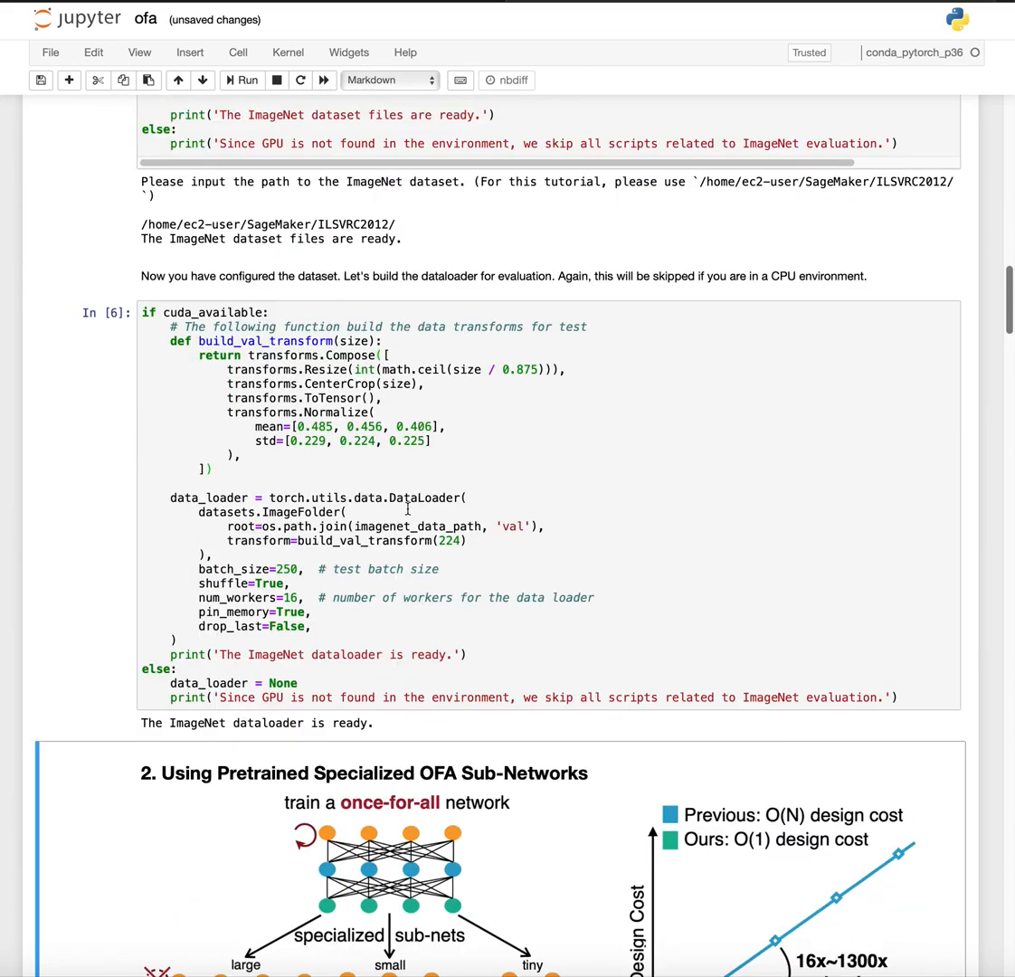
pyautogui.scroll(-3)
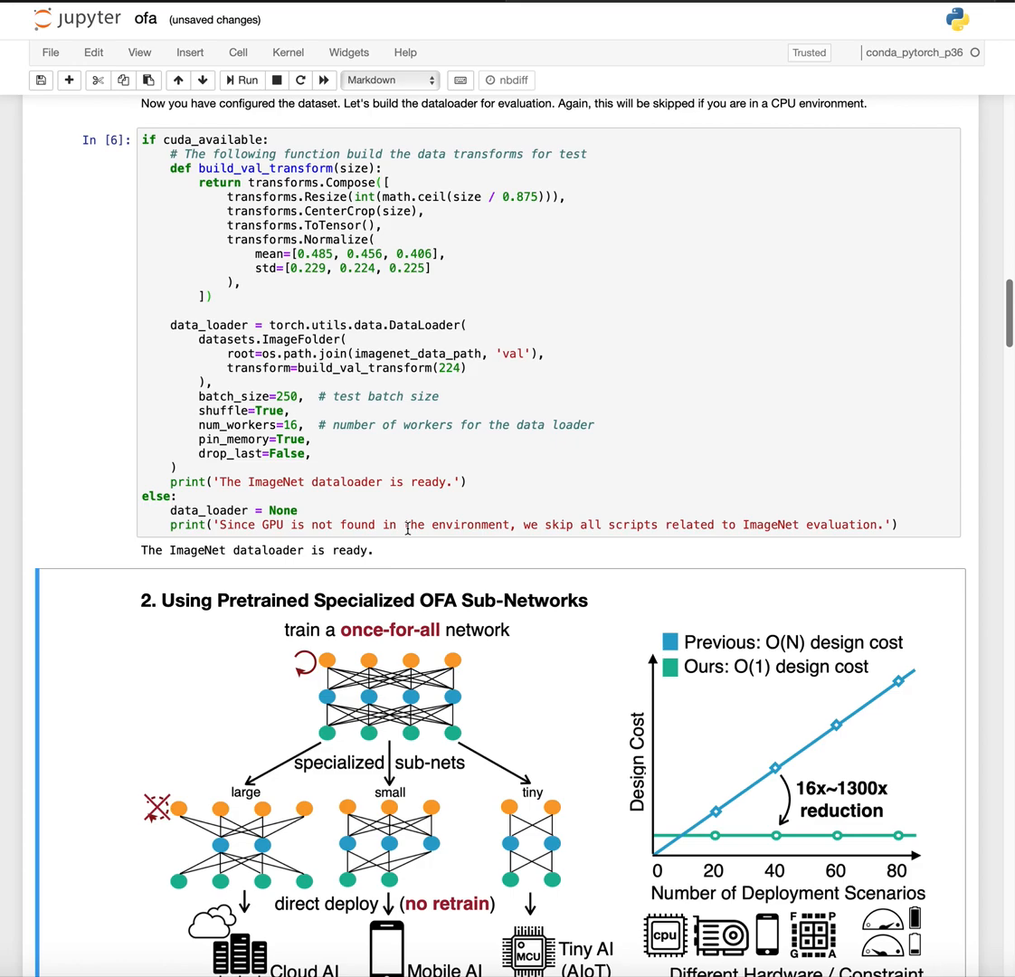
# Step: Rerun the evaluate_ofa_specialized cell until it prompts for a hardware platform
pyautogui.scroll(-3)
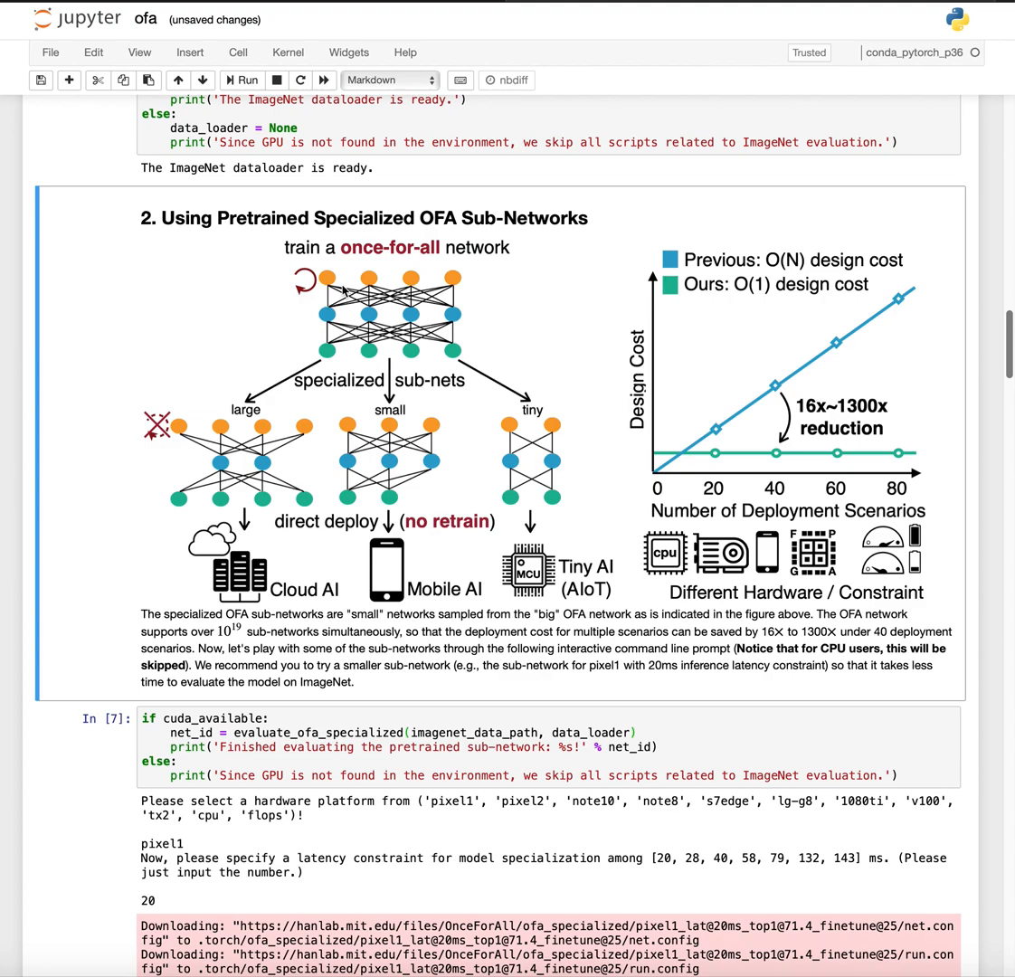
pyautogui.moveTo(470, 290)
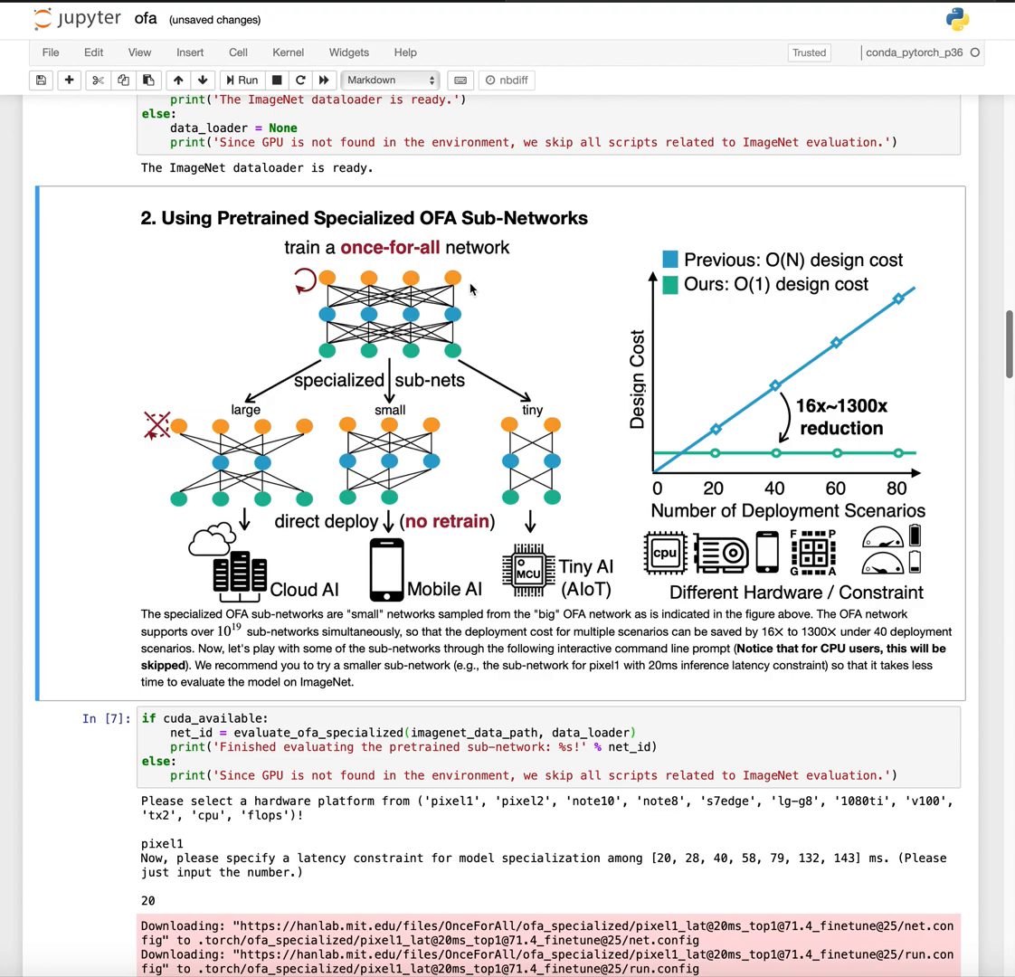
pyautogui.moveTo(267, 382)
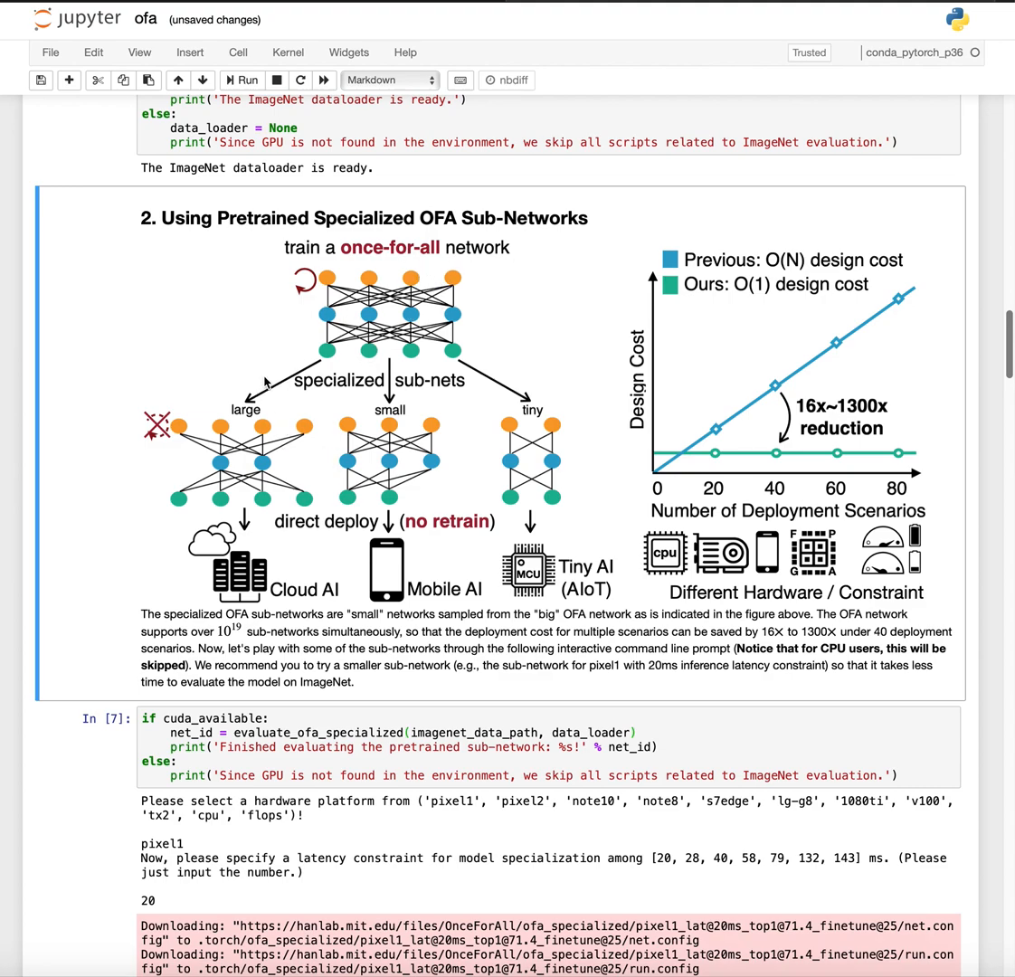
pyautogui.moveTo(336, 486)
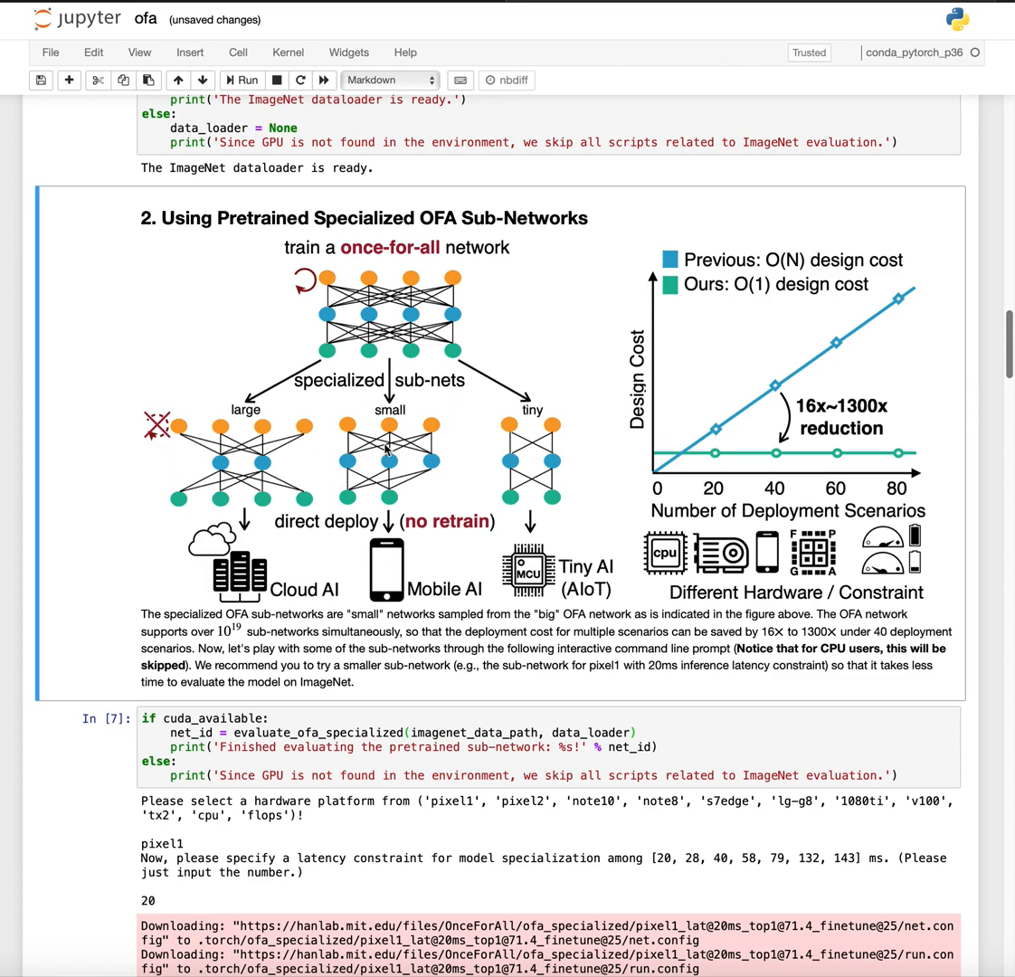
pyautogui.moveTo(613, 389)
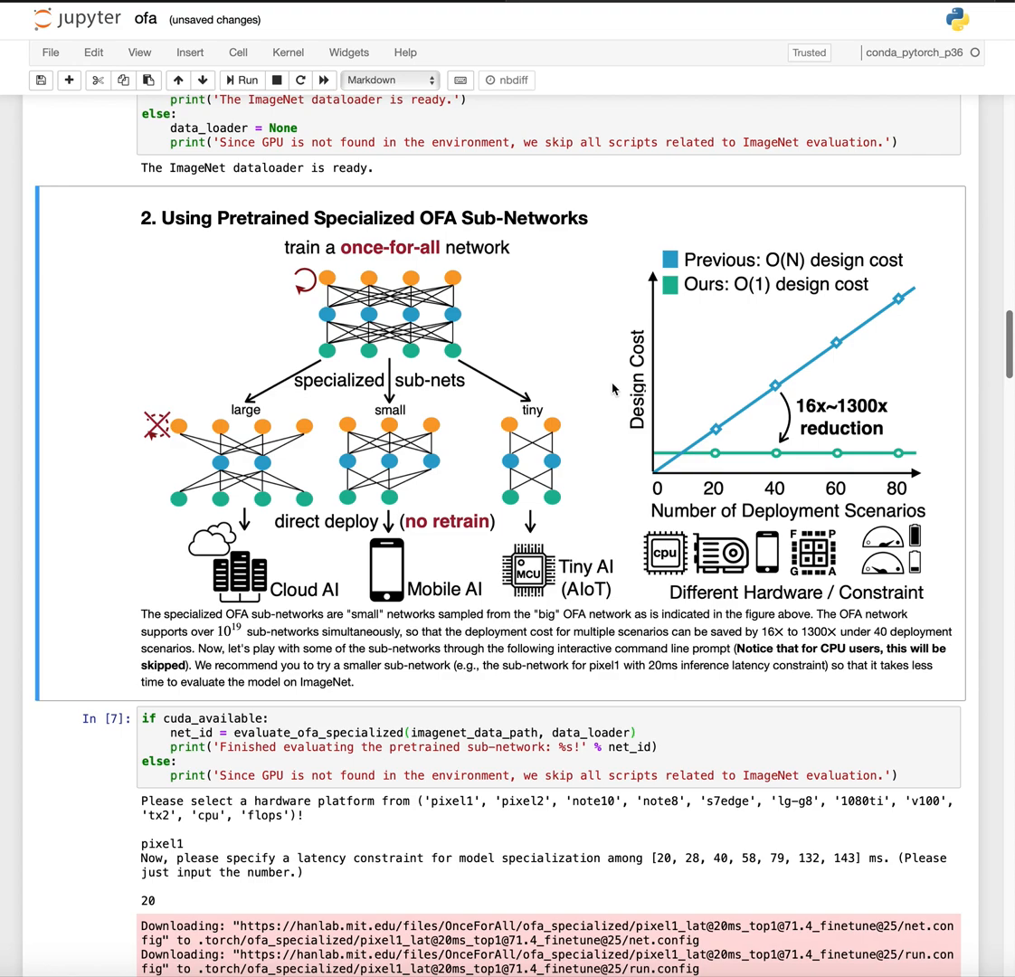
pyautogui.moveTo(883, 378)
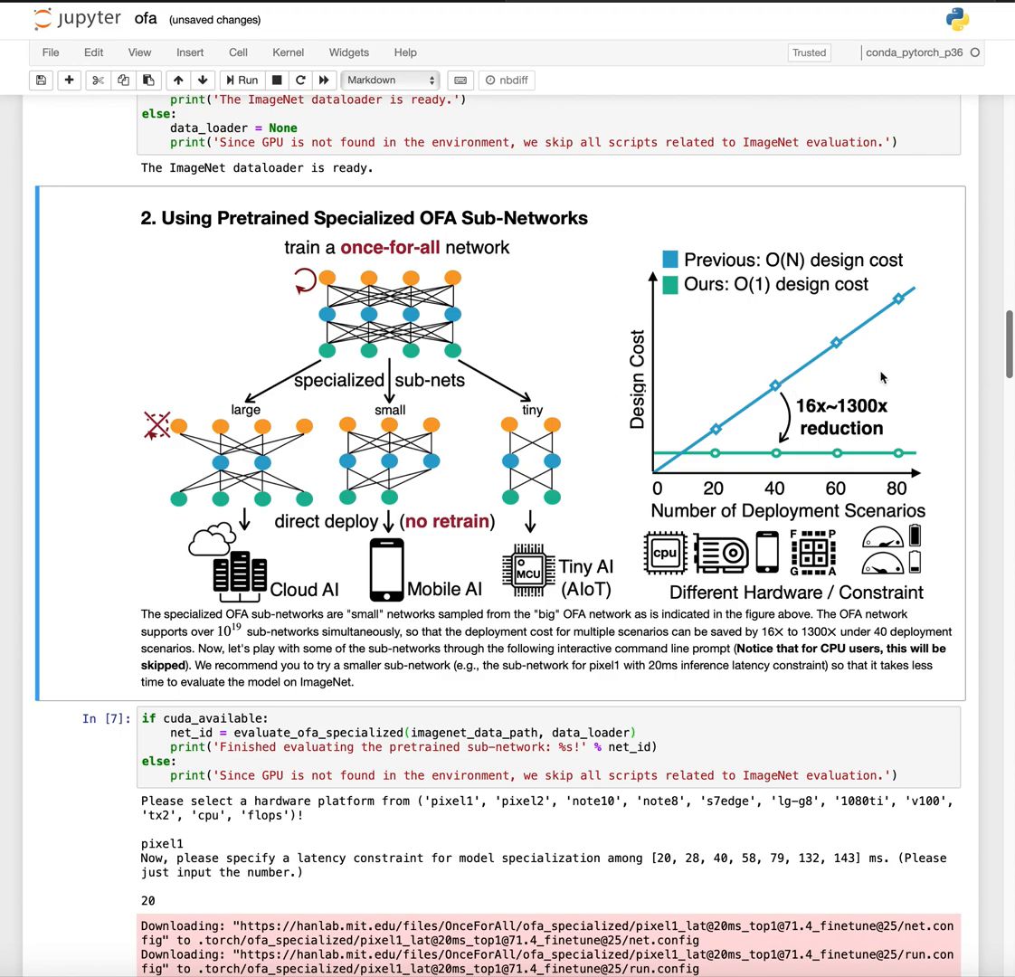
pyautogui.moveTo(773, 513)
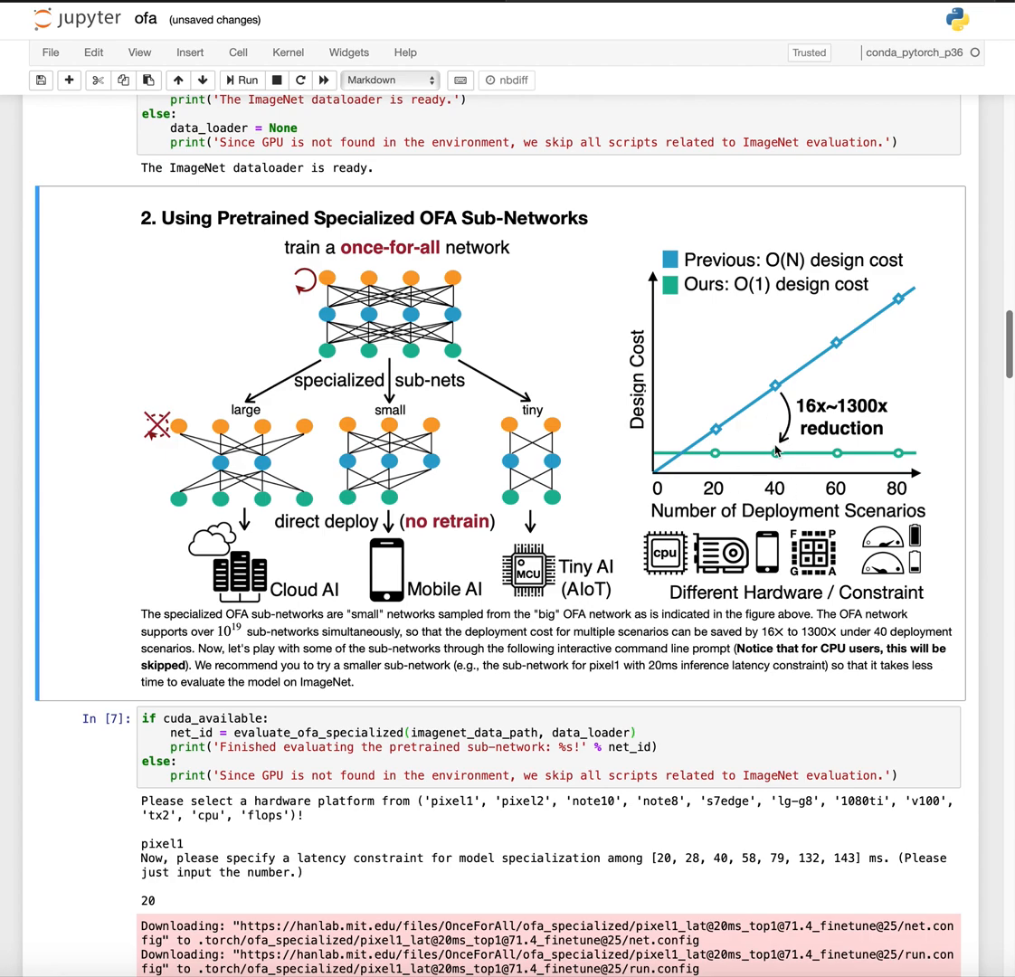
pyautogui.moveTo(810, 351)
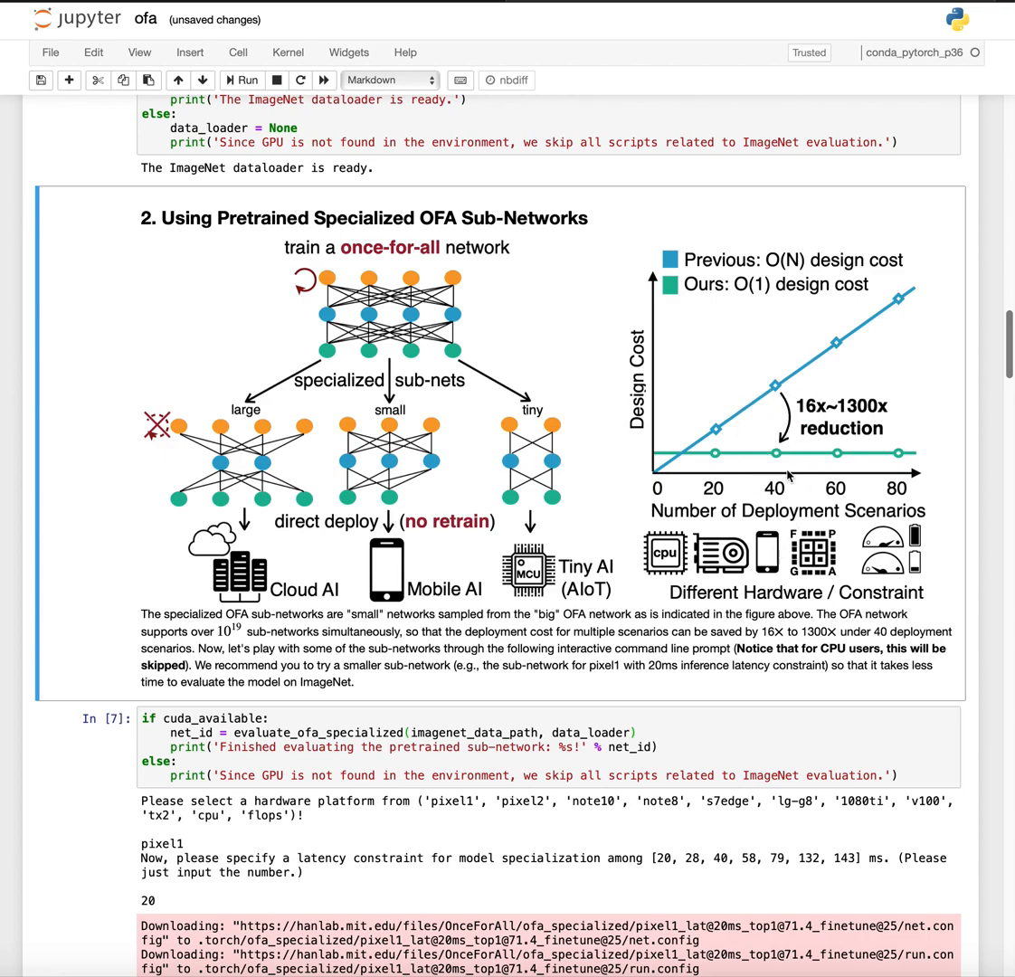
pyautogui.moveTo(777, 500)
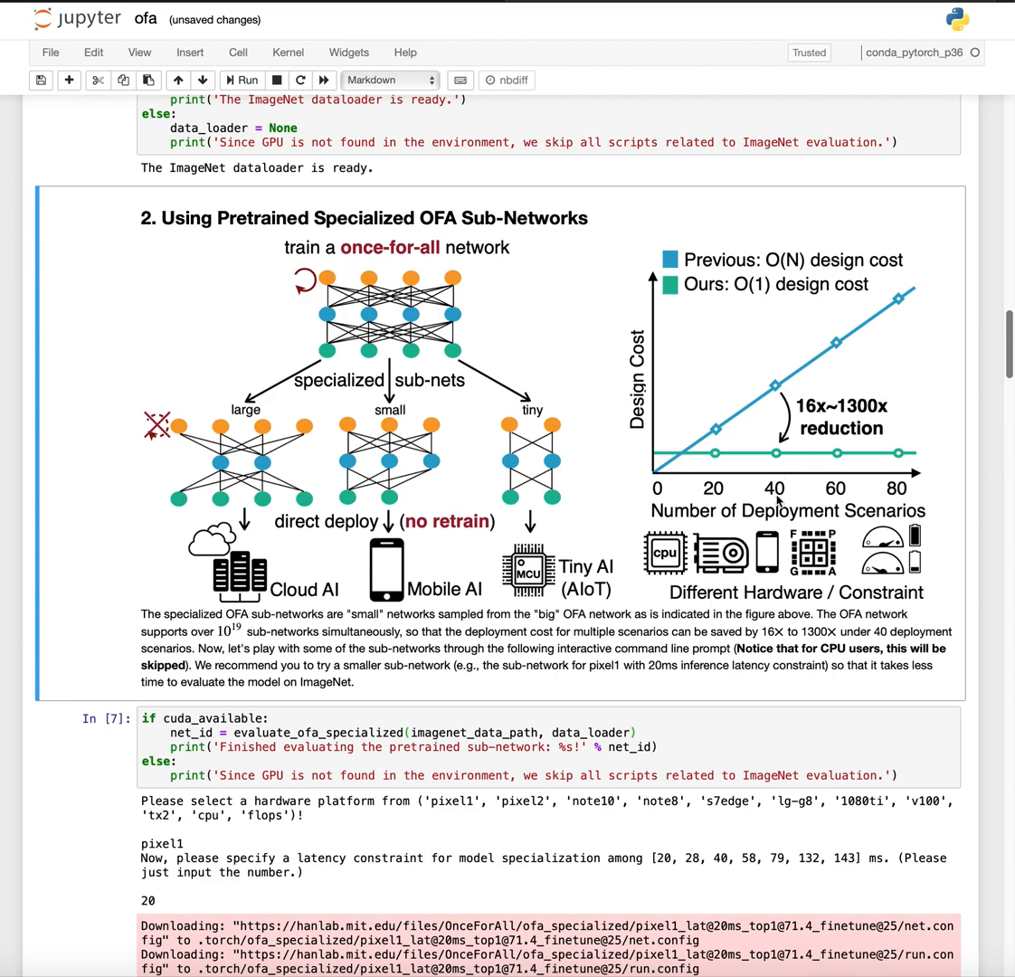
pyautogui.moveTo(461, 531)
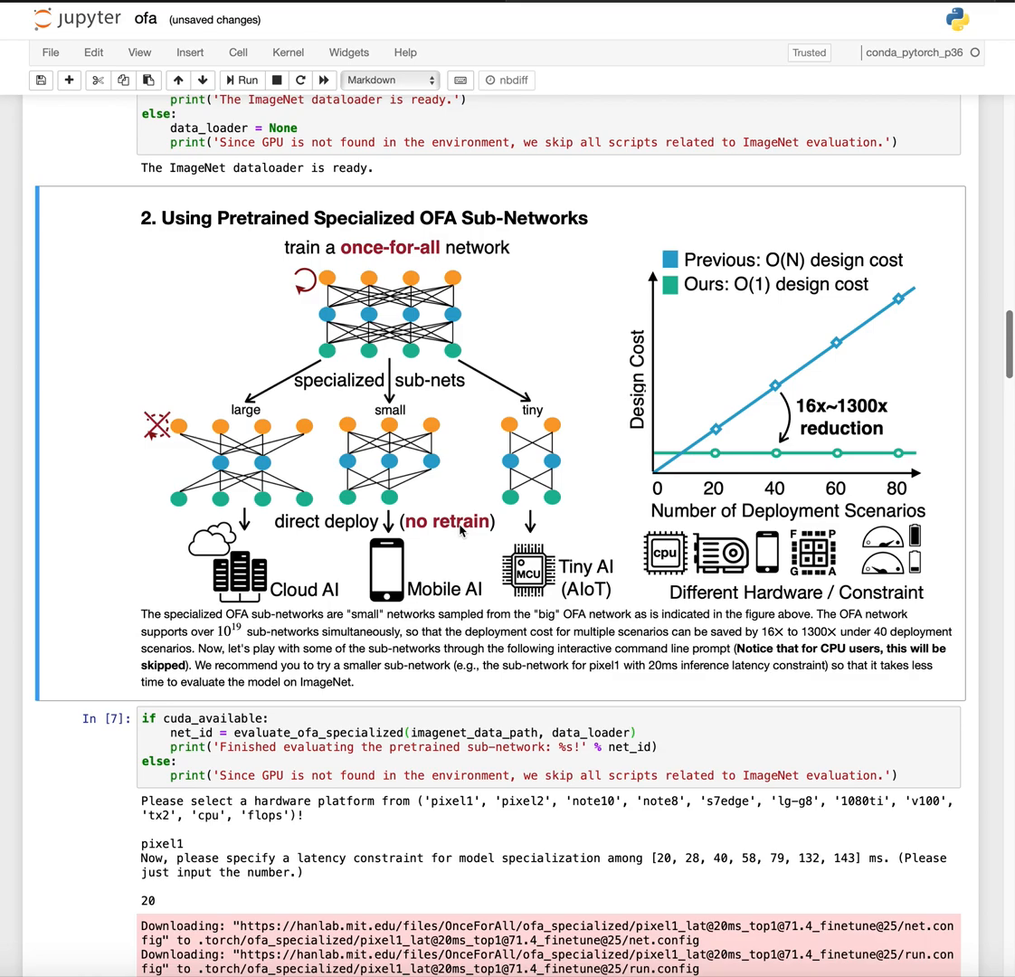
pyautogui.scroll(-3)
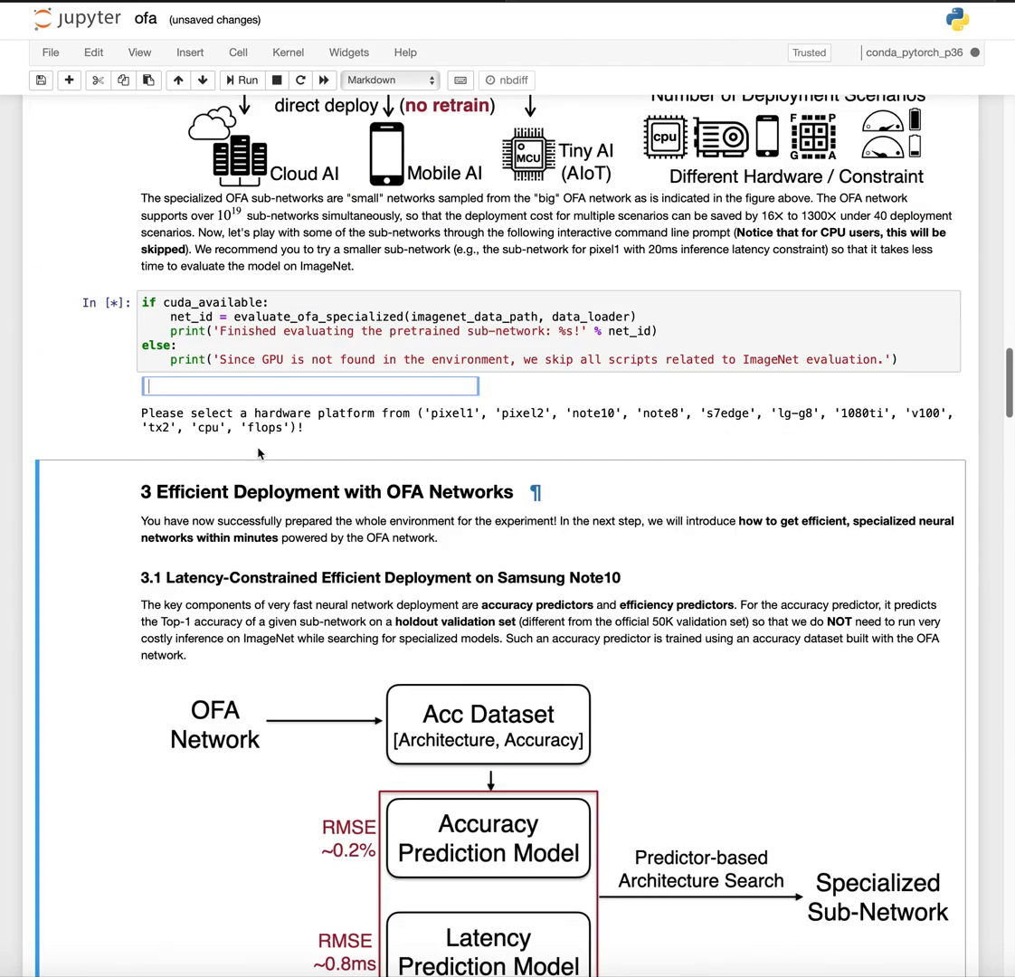
# Step: Choose the pixel1 platform with a 20 ms latency constraint to start validation
pyautogui.click(307, 386)
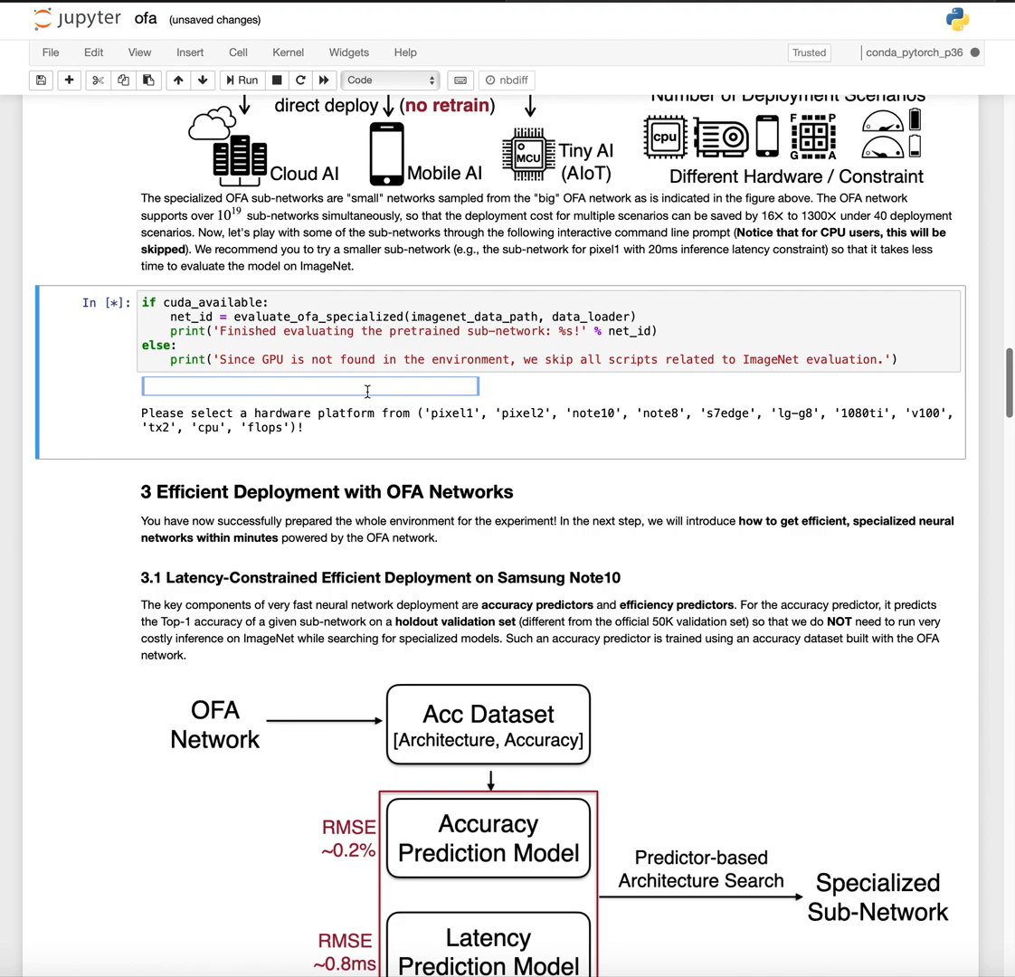
pyautogui.write('pixel1')
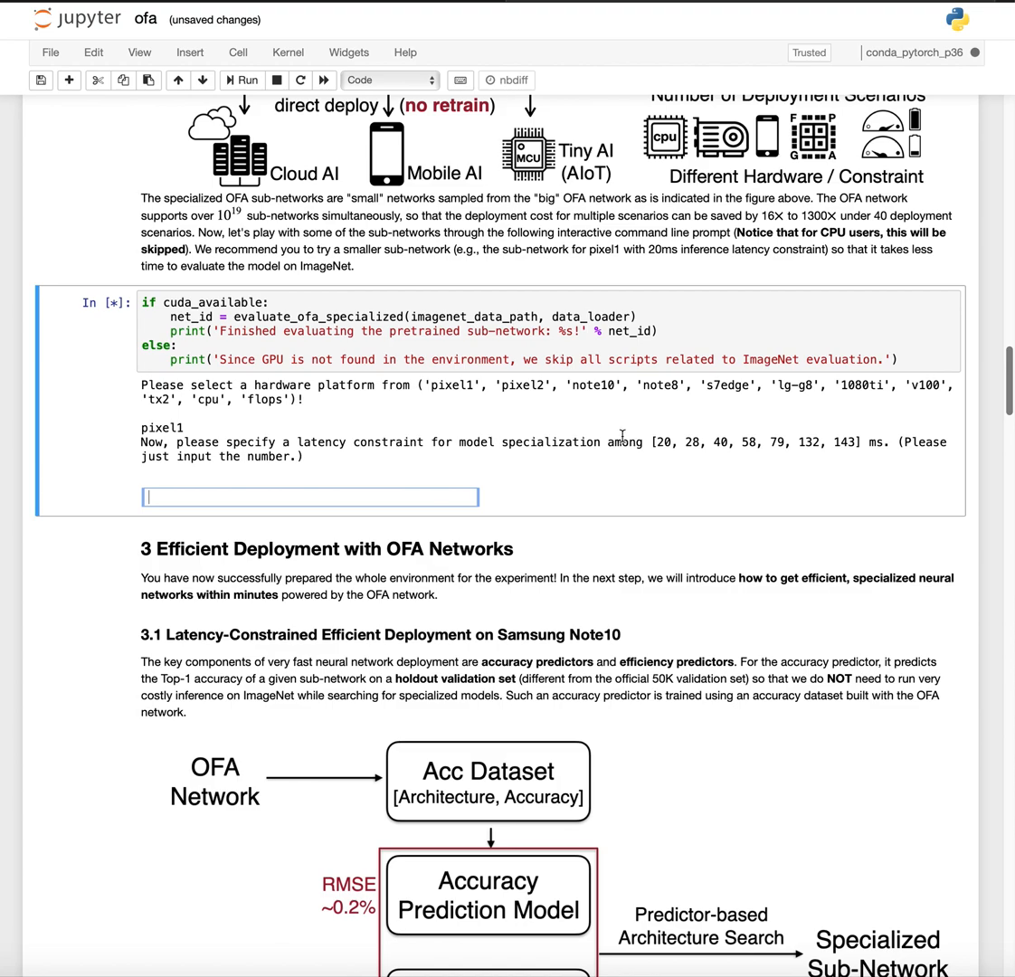
pyautogui.moveTo(874, 474)
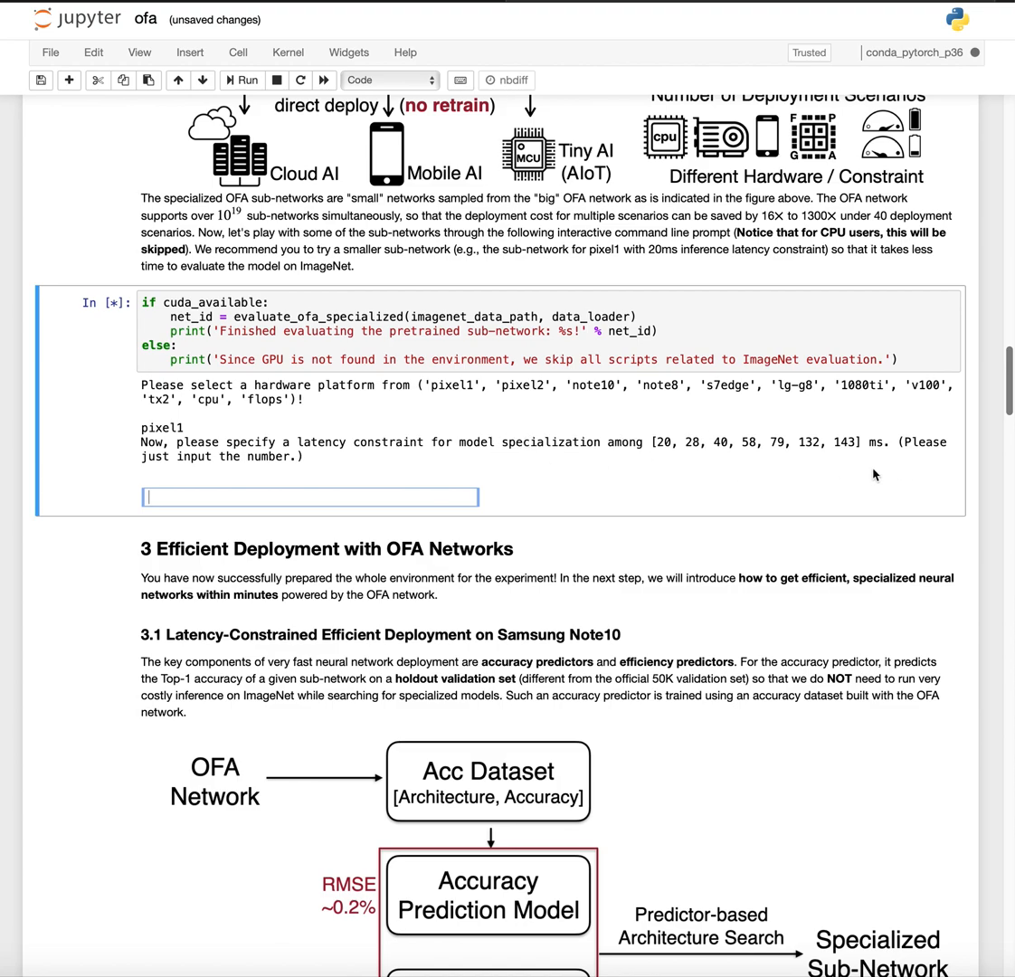
pyautogui.write('2')
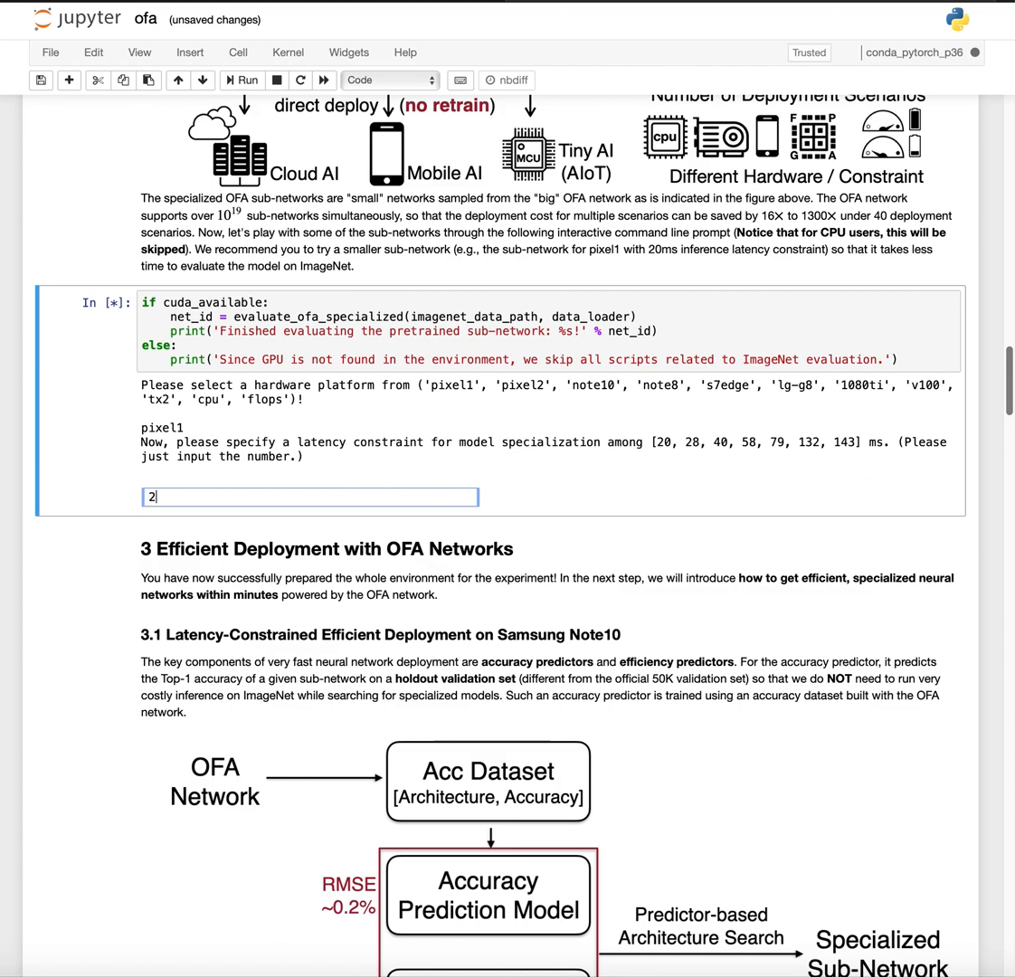
pyautogui.write('0')
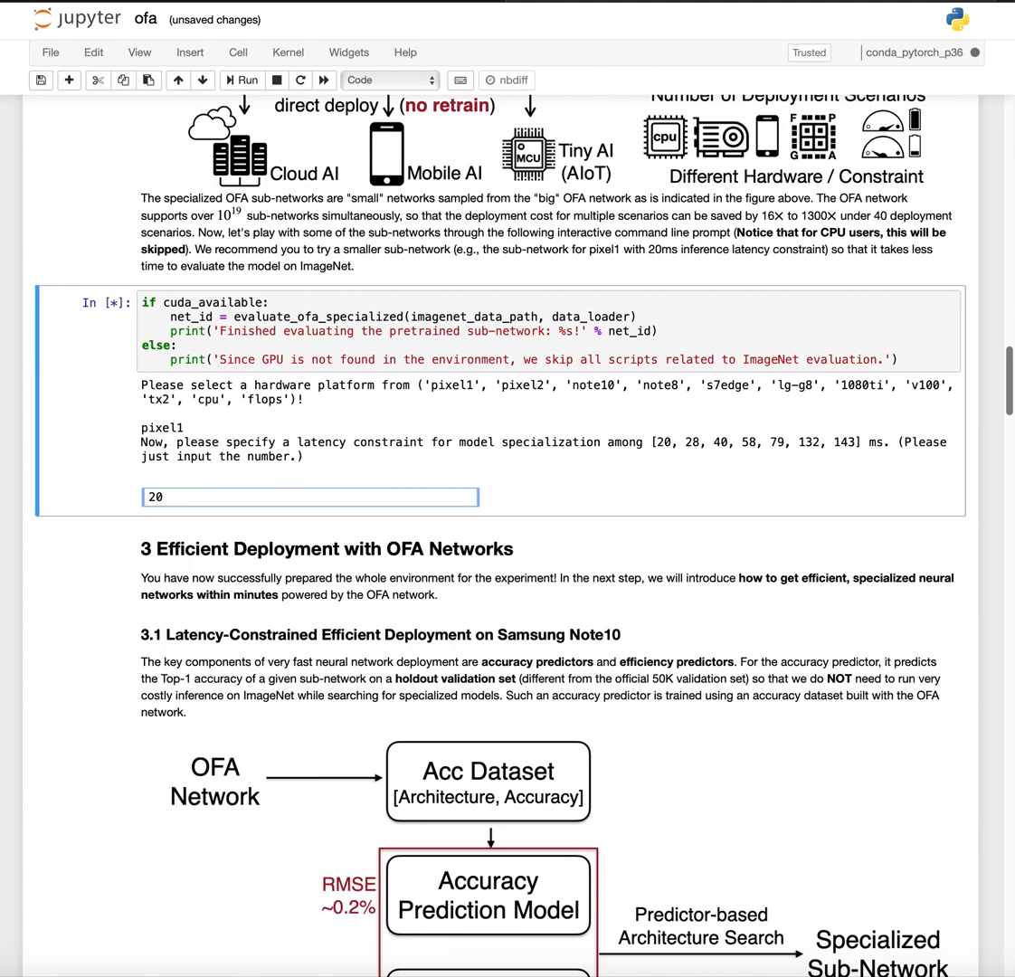
pyautogui.press('Return')
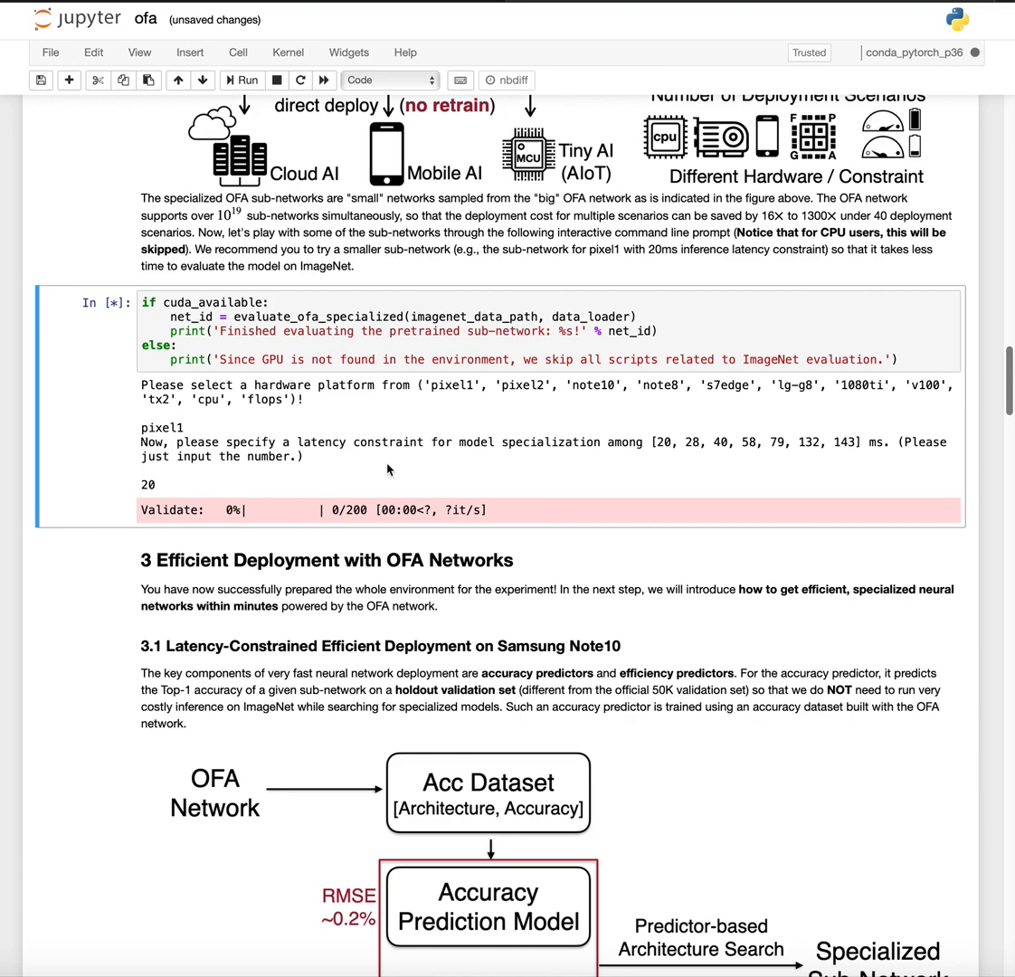
pyautogui.moveTo(507, 445)
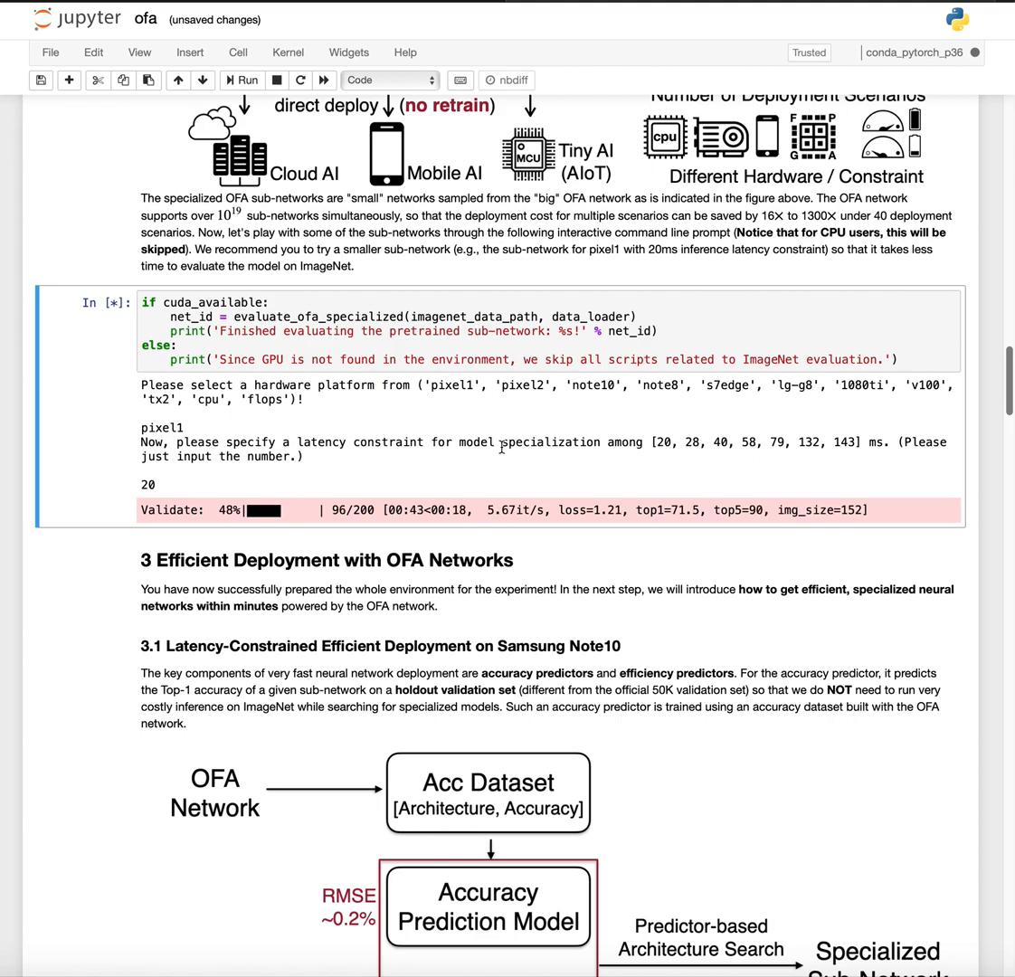
pyautogui.moveTo(416, 623)
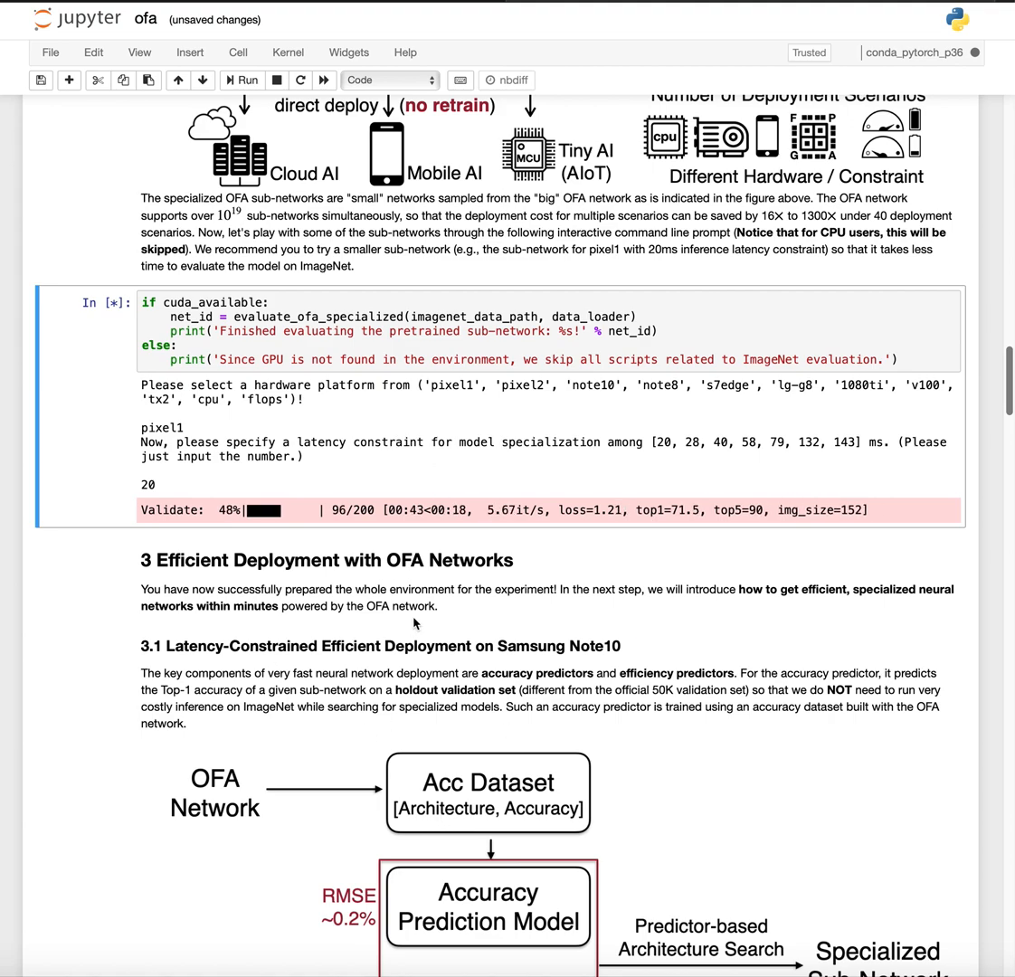
pyautogui.moveTo(547, 542)
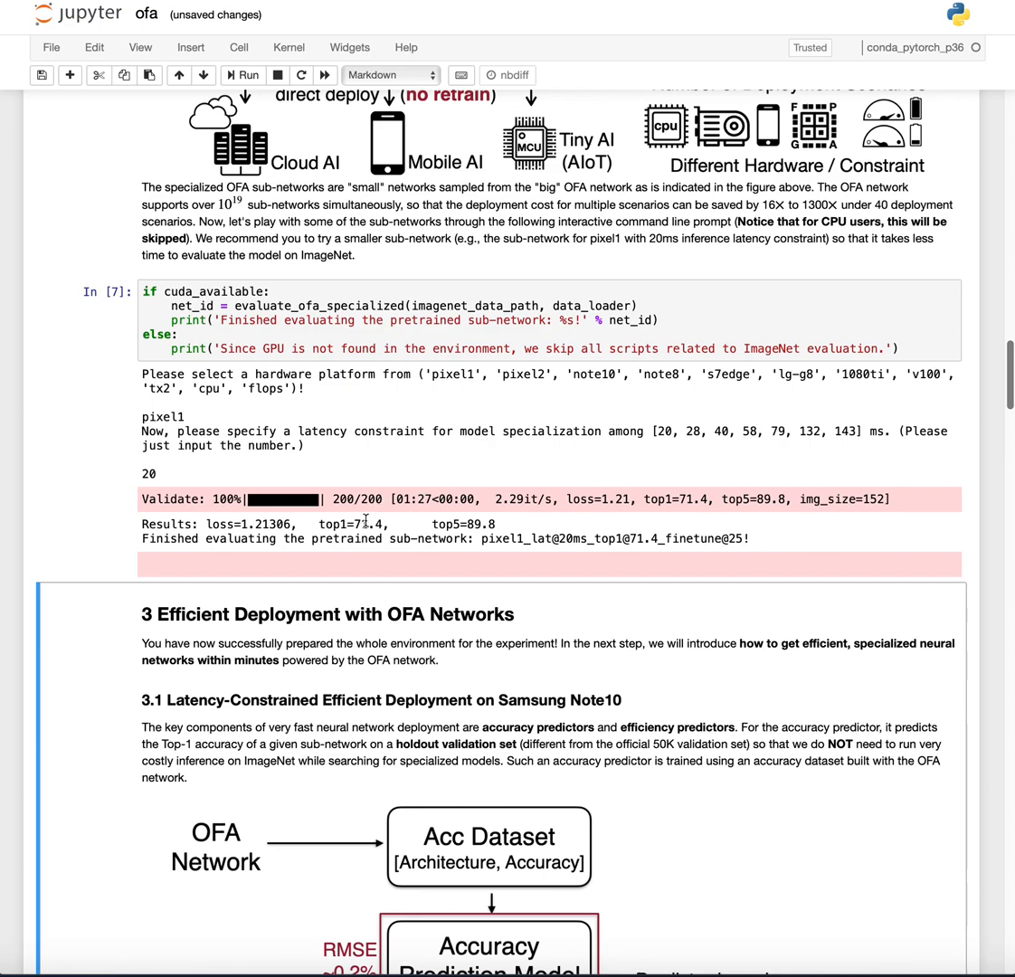
pyautogui.moveTo(632, 534)
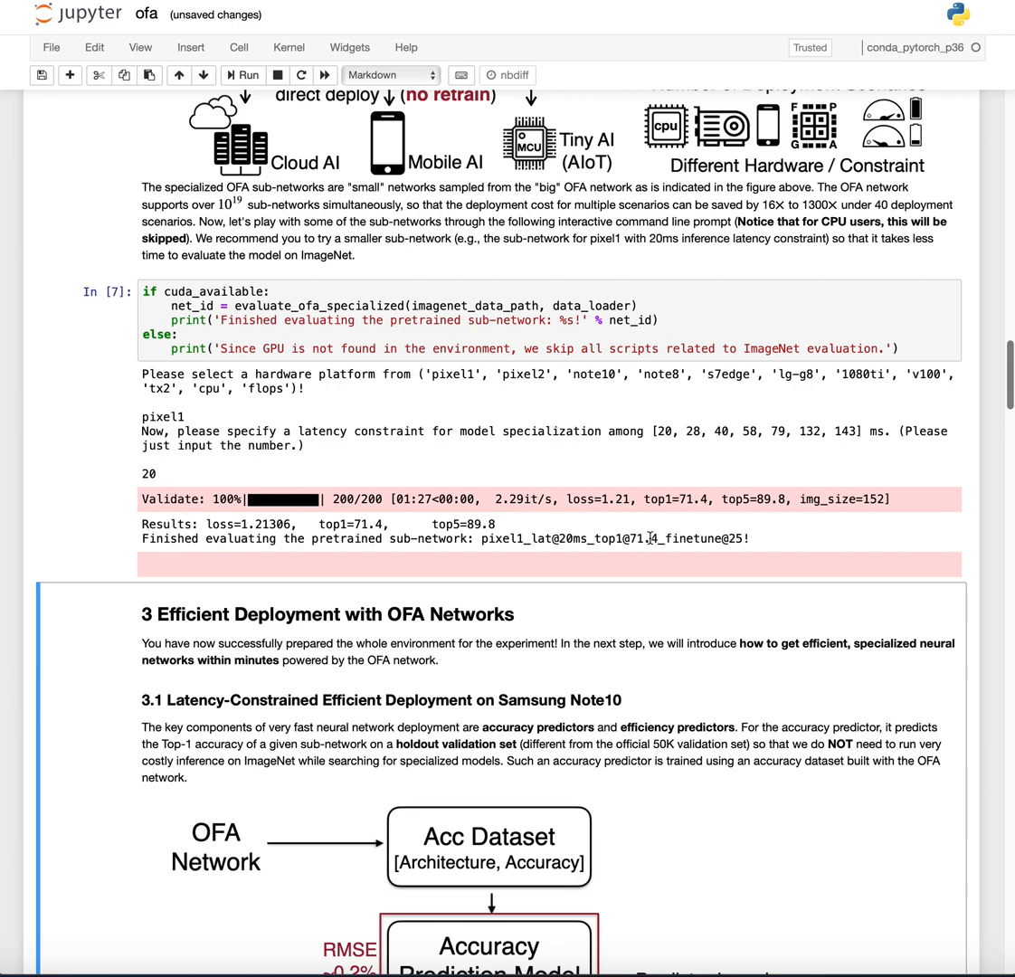
pyautogui.moveTo(434, 553)
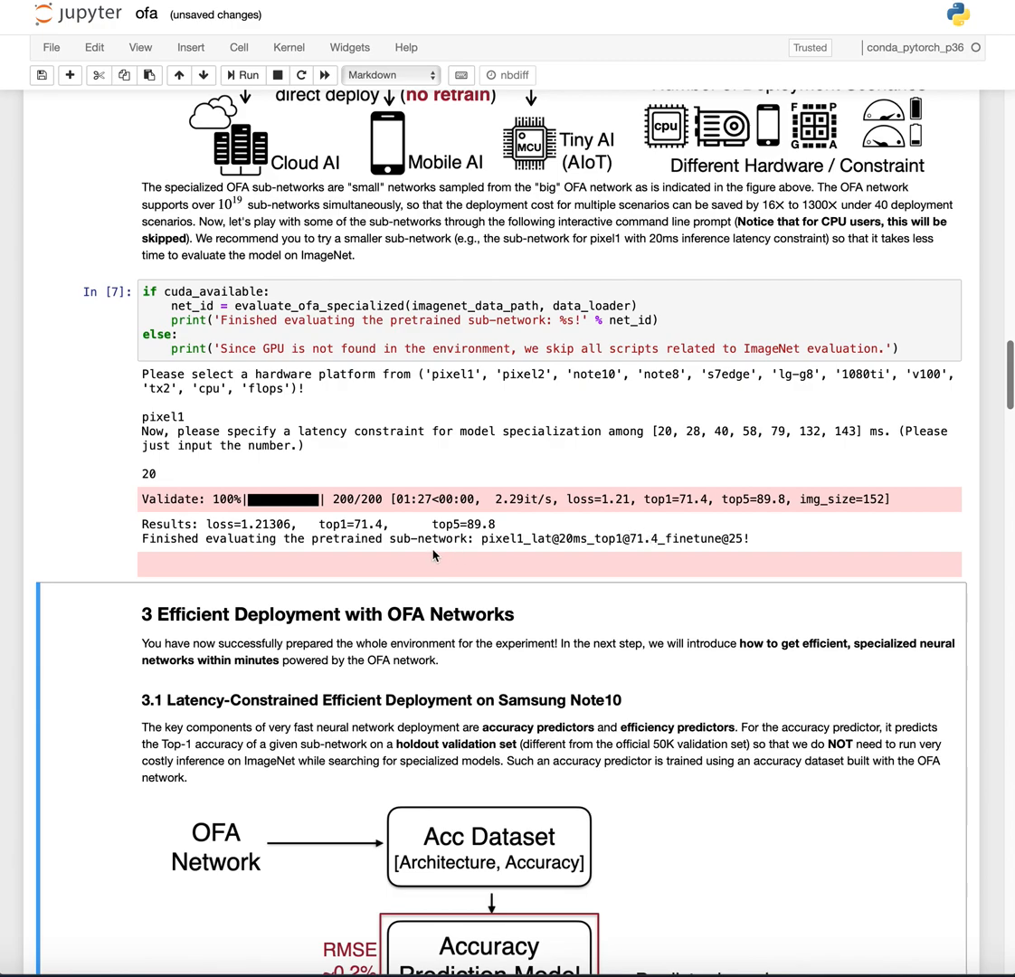
pyautogui.moveTo(509, 258)
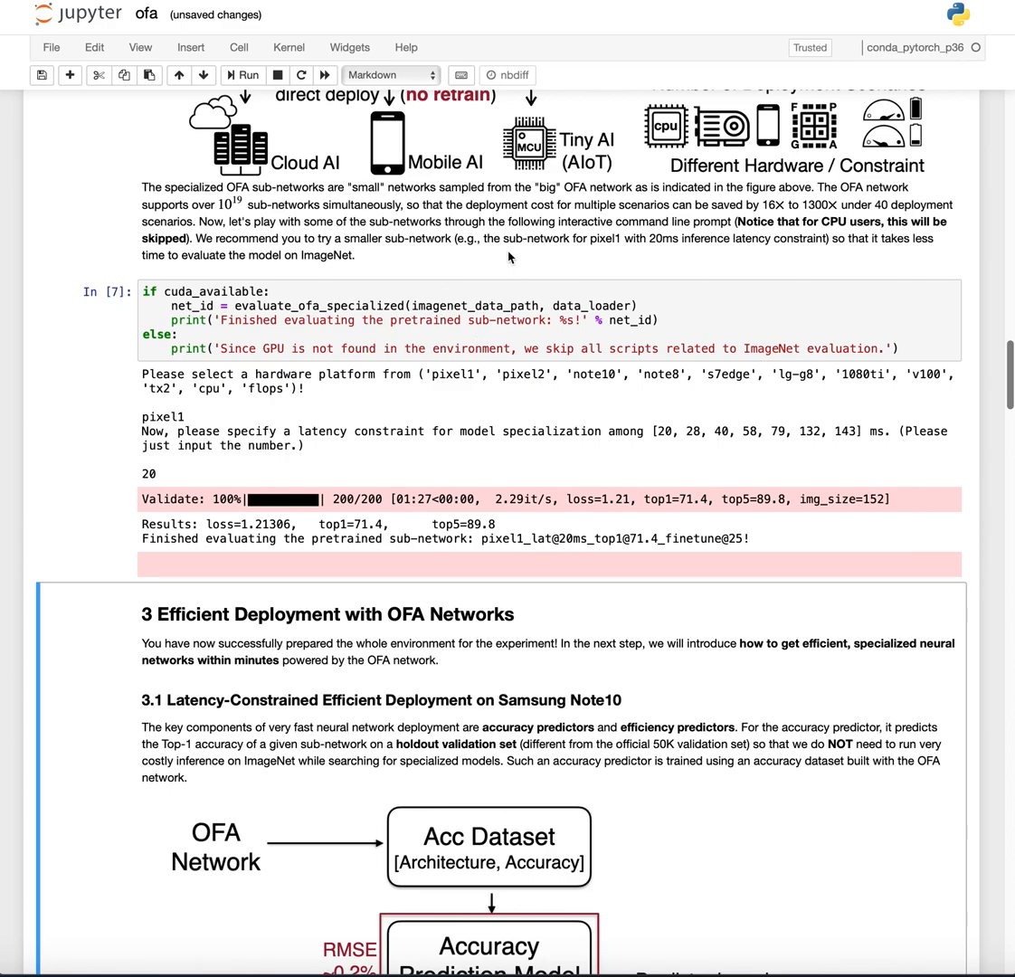
pyautogui.moveTo(583, 316)
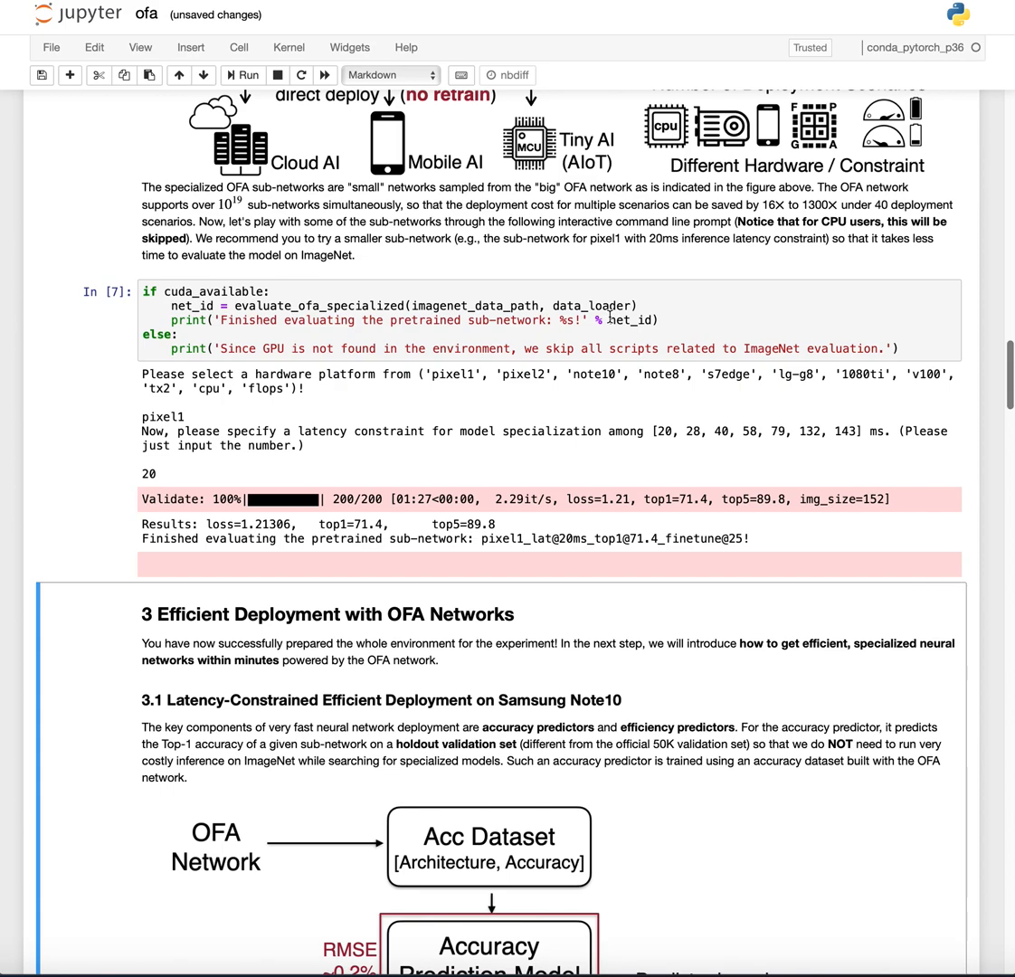
pyautogui.moveTo(401, 387)
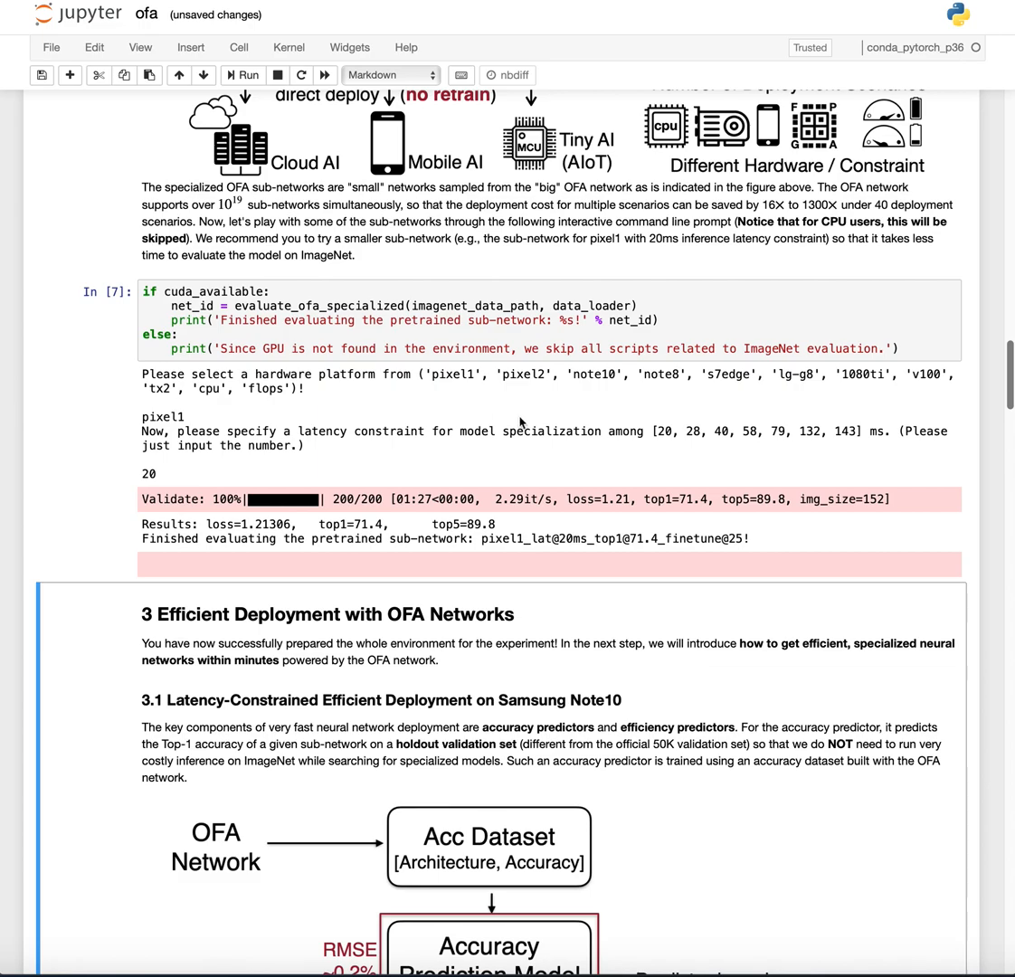
# Step: Let validation reach 200/200 and read the results: top-1 71.4, top-5 89.8
pyautogui.scroll(-3)
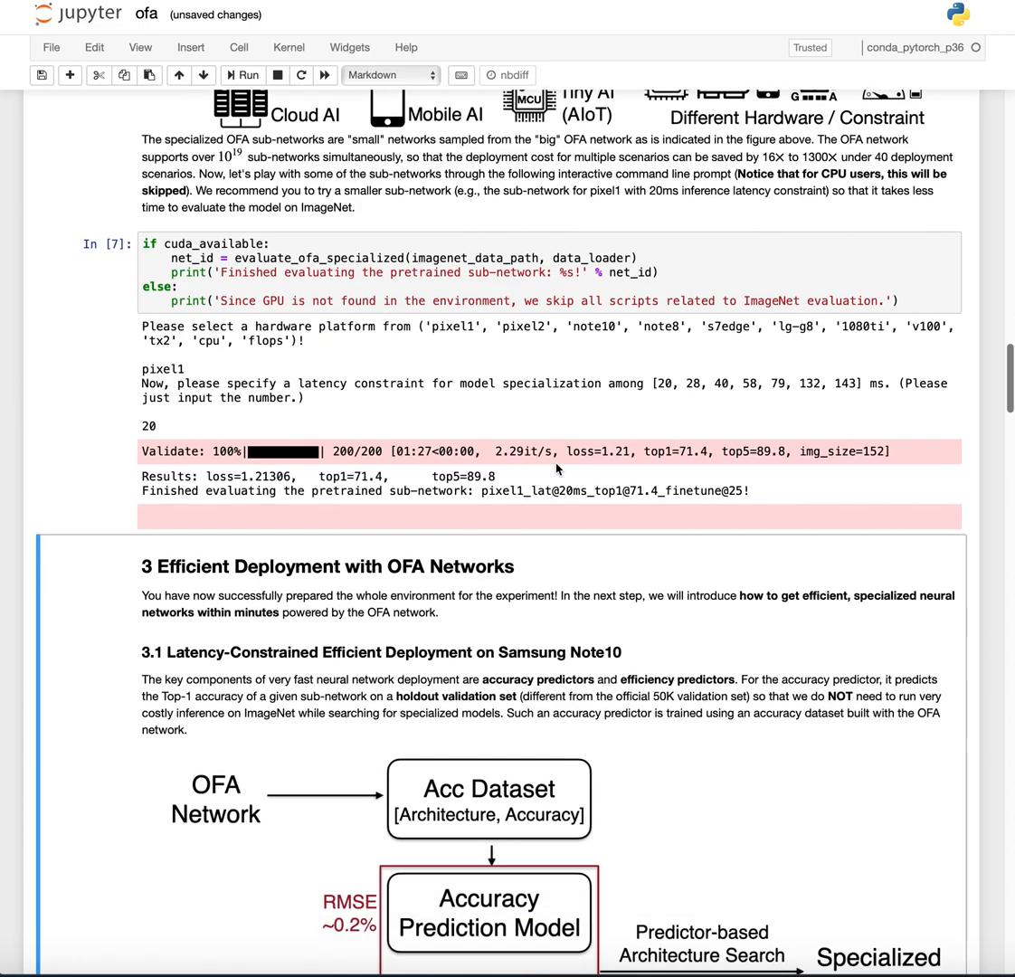
# Step: Scroll through the output to the section 3.1 latency-constrained deployment diagram
pyautogui.scroll(3)
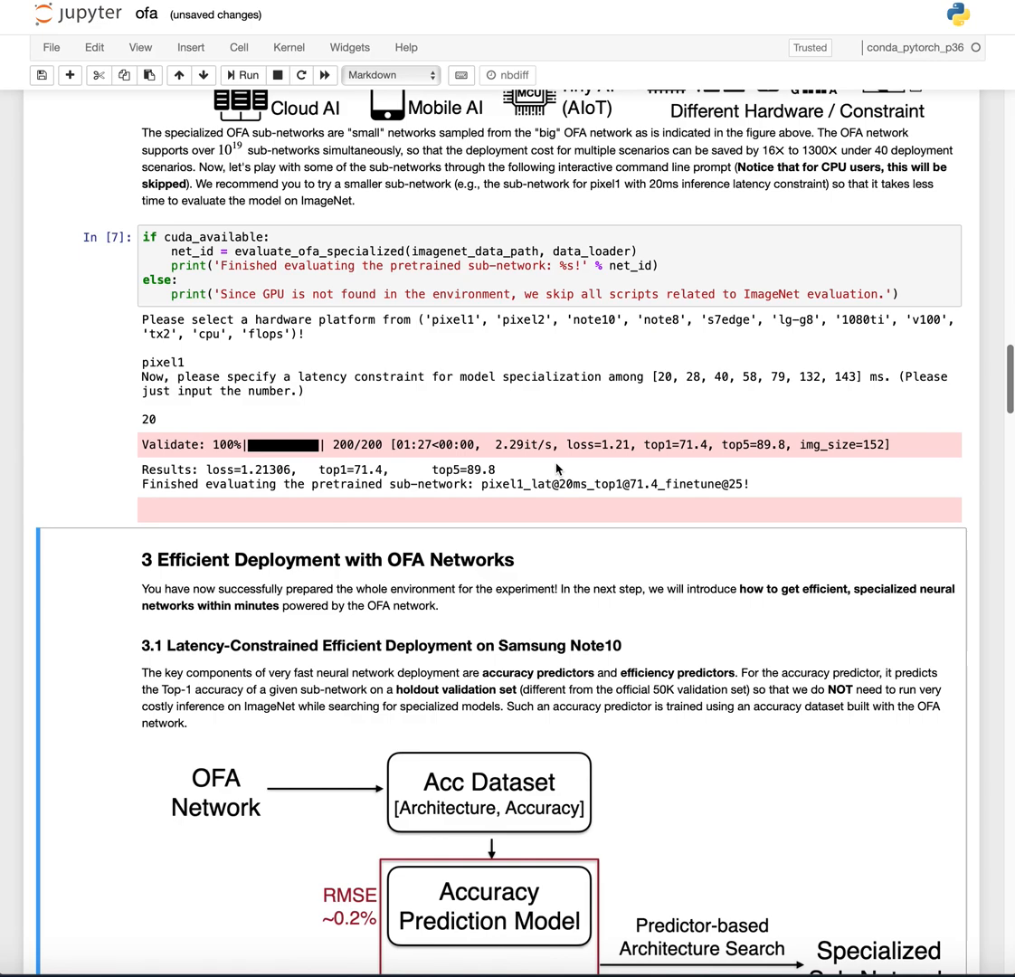
pyautogui.moveTo(561, 543)
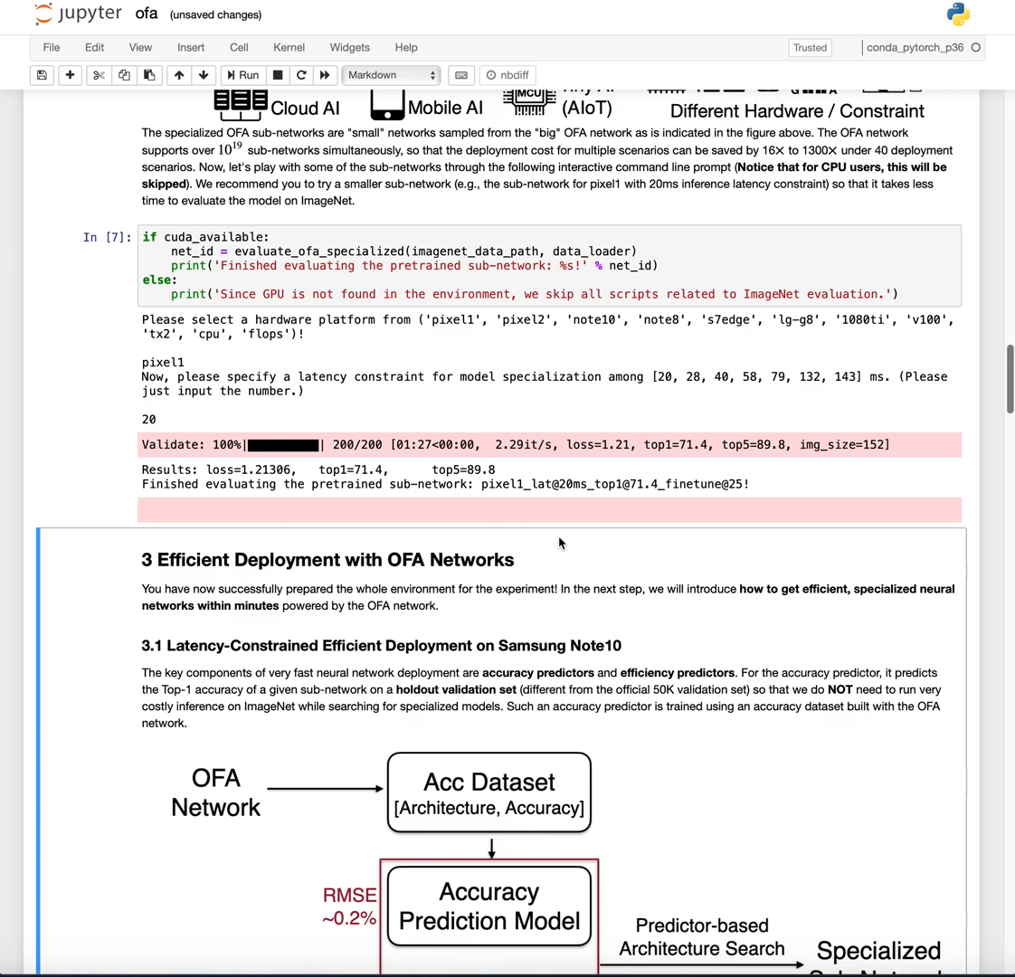
pyautogui.moveTo(689, 546)
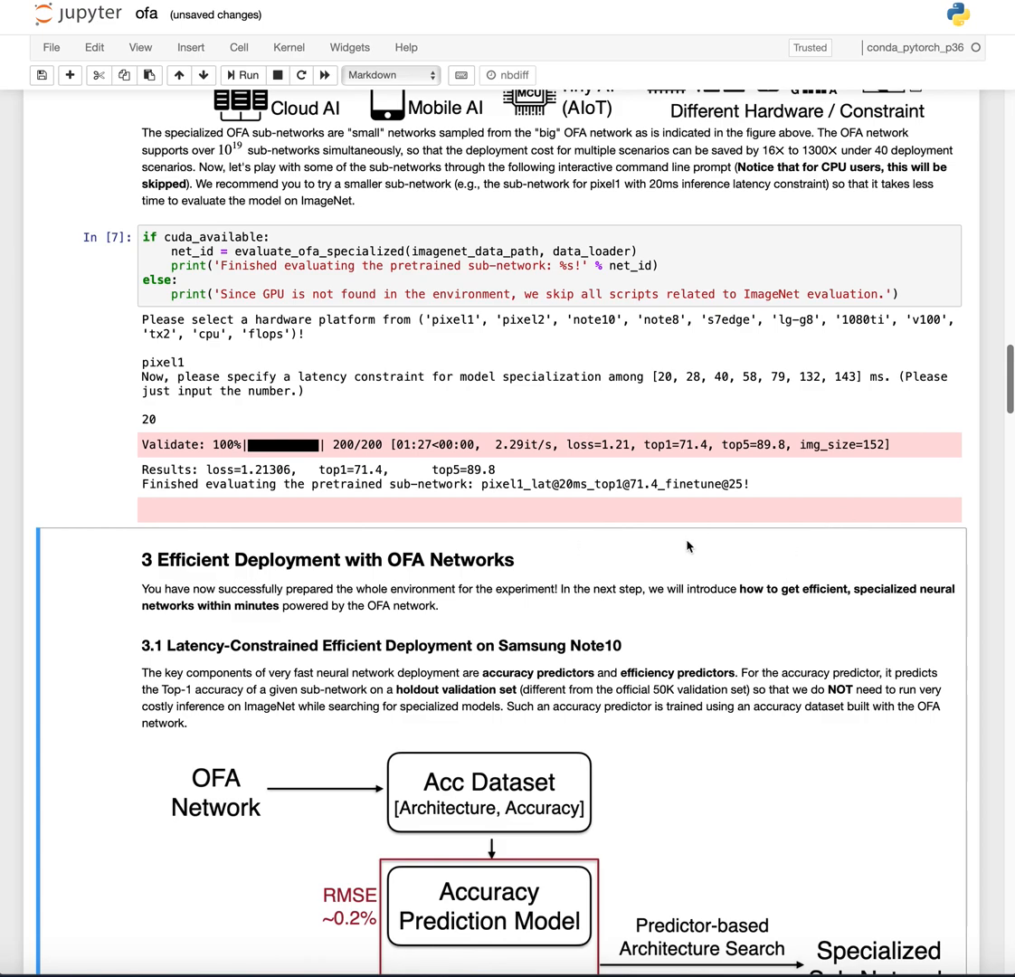
pyautogui.scroll(-3)
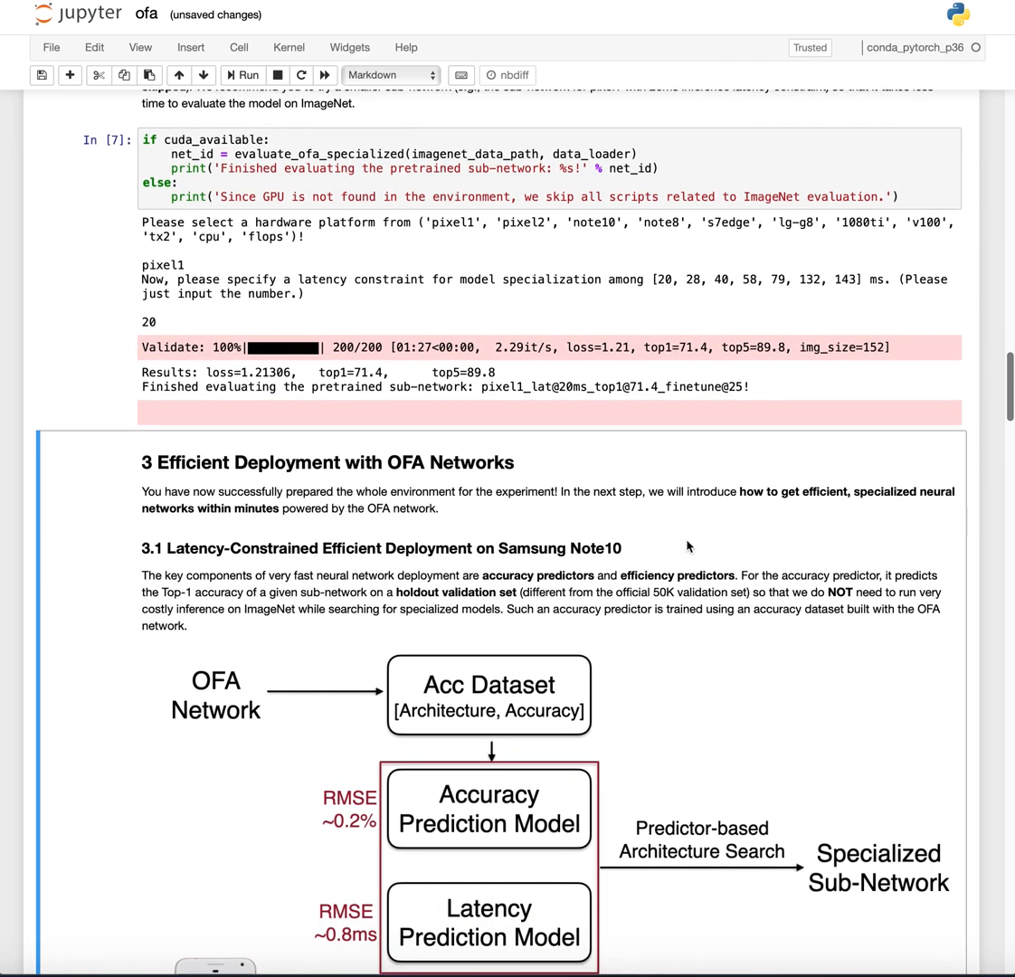
pyautogui.scroll(3)
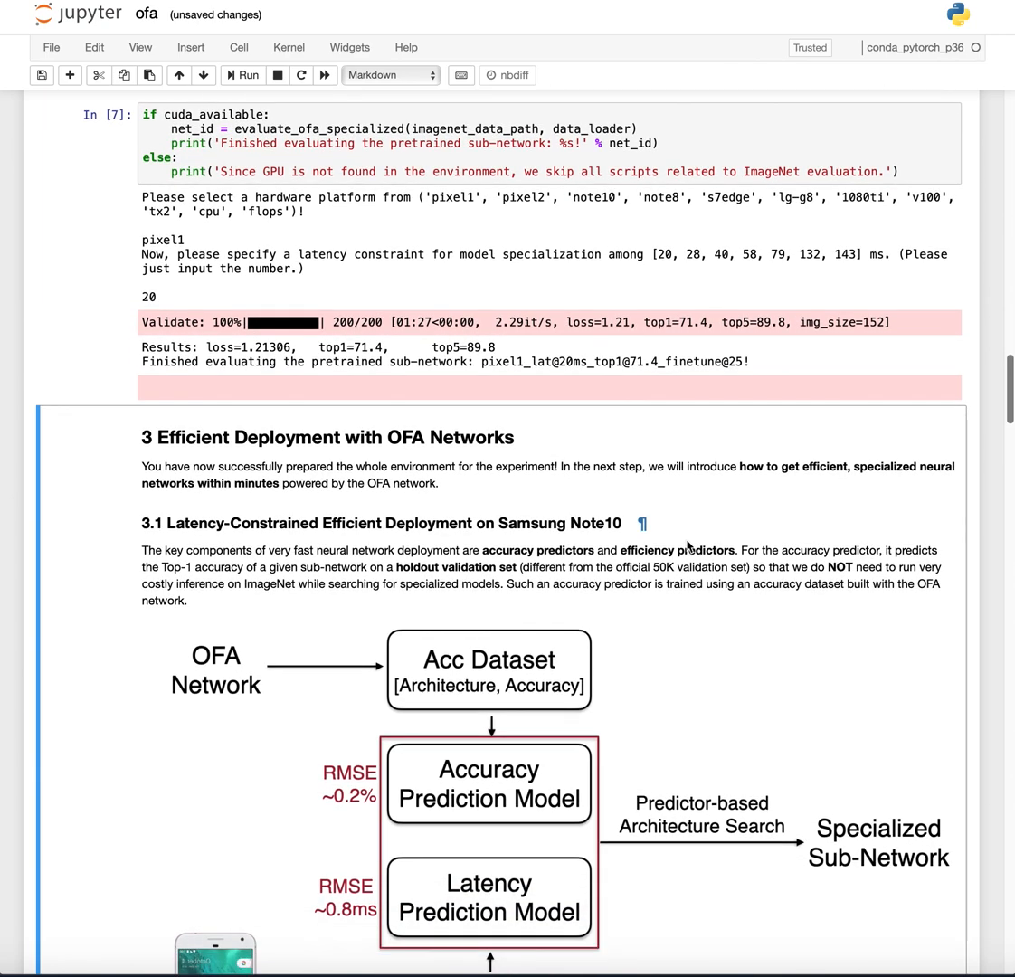
pyautogui.scroll(-3)
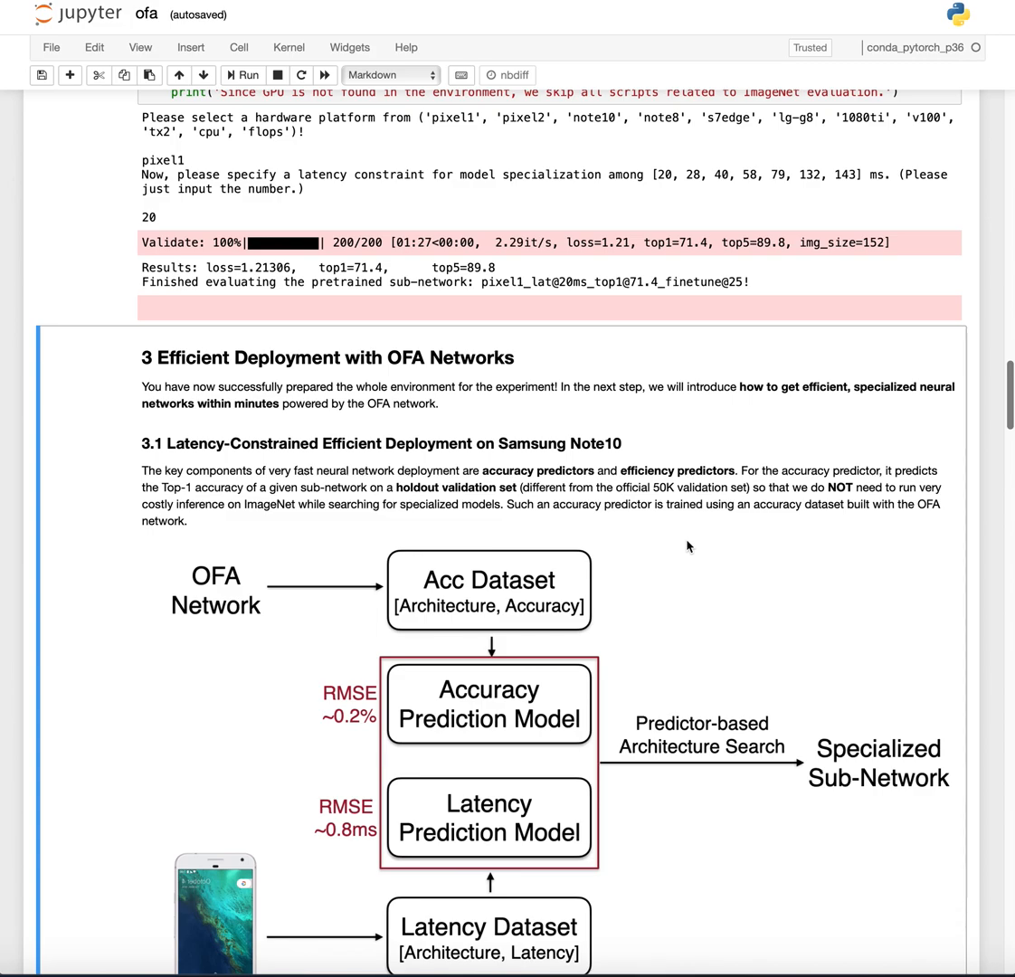
pyautogui.scroll(3)
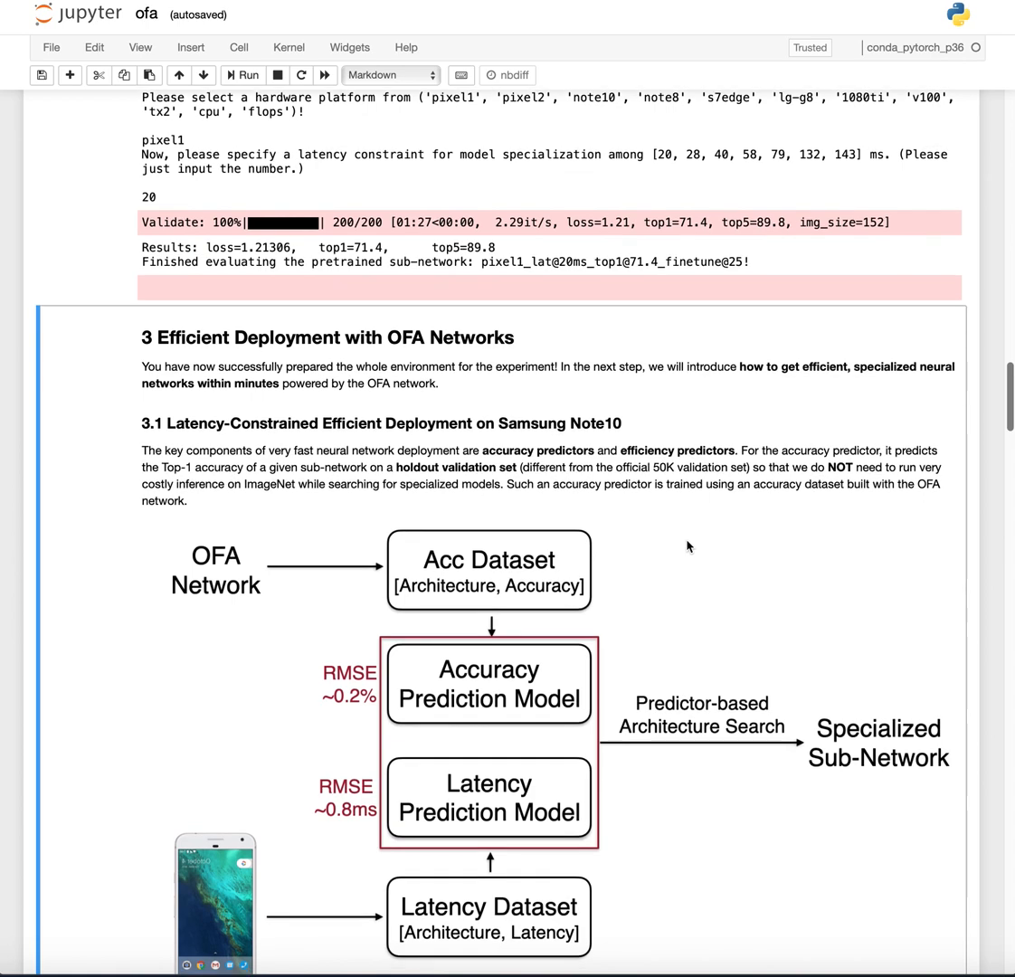
pyautogui.scroll(3)
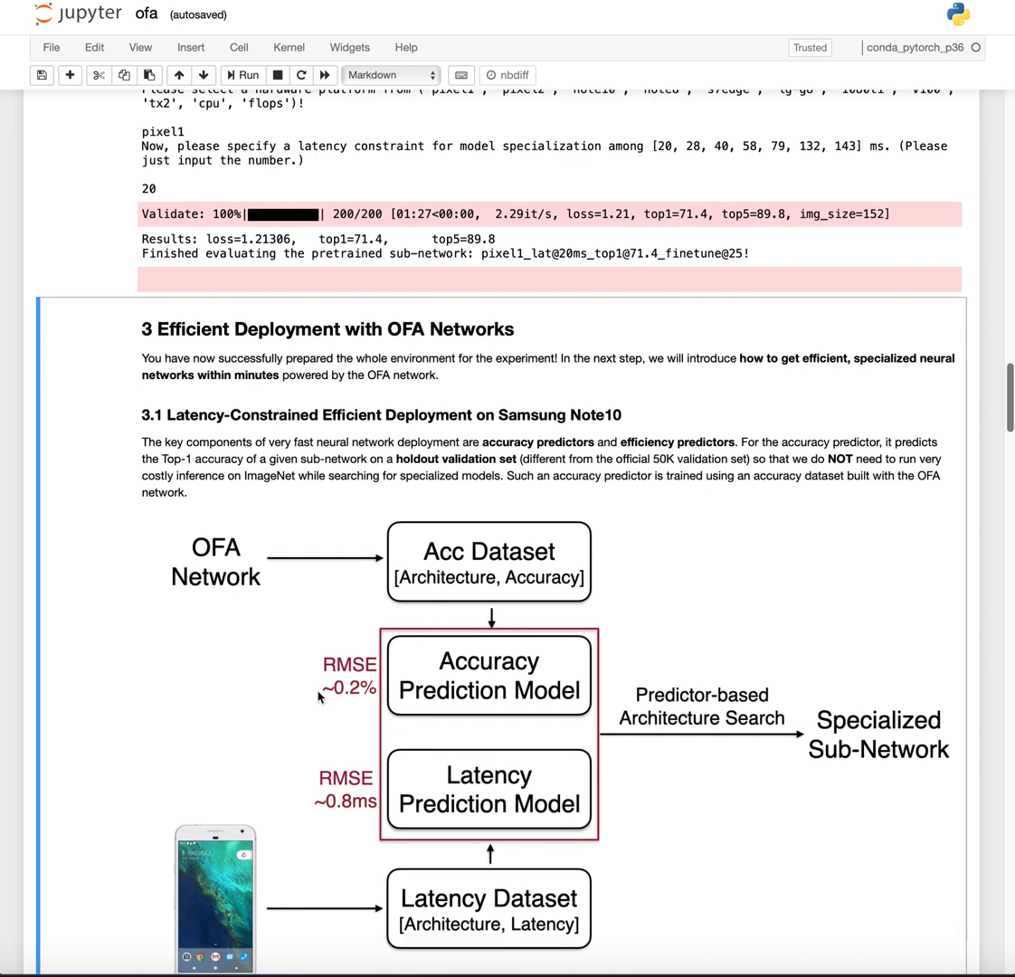
pyautogui.moveTo(542, 660)
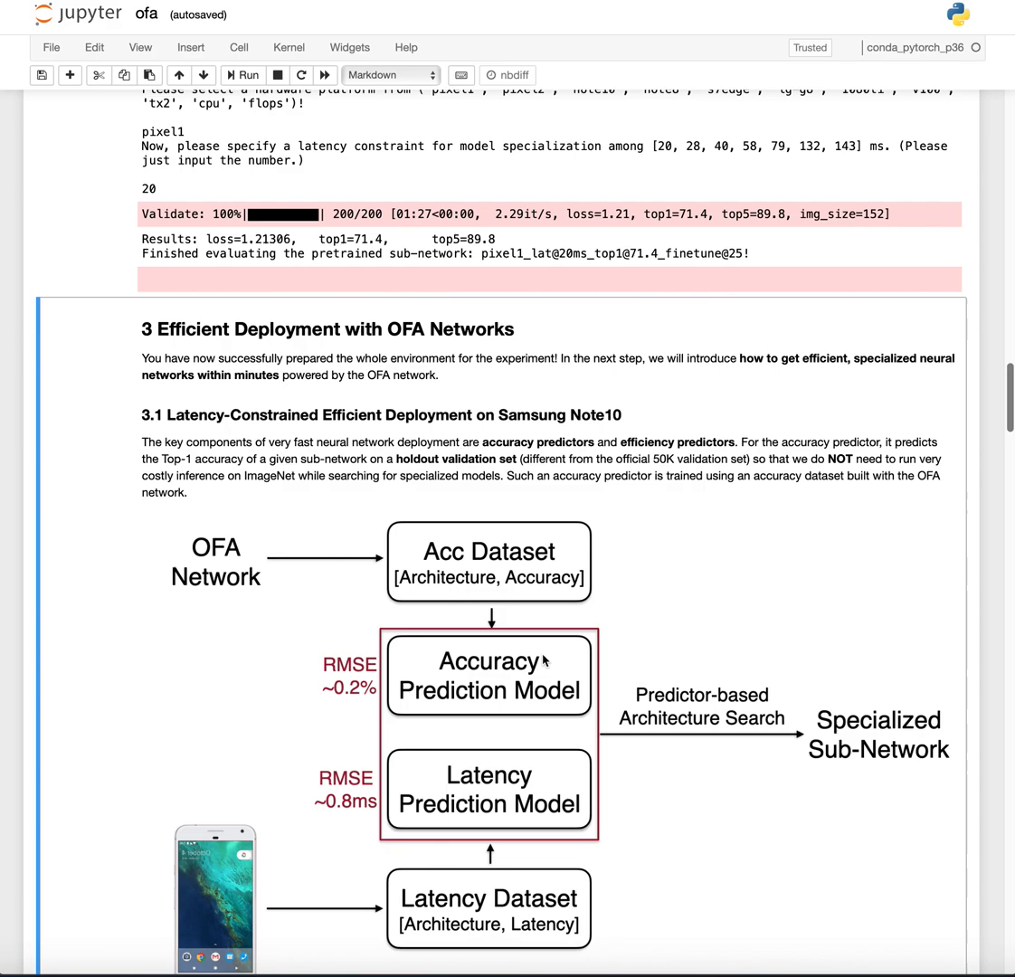
pyautogui.scroll(-3)
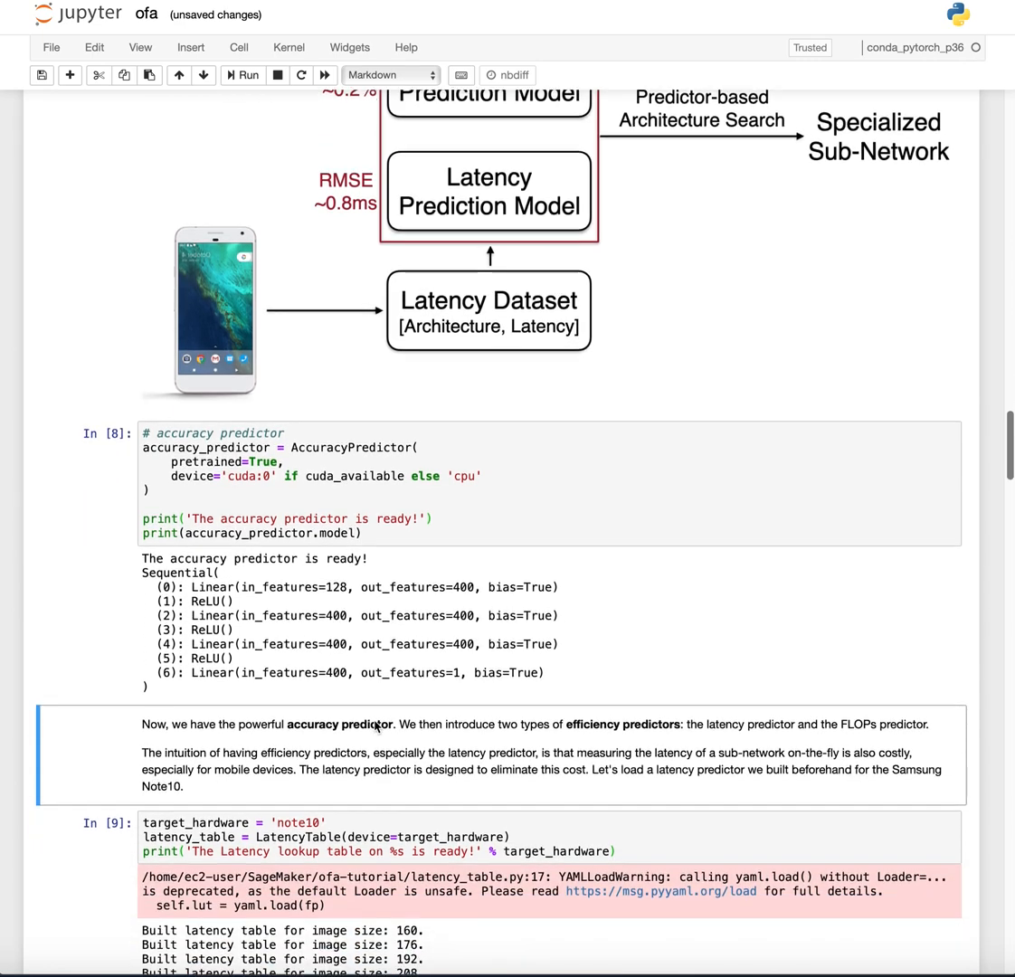
# Step: Scroll past the accuracy predictor output to the Note10 latency table and hyper-parameters cell
pyautogui.click(452, 833)
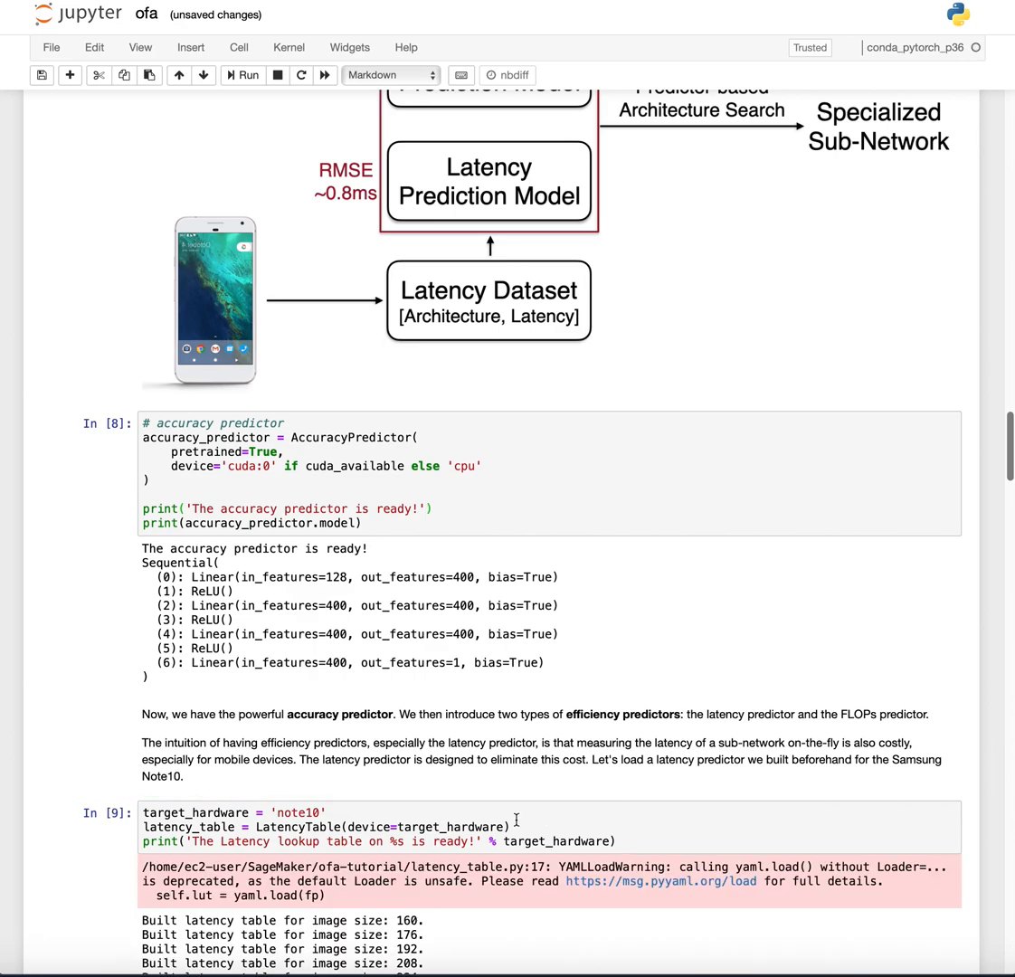
pyautogui.scroll(-3)
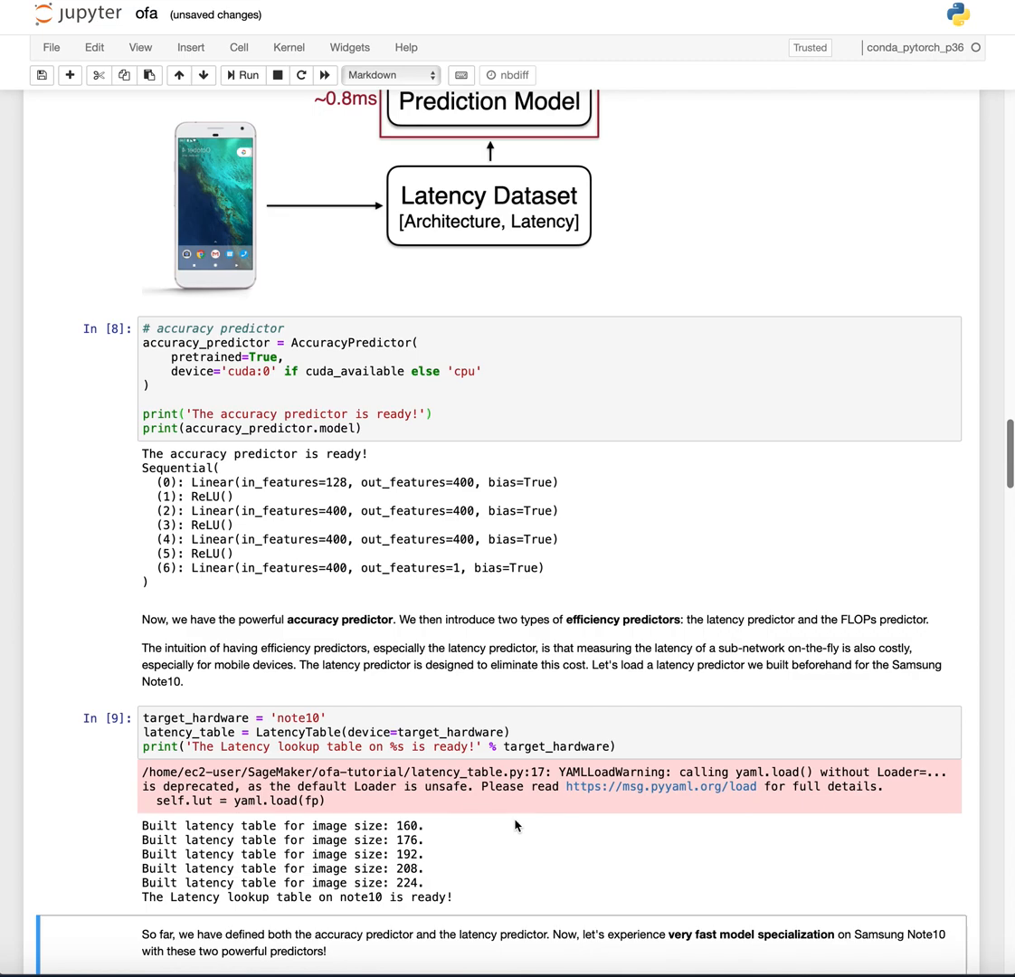
pyautogui.scroll(-3)
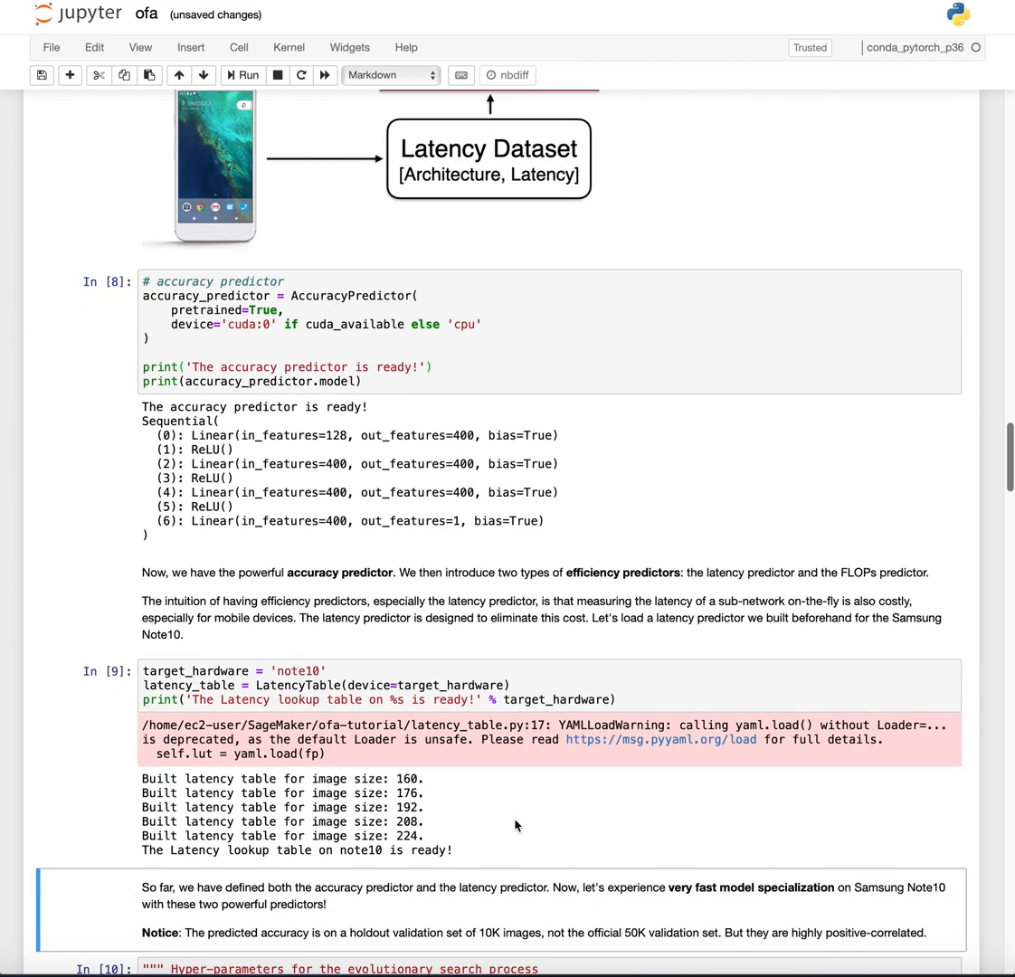
pyautogui.scroll(-3)
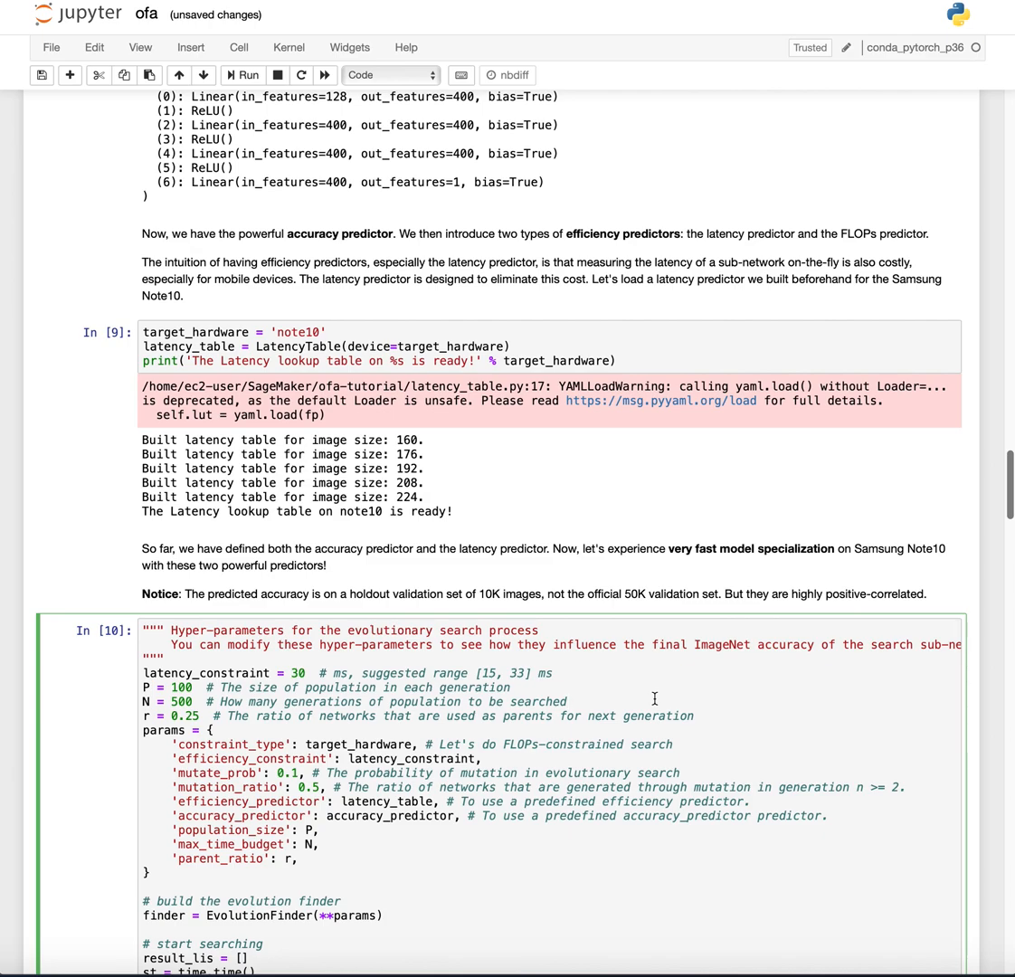
# Step: Run the 30 ms Note10 evolutionary search, getting 82.67% predicted accuracy at 29.68 ms
pyautogui.click(566, 700)
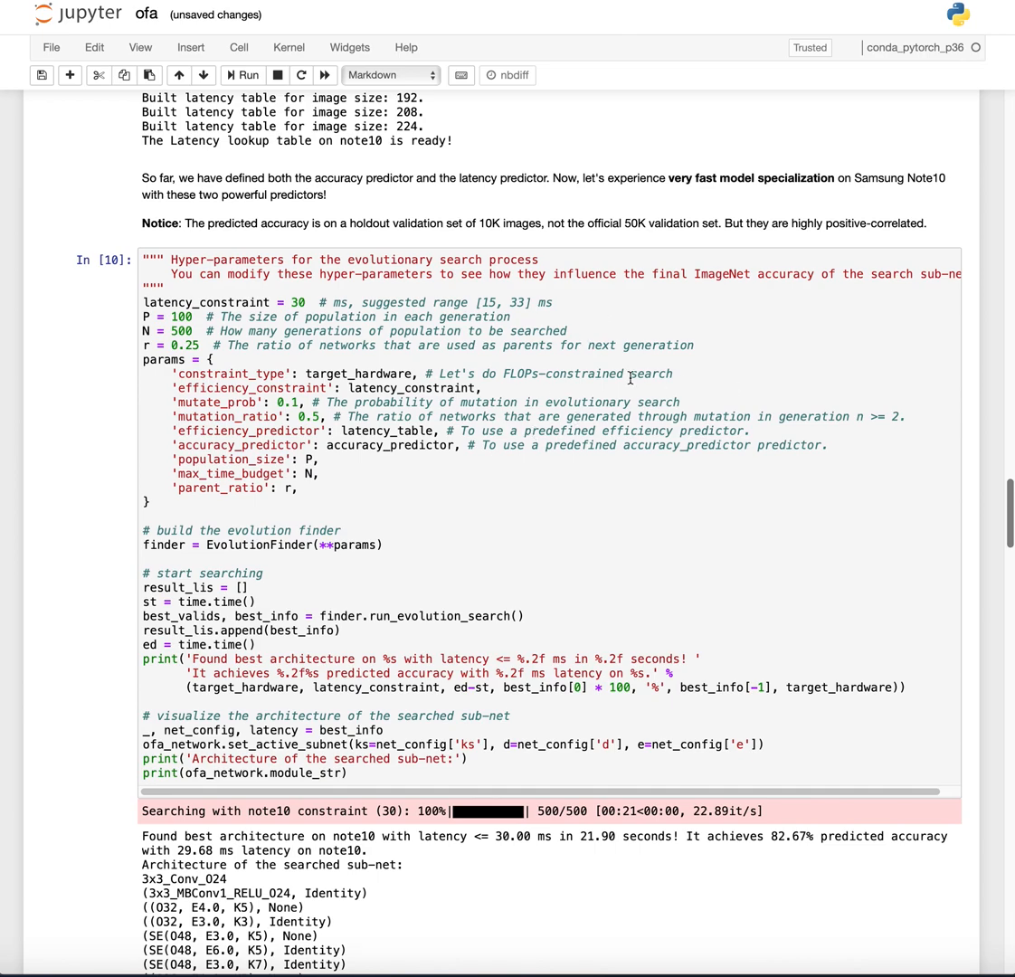
pyautogui.scroll(-3)
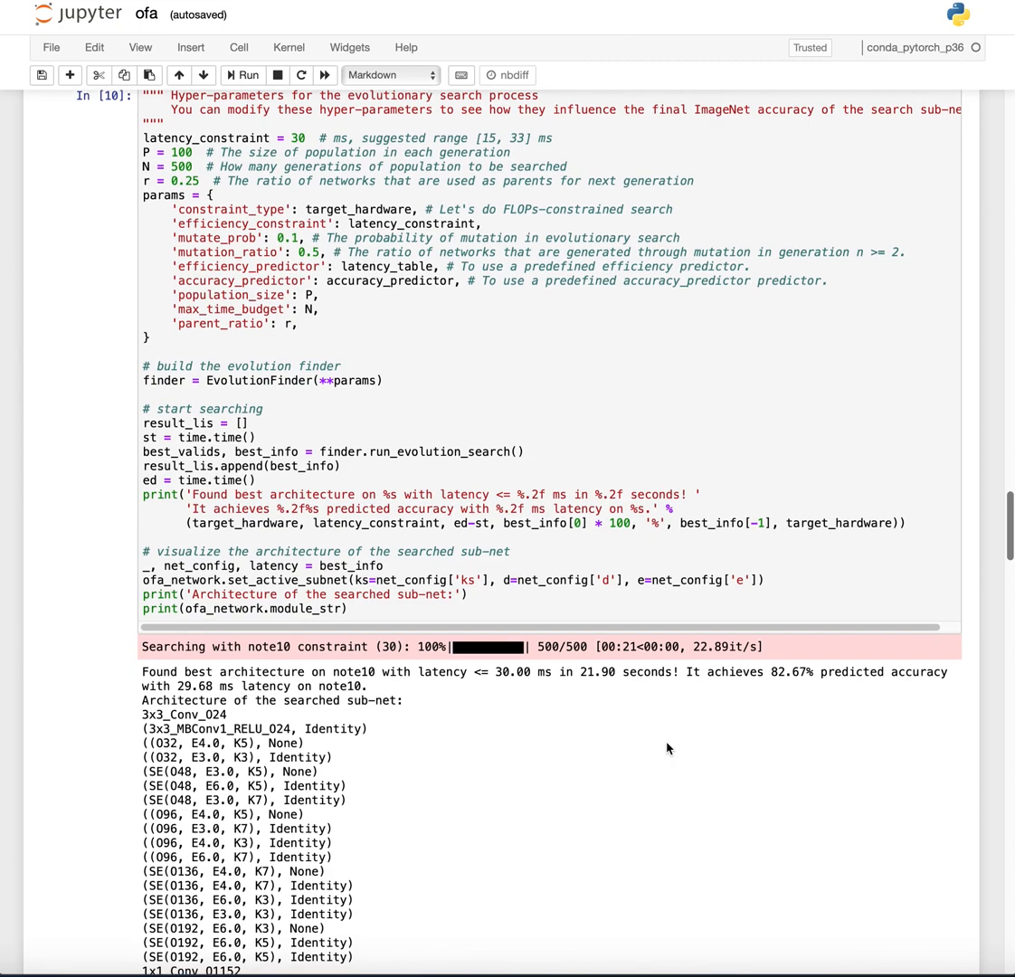
pyautogui.scroll(3)
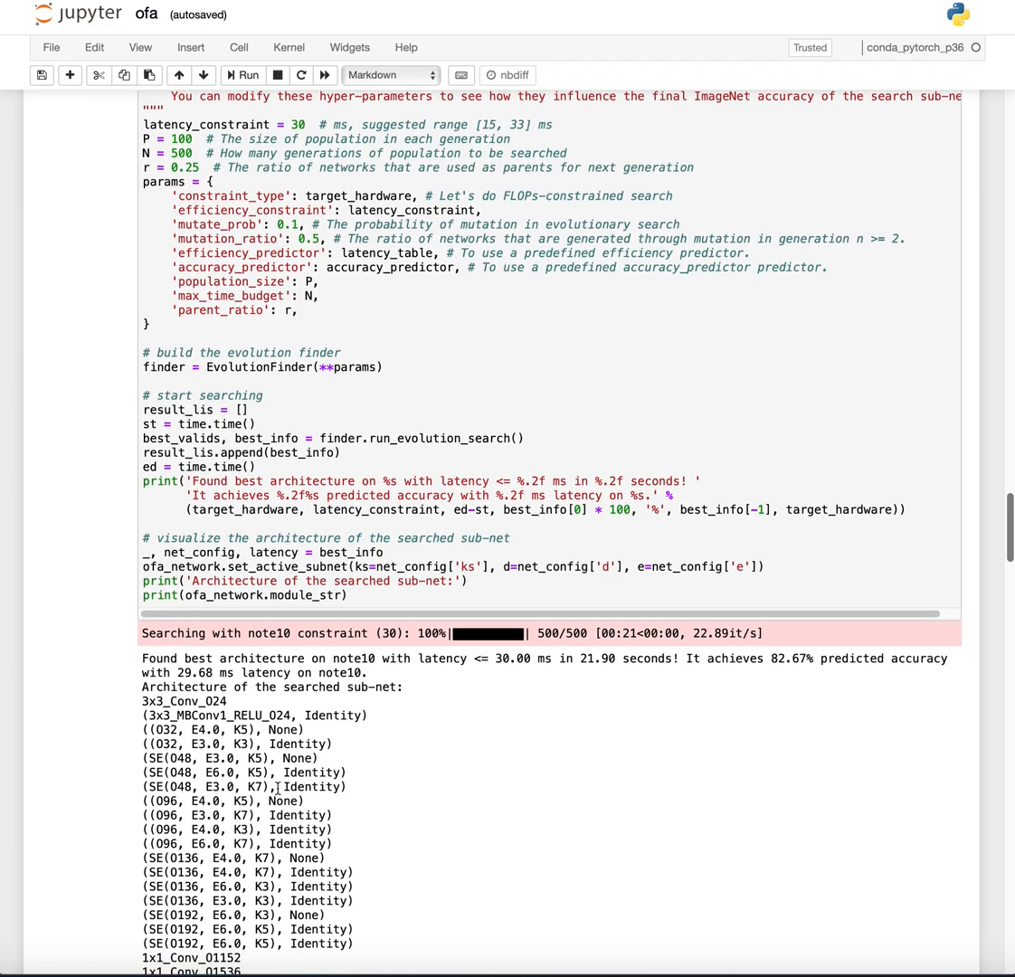
pyautogui.scroll(-3)
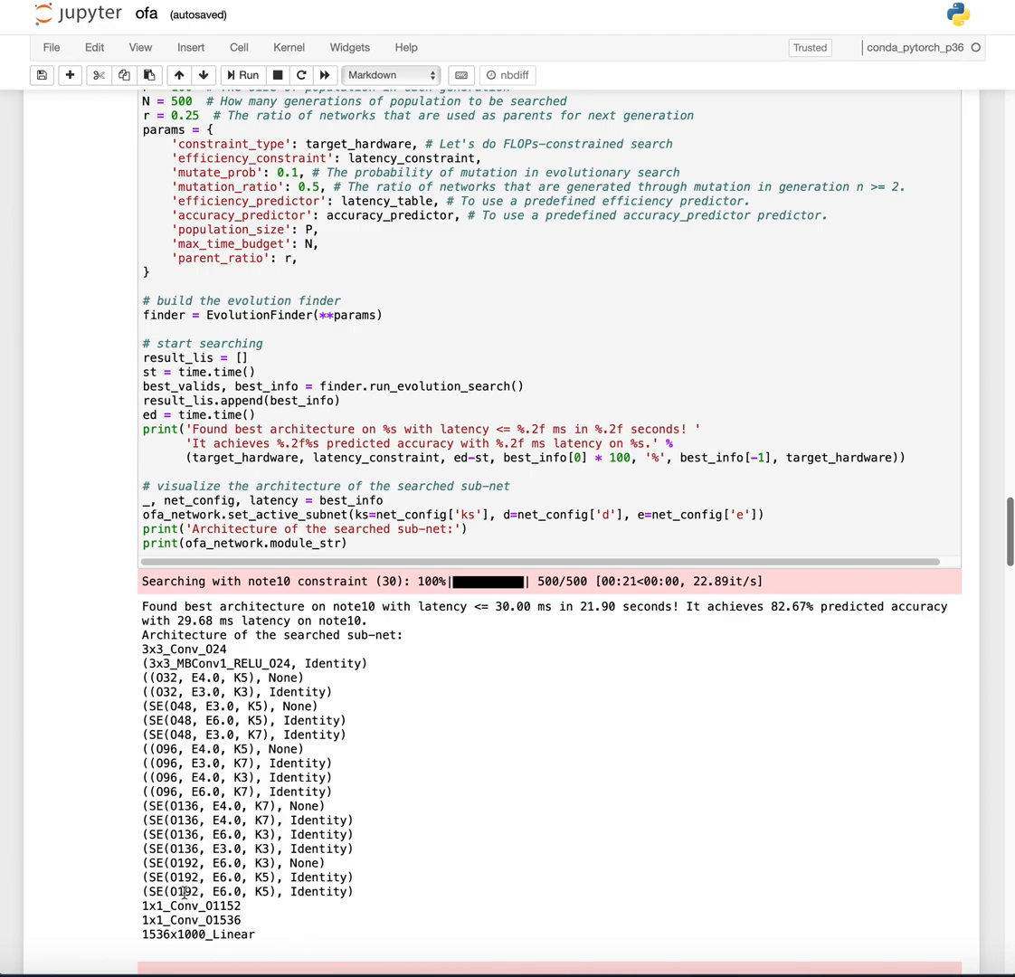
pyautogui.scroll(3)
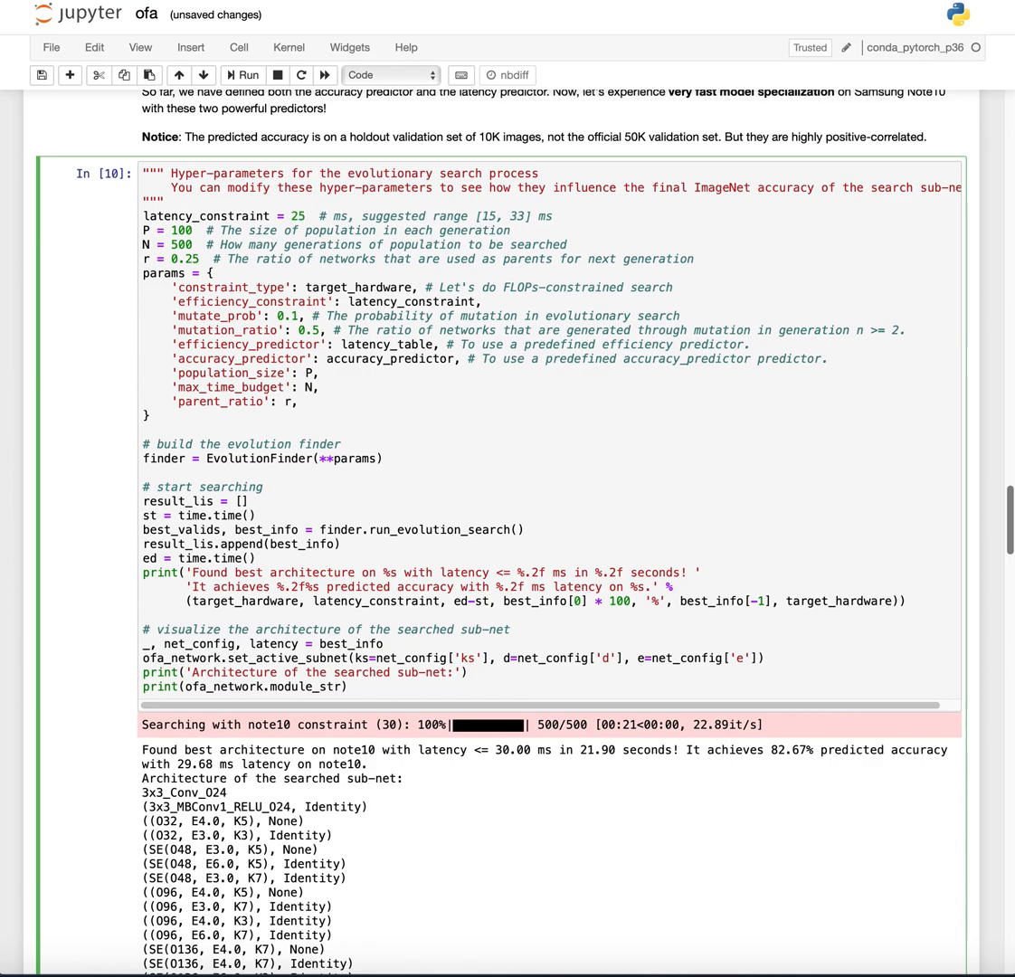
# Step: Rerun the latency search at 25 ms, yielding an 82.19% predicted-accuracy sub-network at 24.97 ms
pyautogui.click(306, 215)
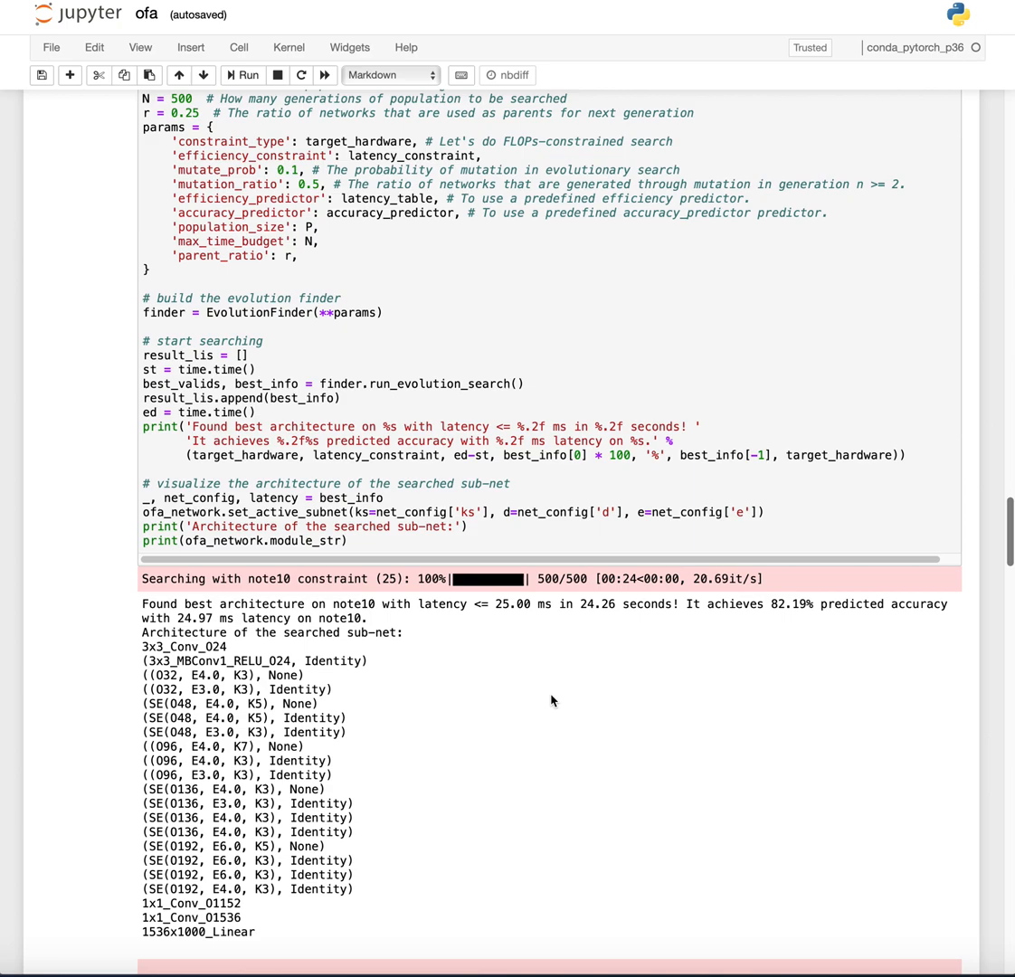
pyautogui.moveTo(783, 587)
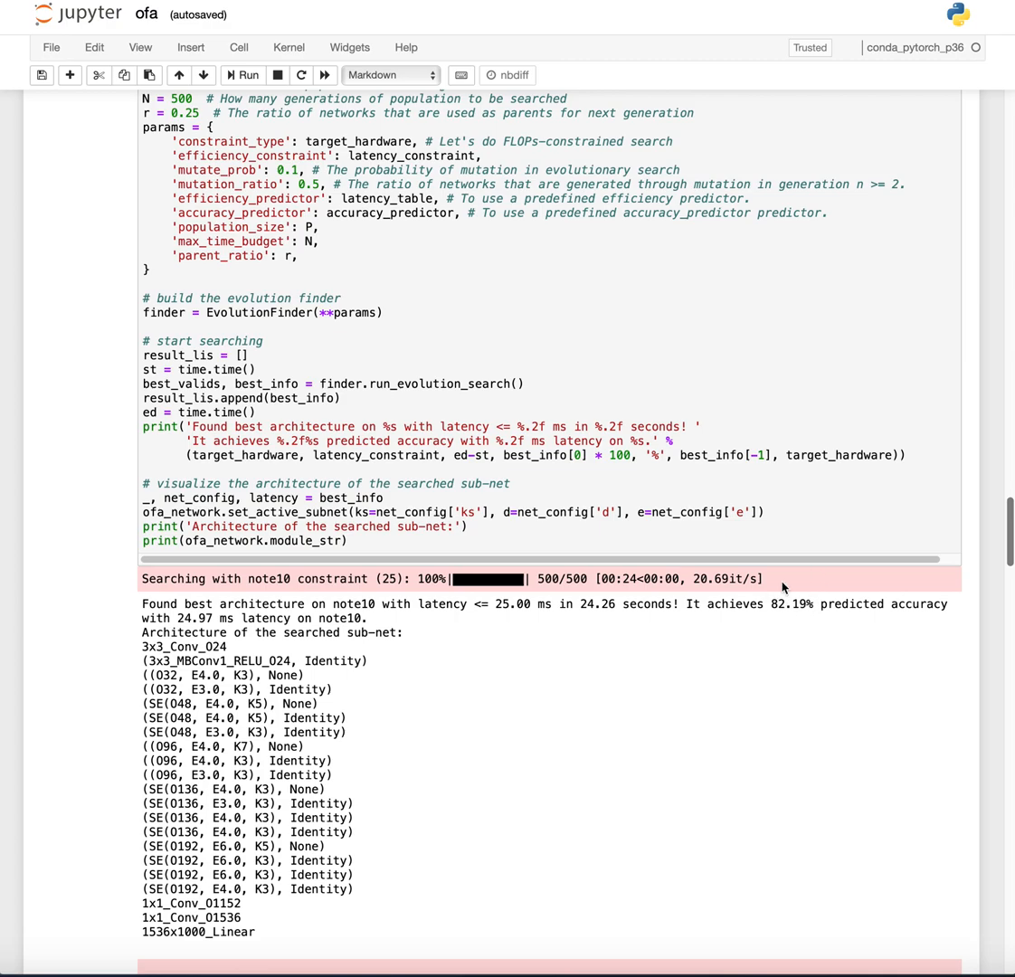
pyautogui.moveTo(811, 583)
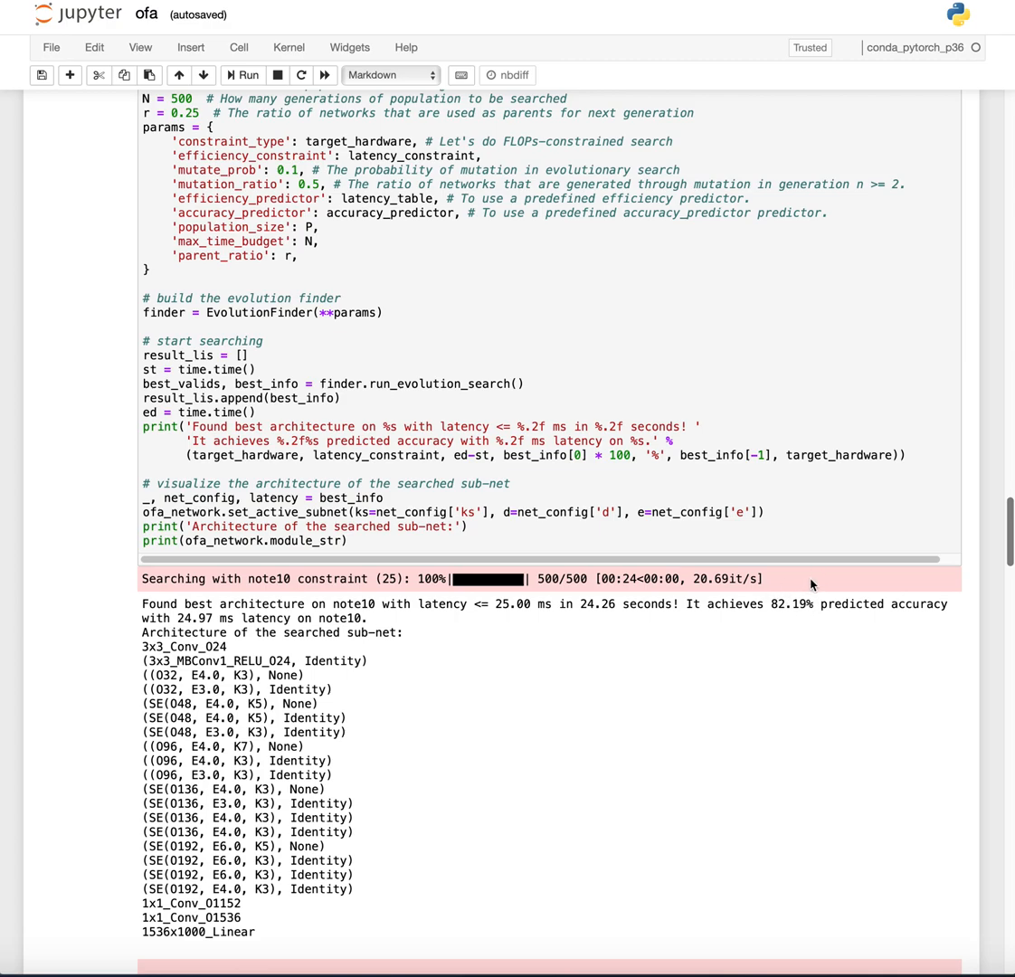
pyautogui.moveTo(403, 620)
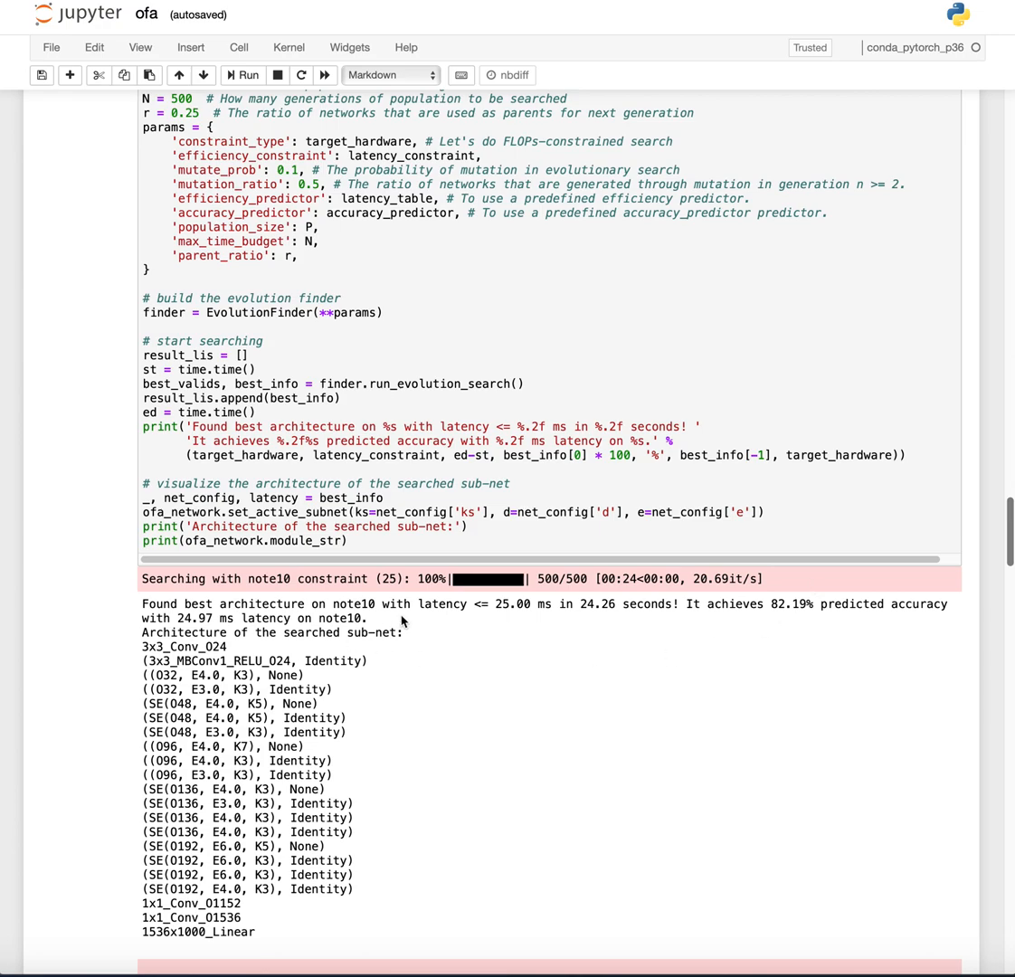
pyautogui.scroll(3)
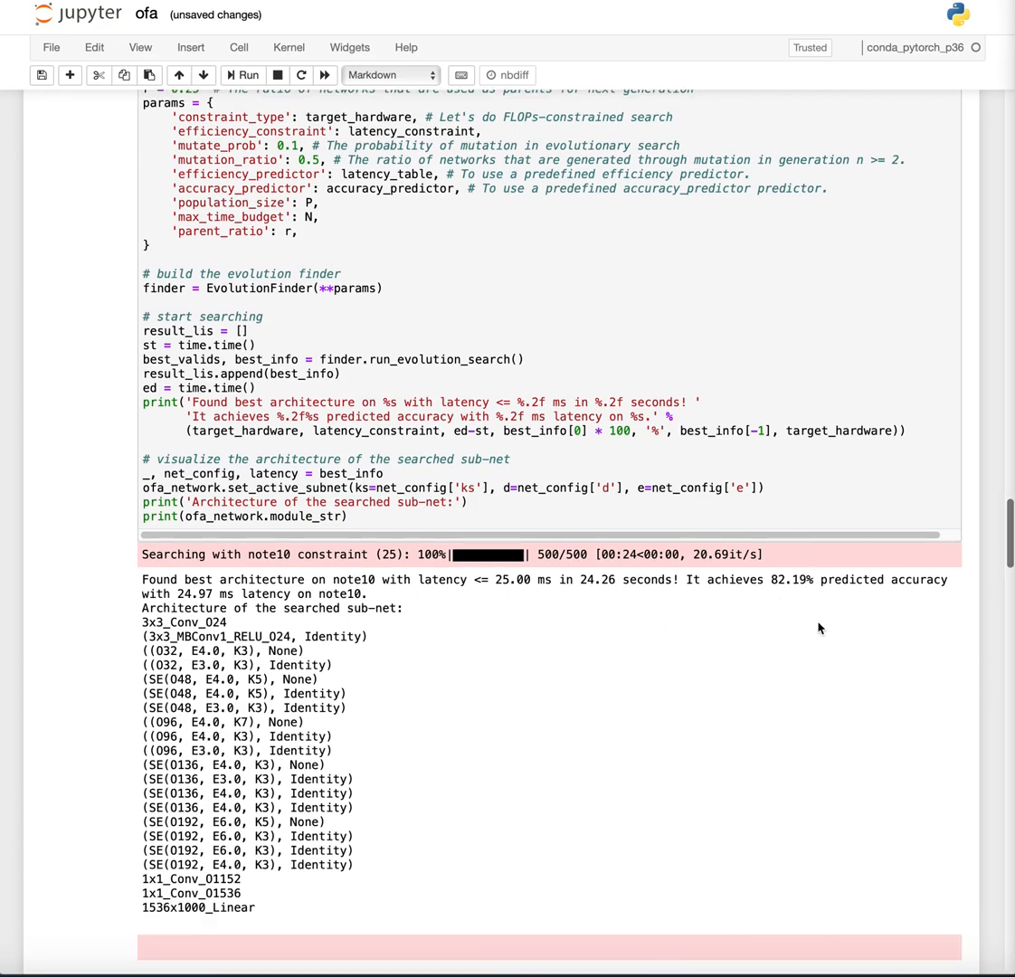
pyautogui.scroll(-3)
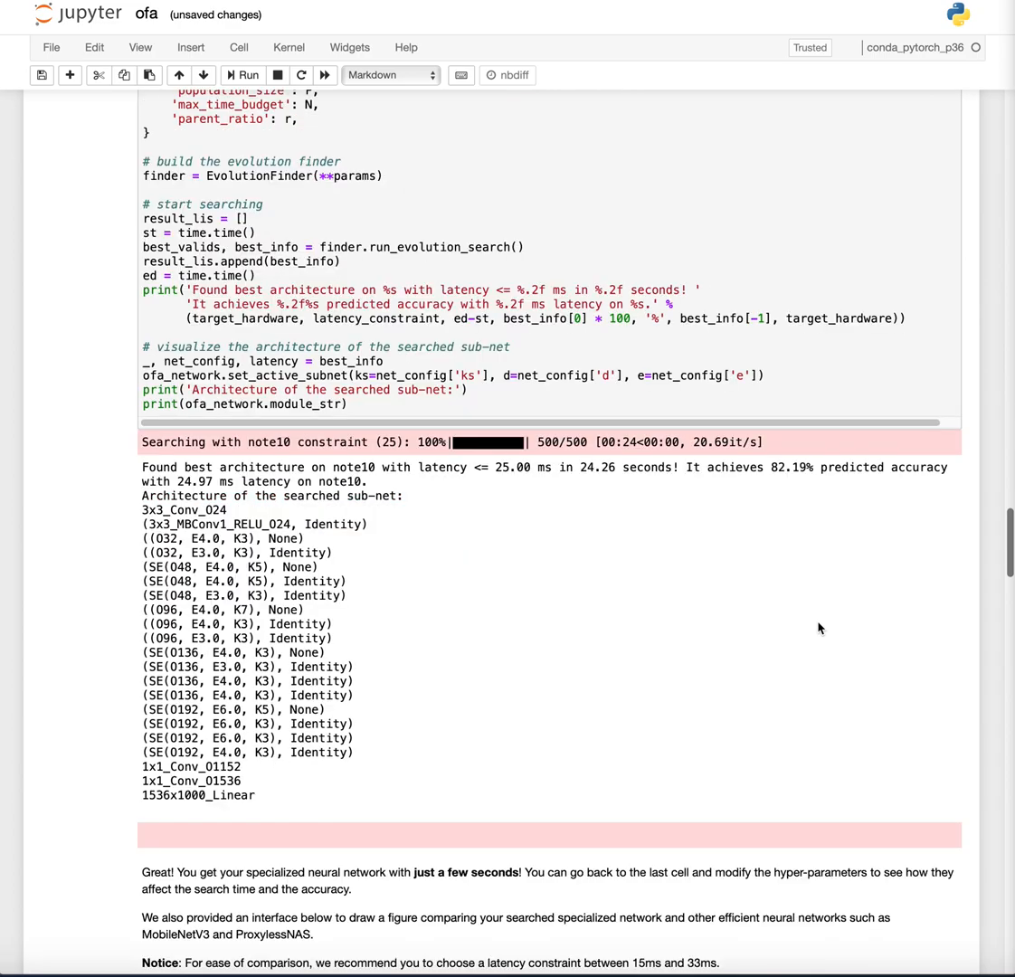
# Step: Run the ImageNet evaluation of the 25 ms note10 sub-network, starting validation at 0 of 200
pyautogui.scroll(-3)
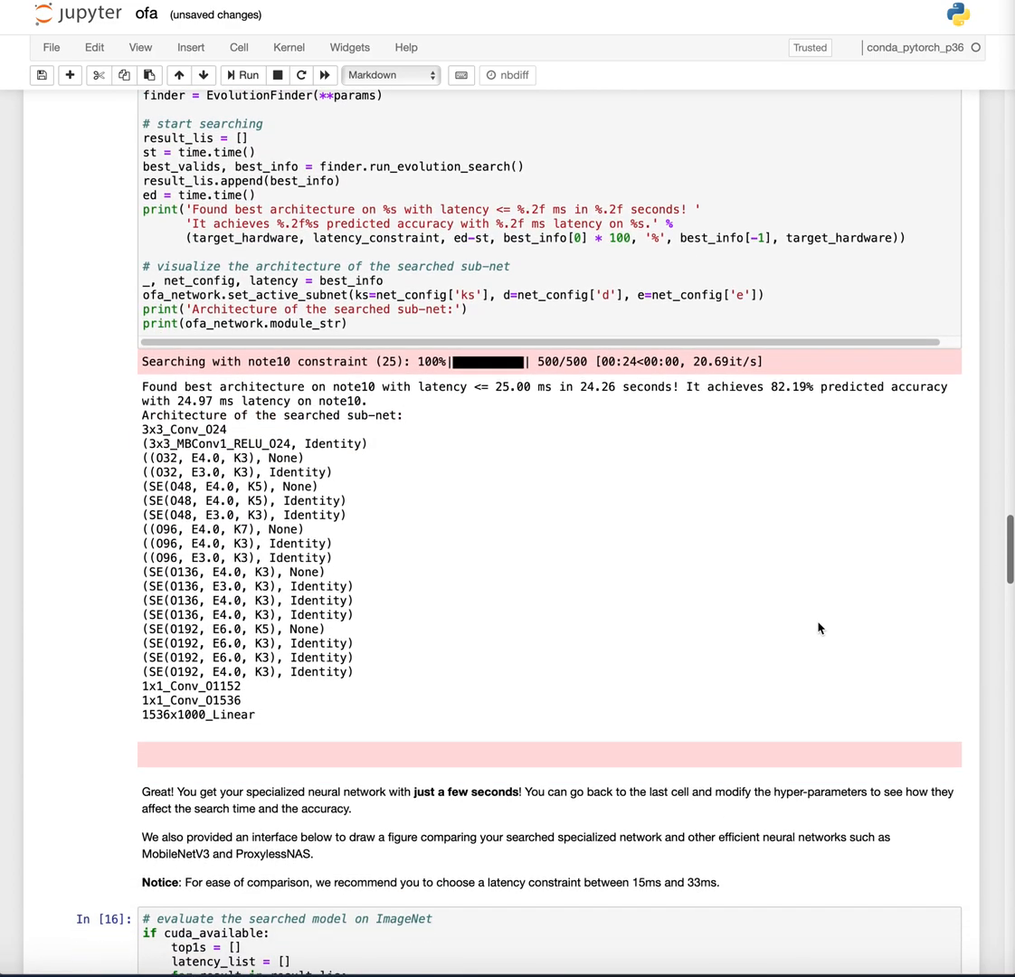
pyautogui.scroll(-3)
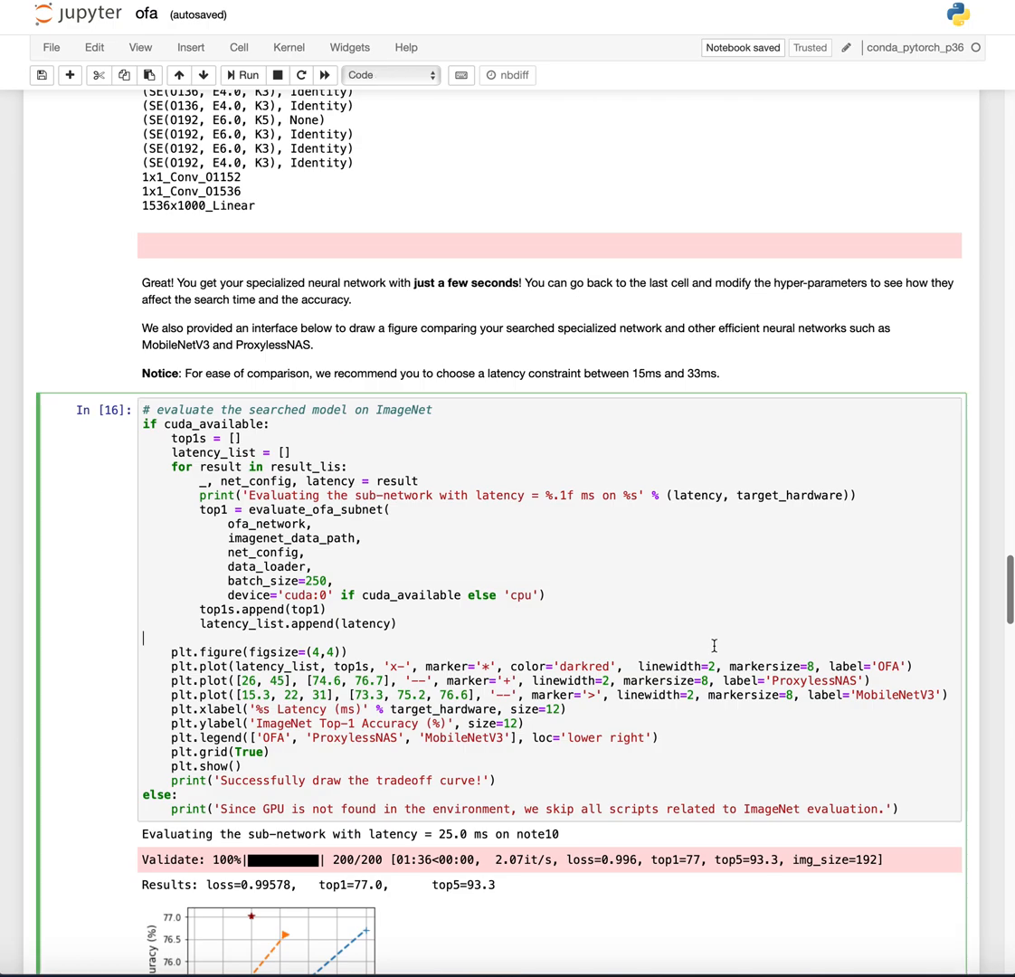
pyautogui.scroll(-3)
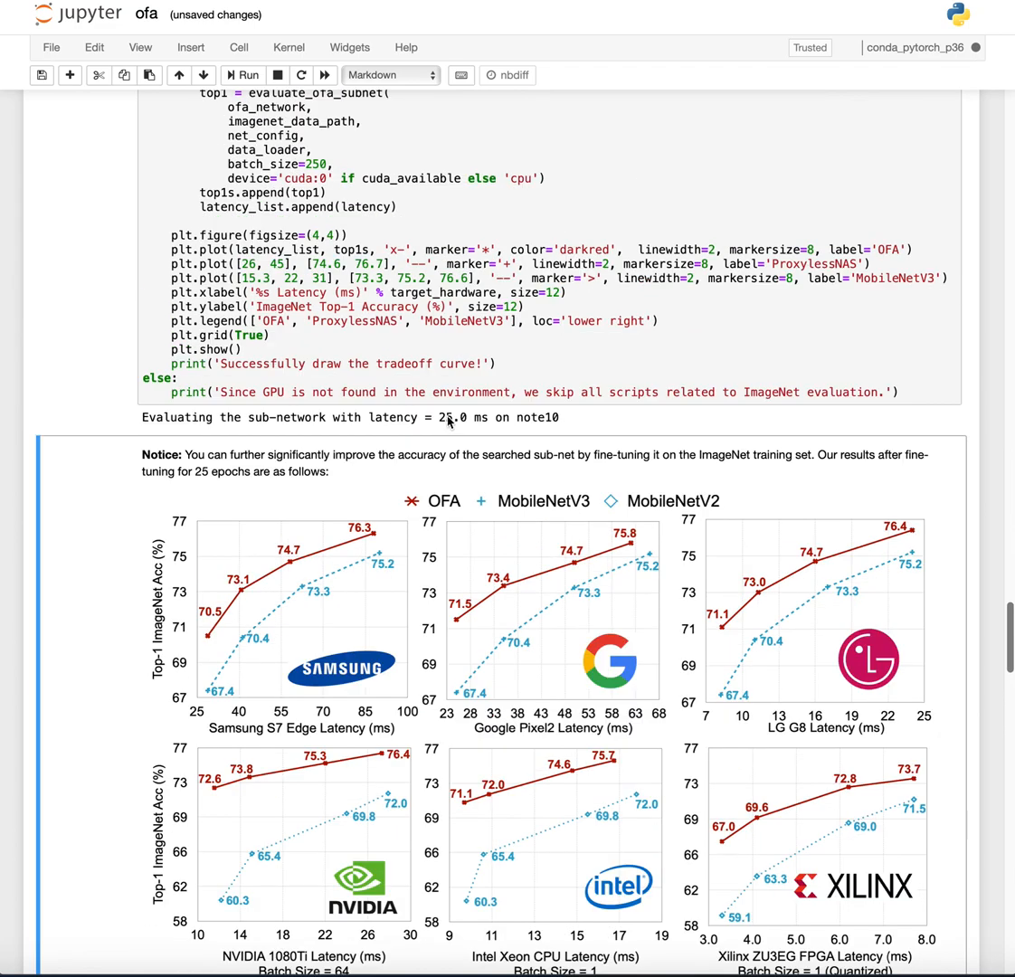
pyautogui.click(241, 75)
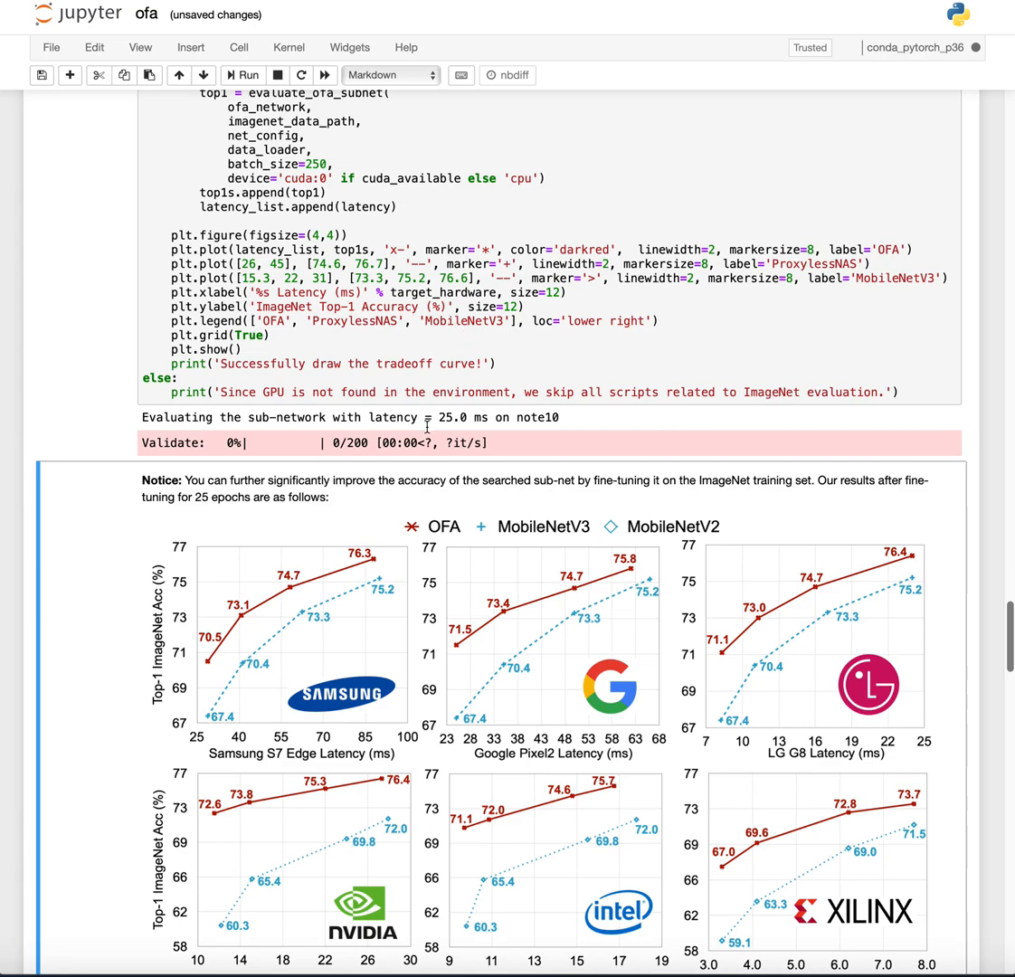
pyautogui.moveTo(348, 506)
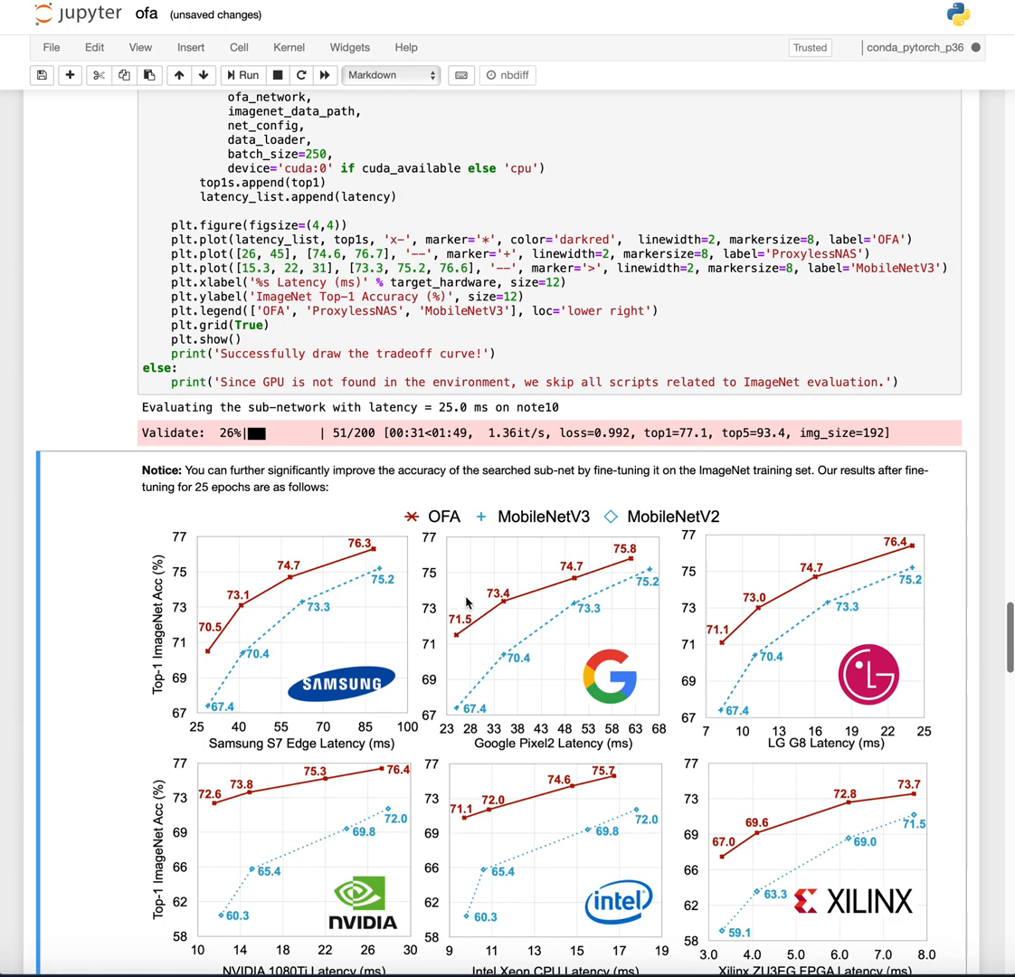
pyautogui.moveTo(246, 866)
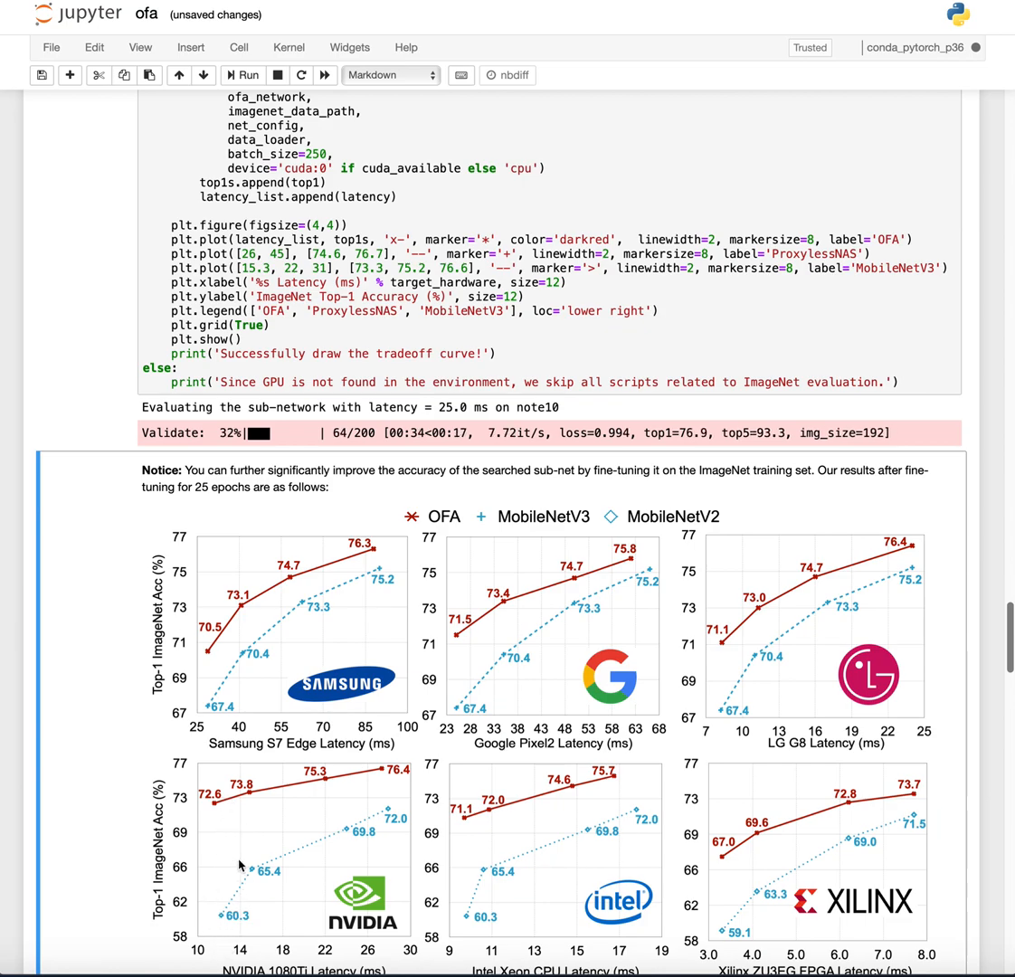
pyautogui.moveTo(231, 851)
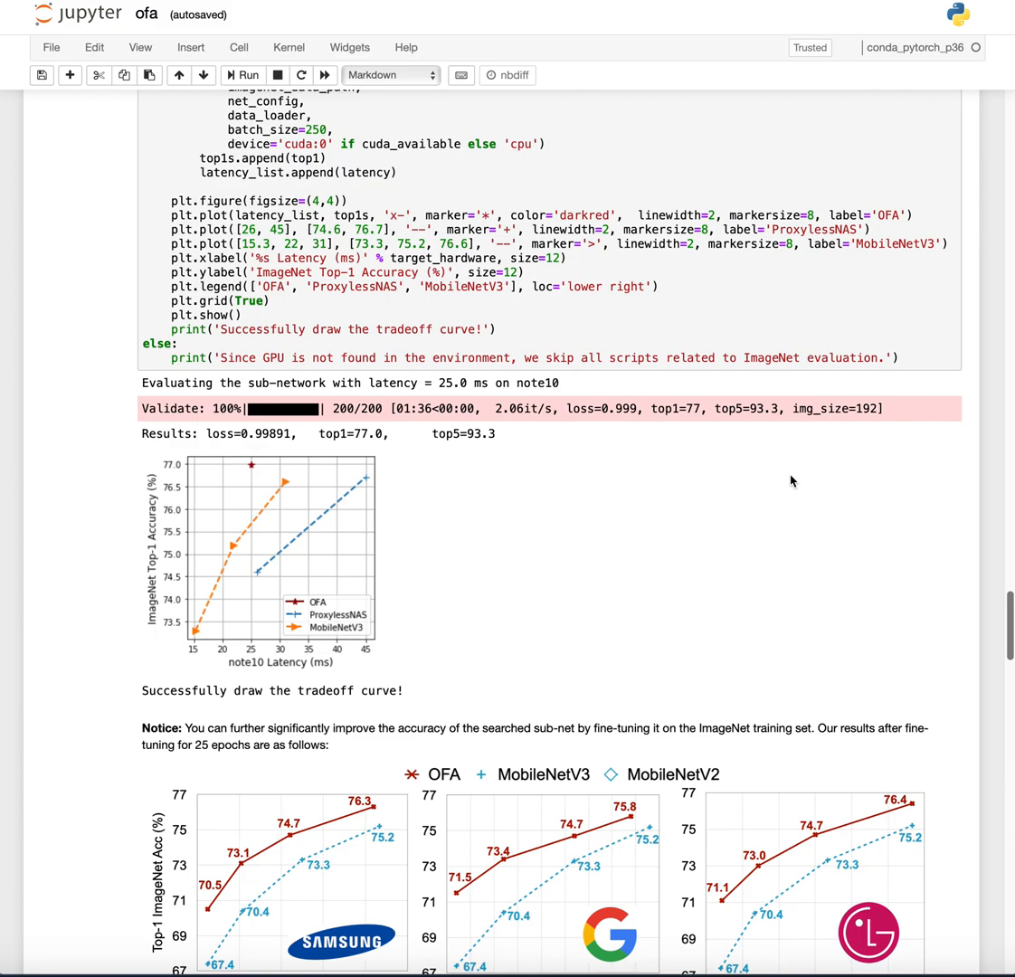
pyautogui.moveTo(20, 438)
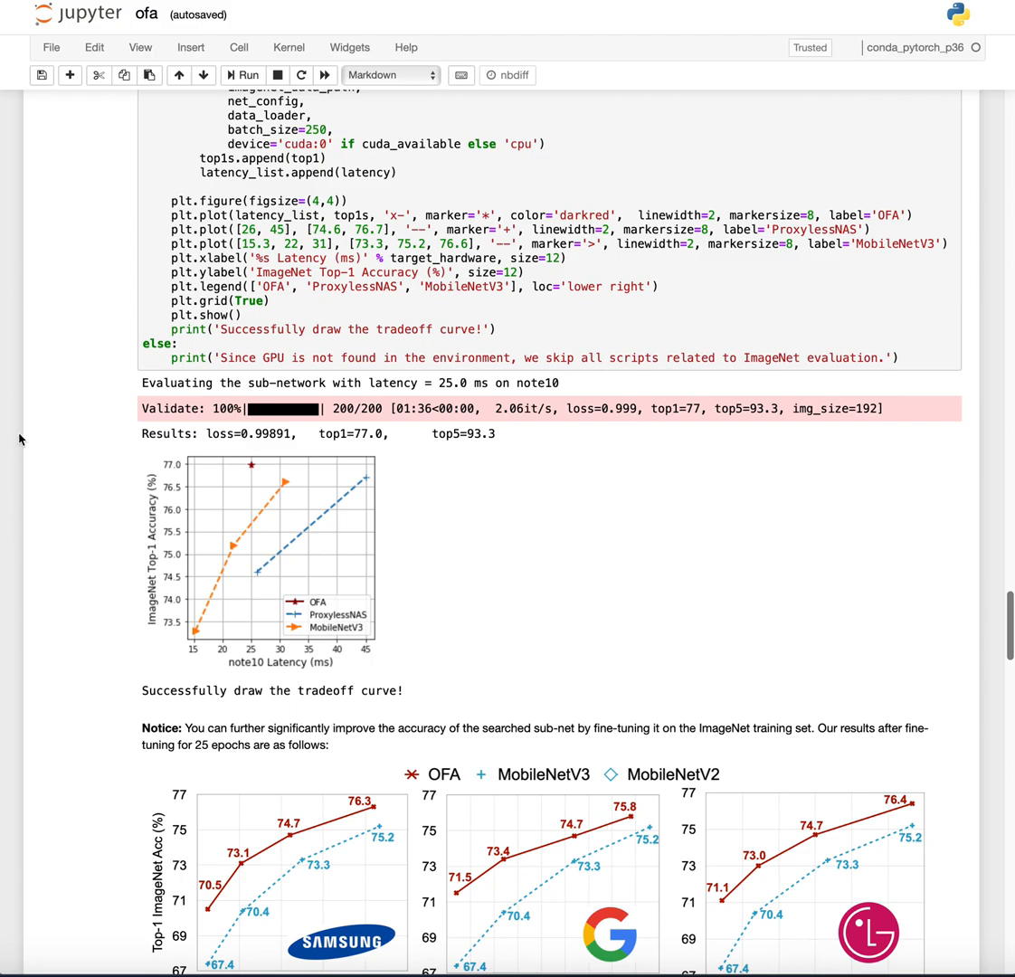
pyautogui.moveTo(537, 604)
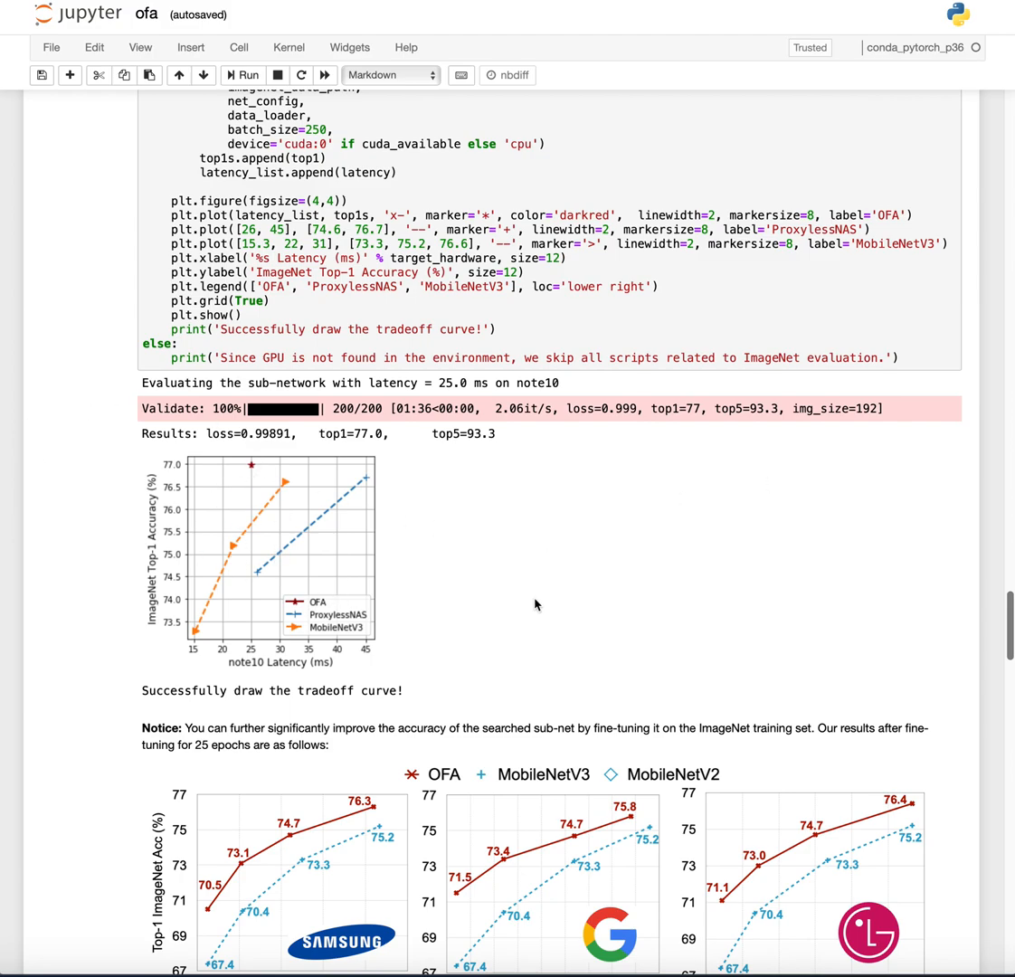
pyautogui.moveTo(624, 521)
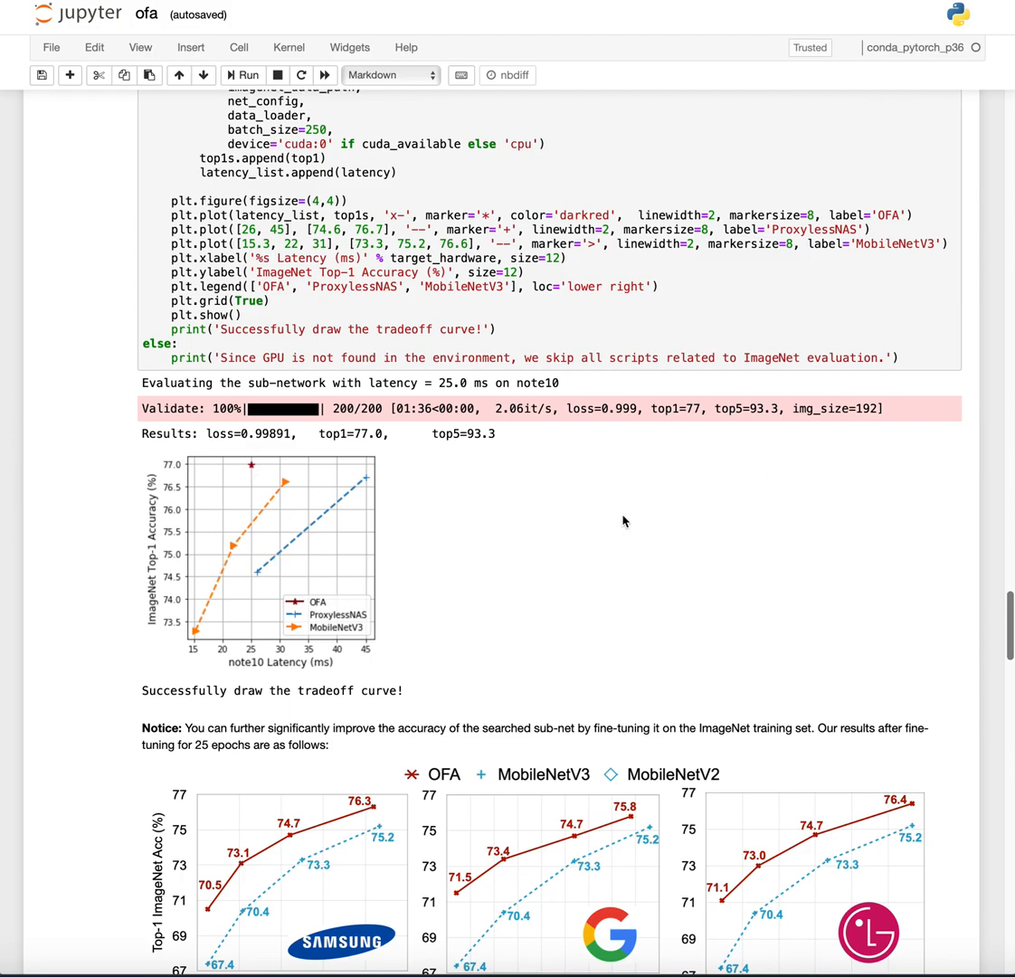
# Step: Run the FLOPs lookup table cell in section 3.2 to start the FLOPs-constrained search
pyautogui.scroll(-3)
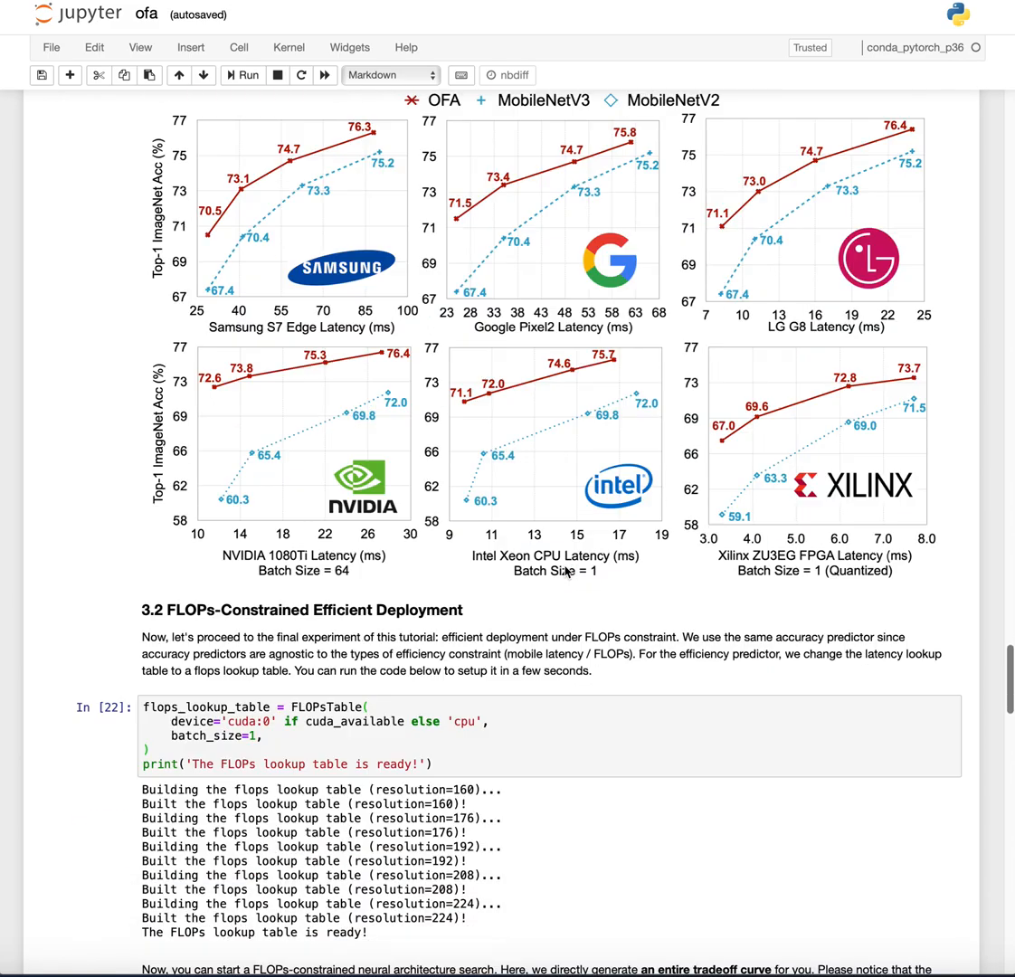
pyautogui.scroll(-3)
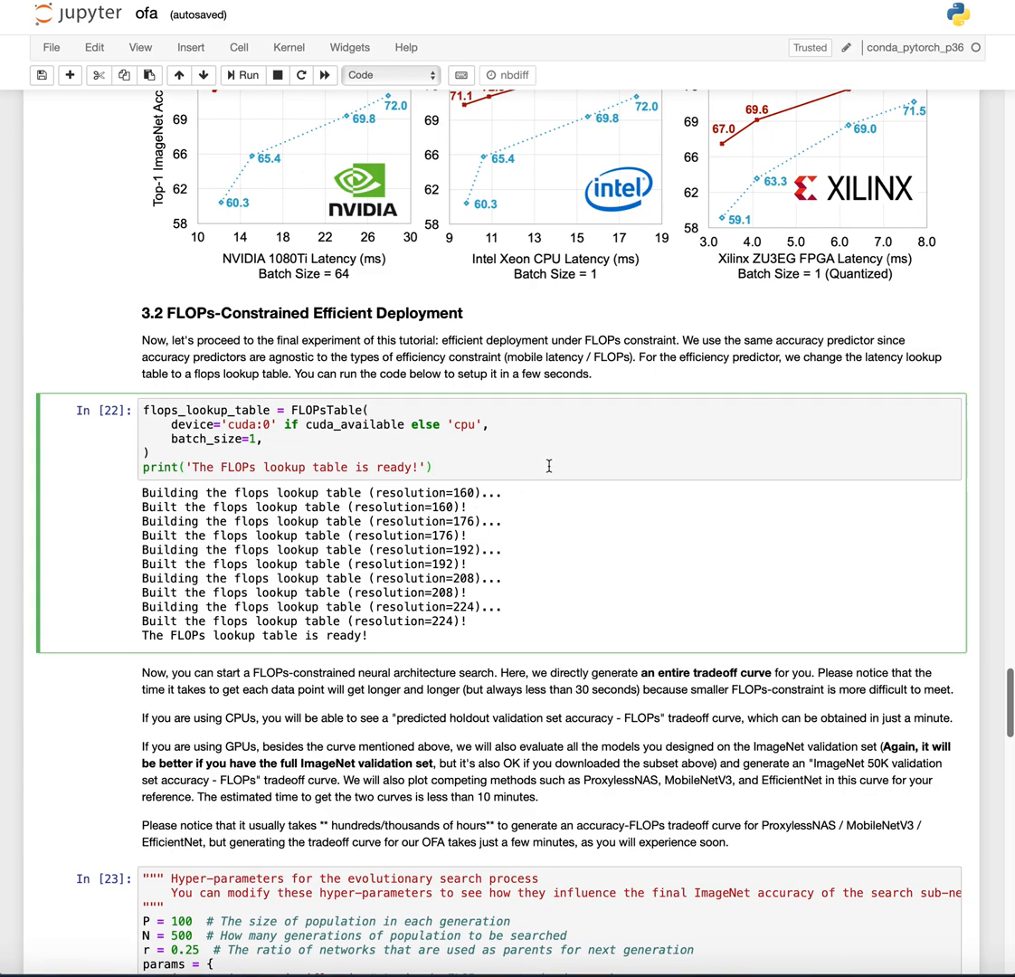
pyautogui.click(241, 75)
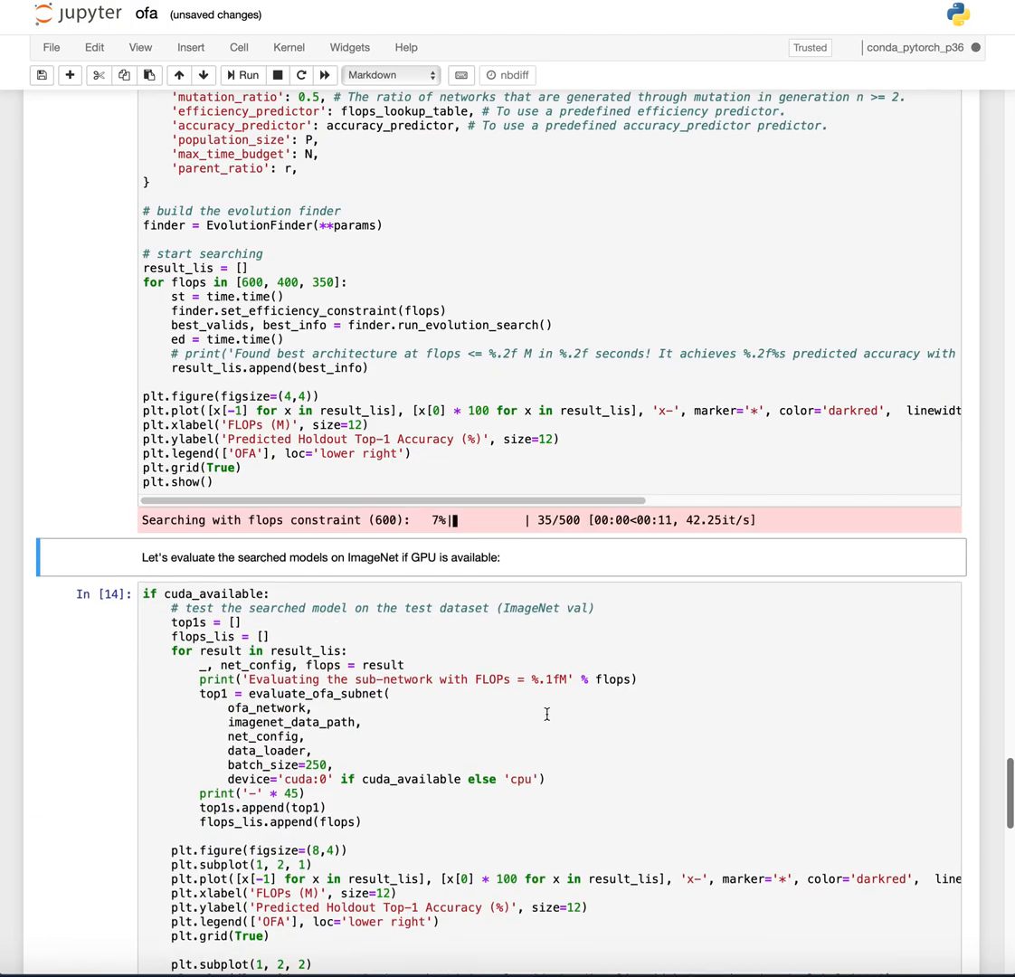
# Step: Finish 500 generations for the 600, 400 and 350 FLOPs searches and plot accuracy versus FLOPs
pyautogui.scroll(3)
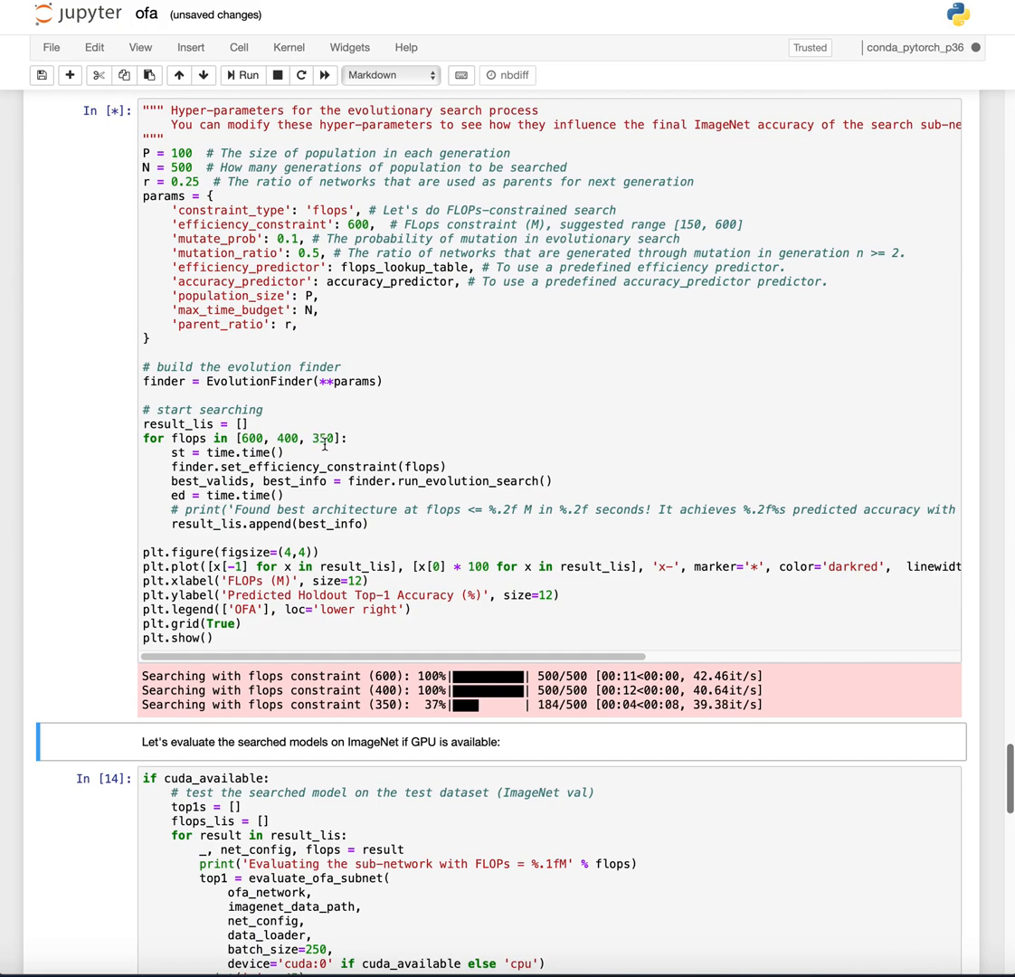
pyautogui.scroll(-3)
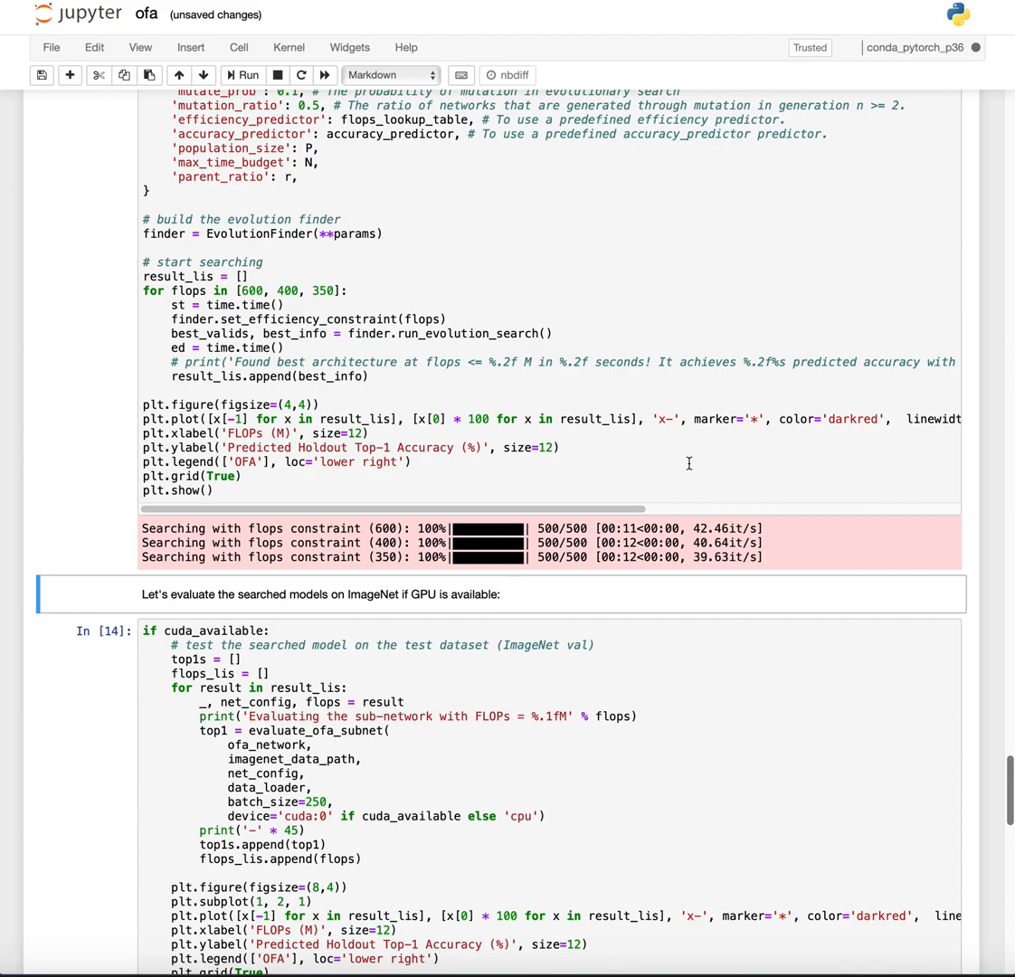
pyautogui.click(242, 75)
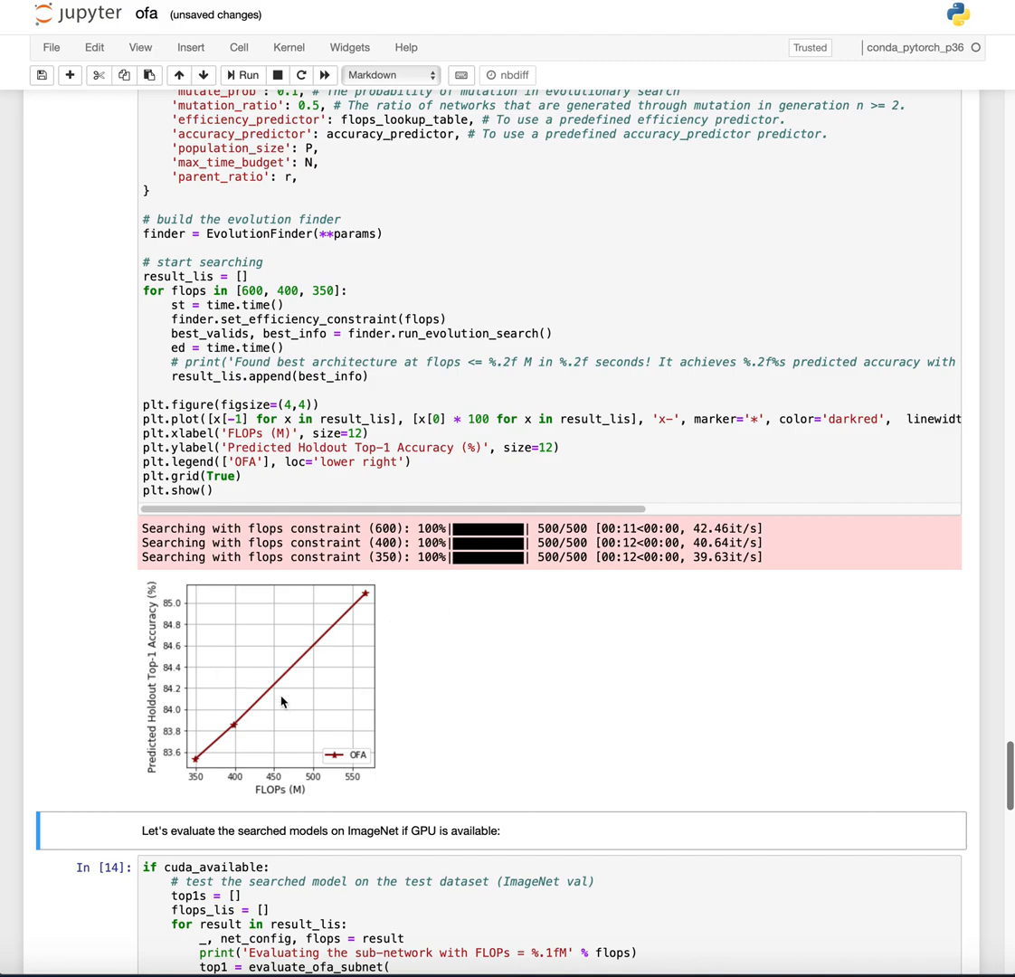
pyautogui.moveTo(364, 677)
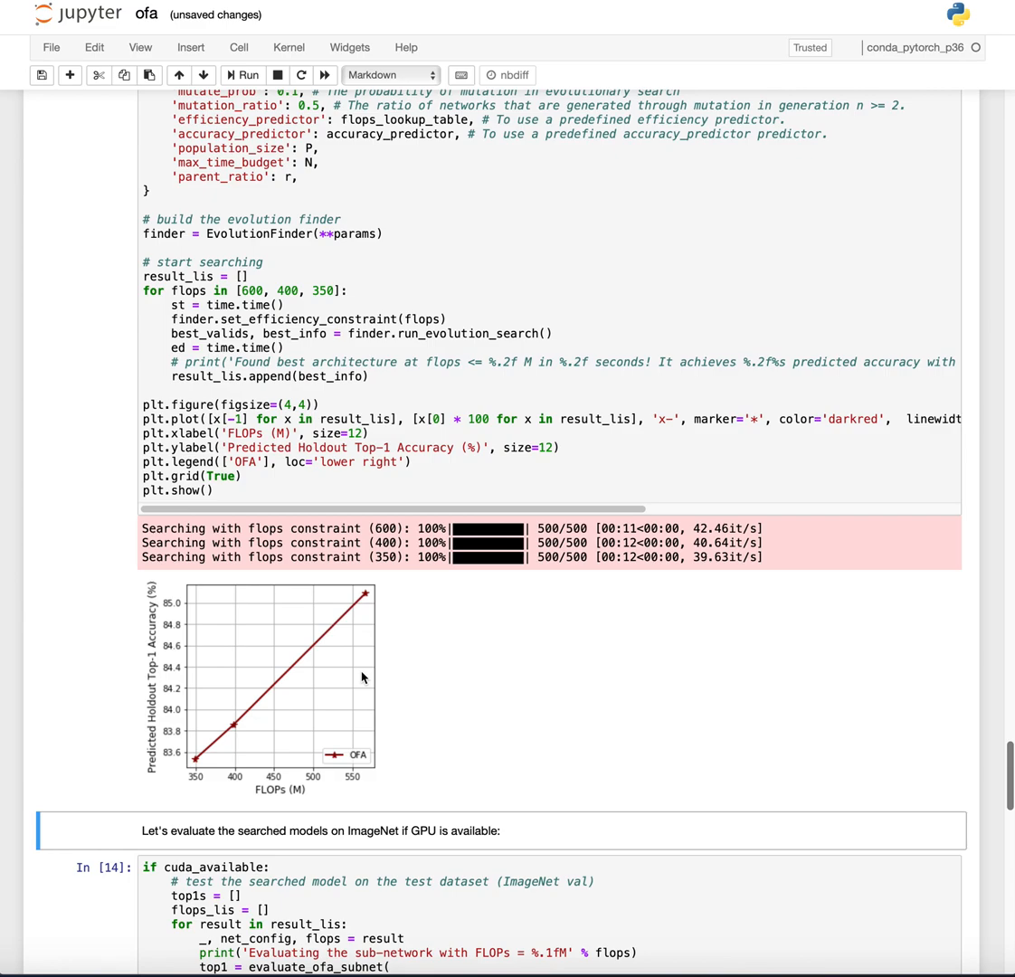
# Step: Run ImageNet evaluation of the 566.7M-FLOPs sub-network, reaching 16 of 200 at top-1 78.8
pyautogui.scroll(-3)
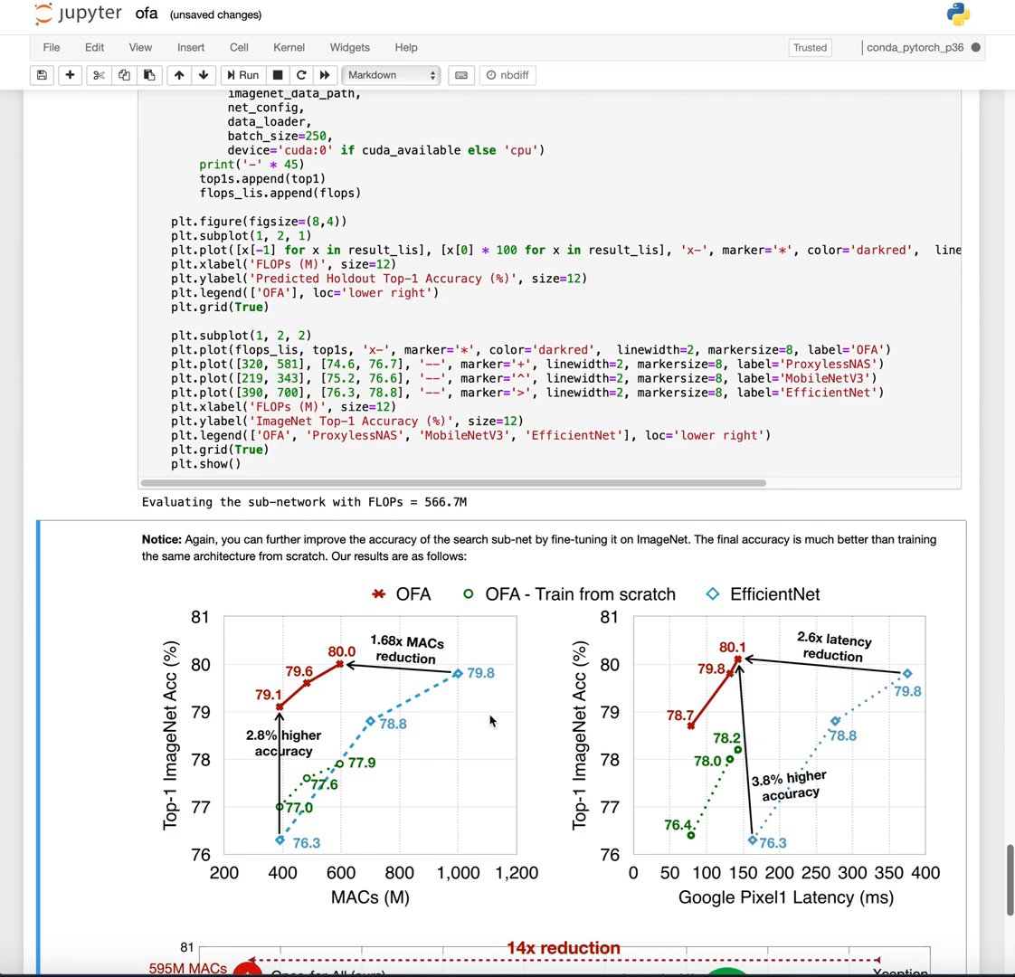
pyautogui.moveTo(505, 555)
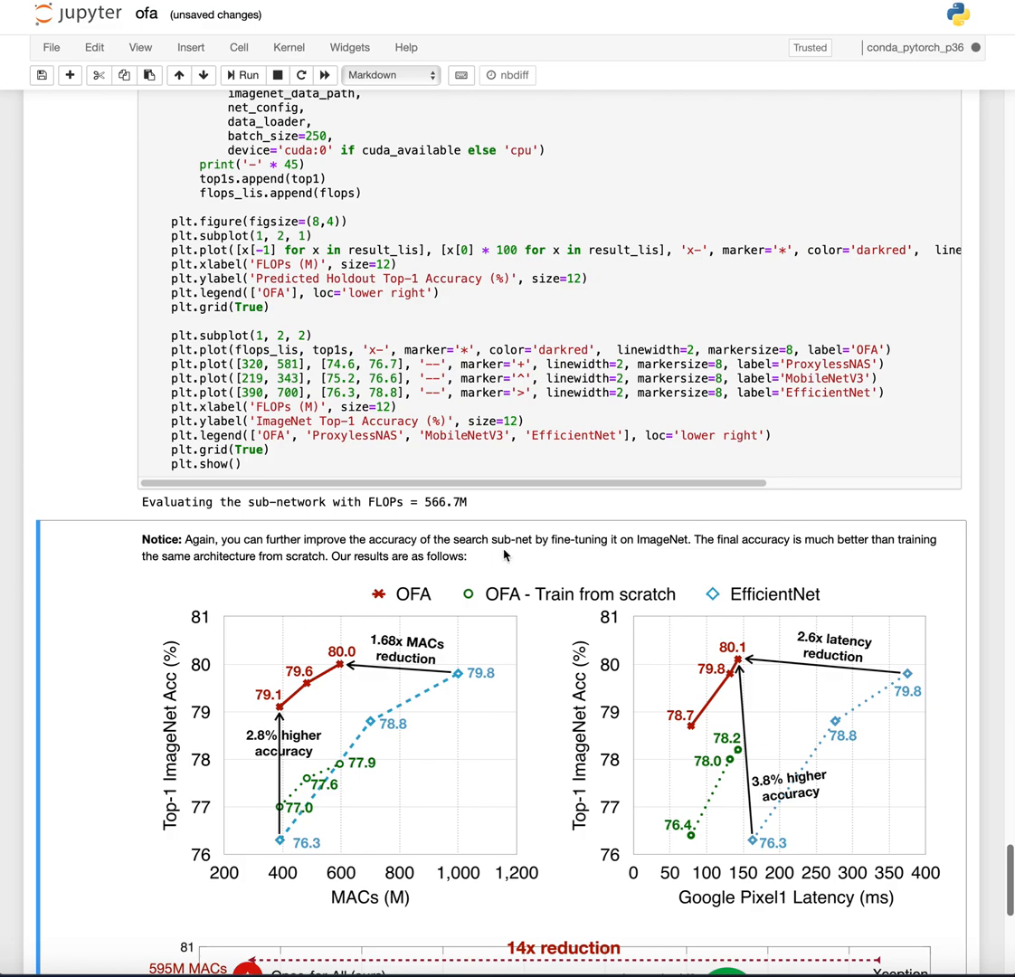
pyautogui.click(241, 75)
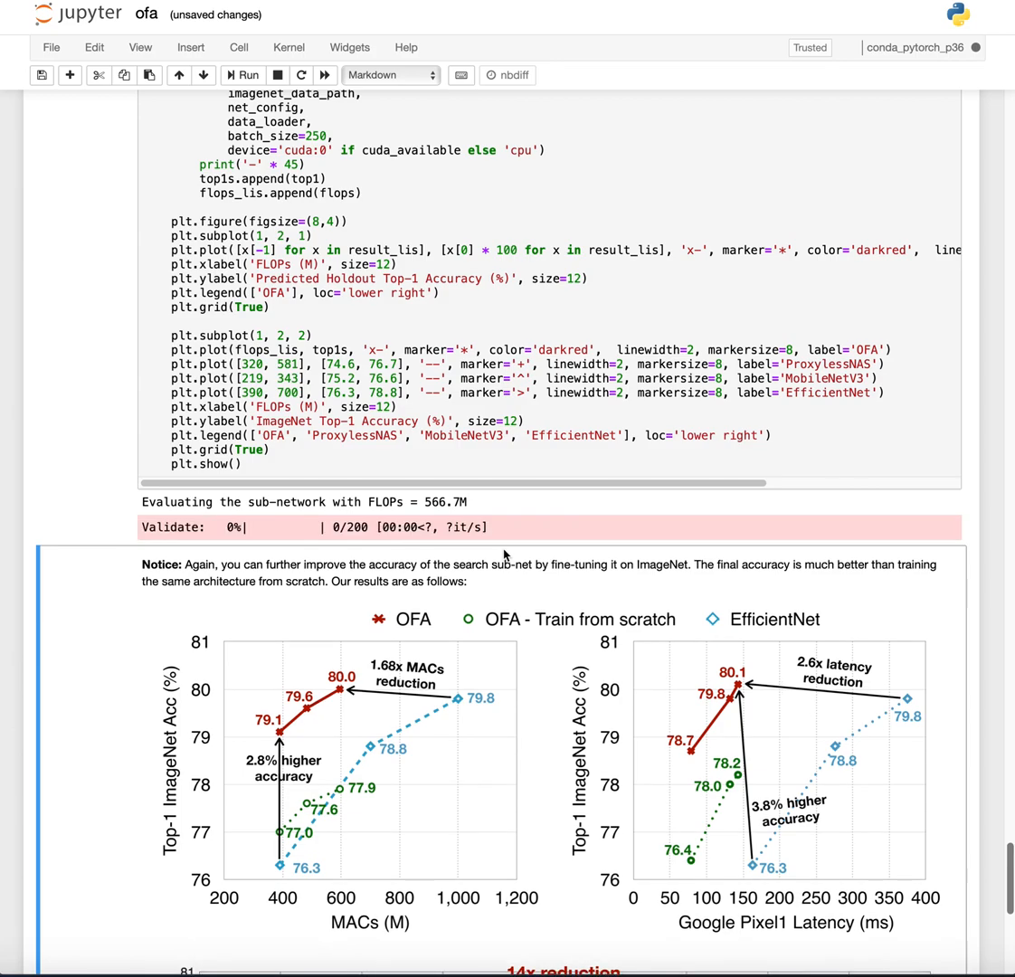
pyautogui.moveTo(597, 604)
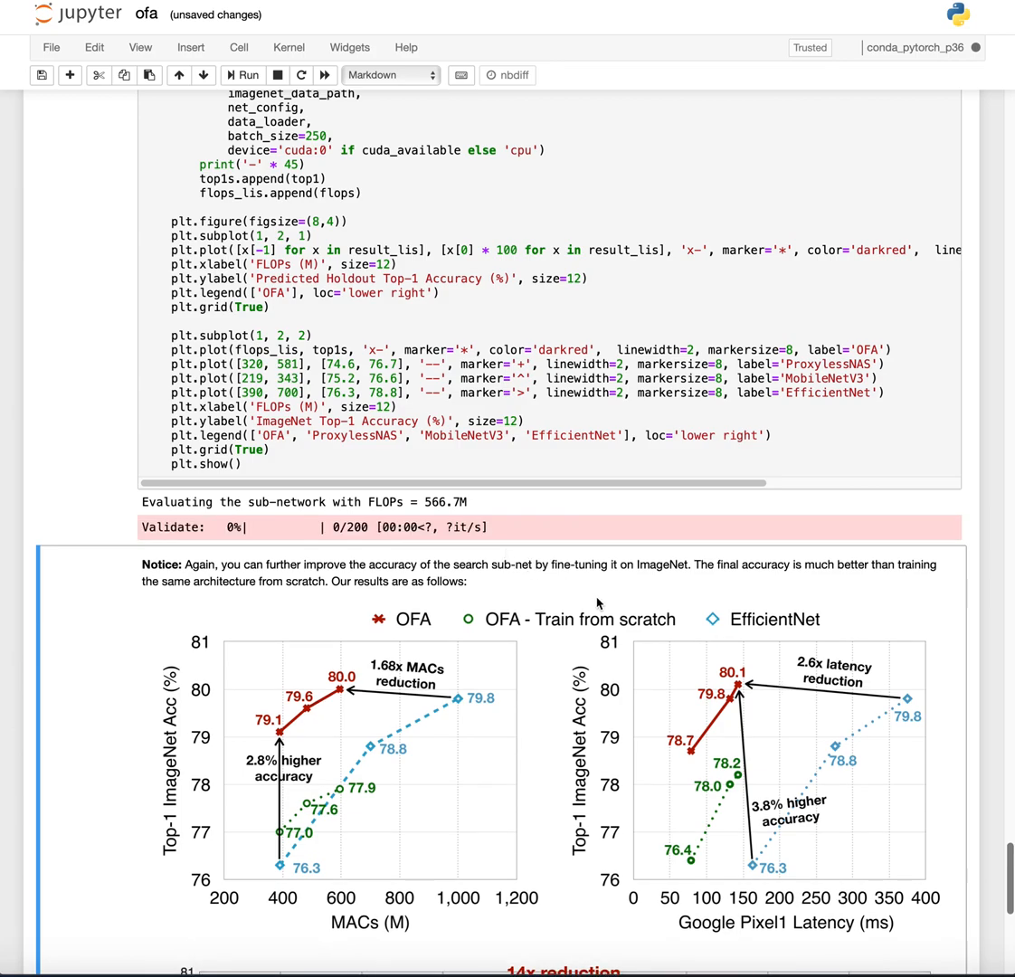
pyautogui.scroll(-3)
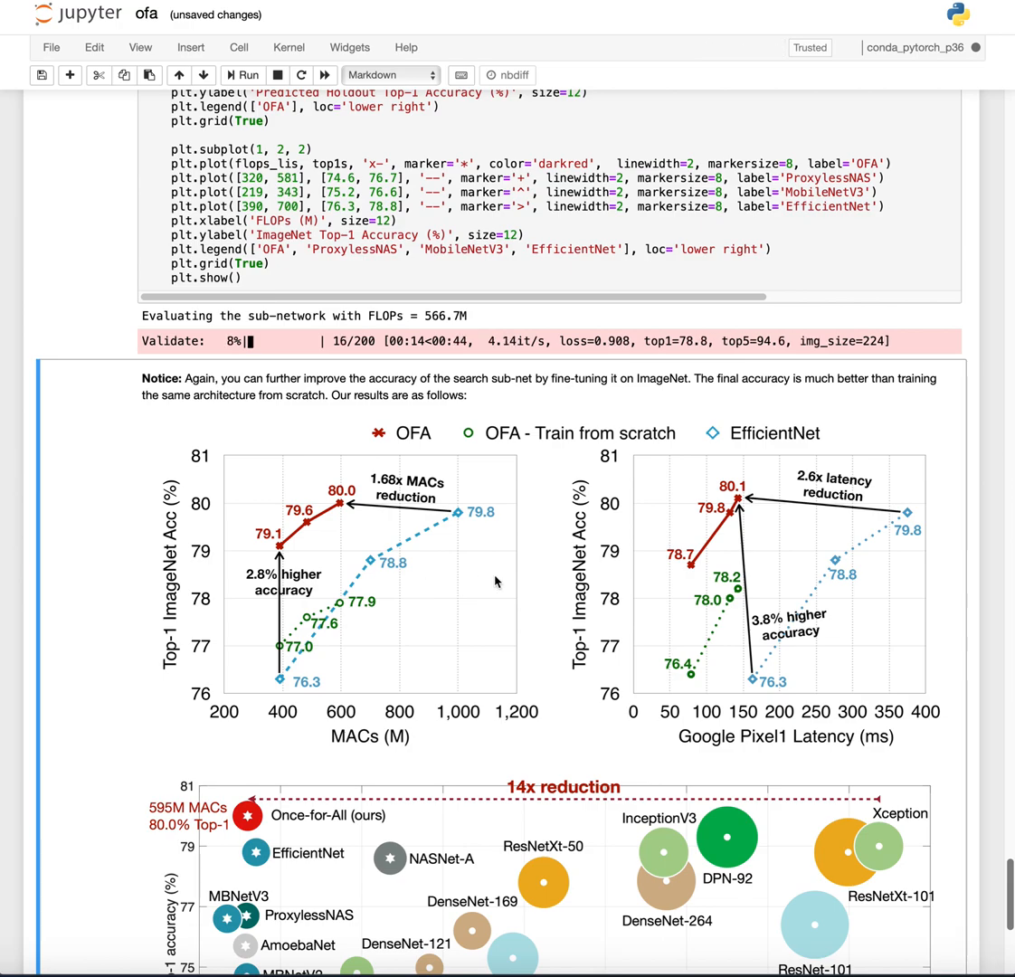
pyautogui.moveTo(392, 608)
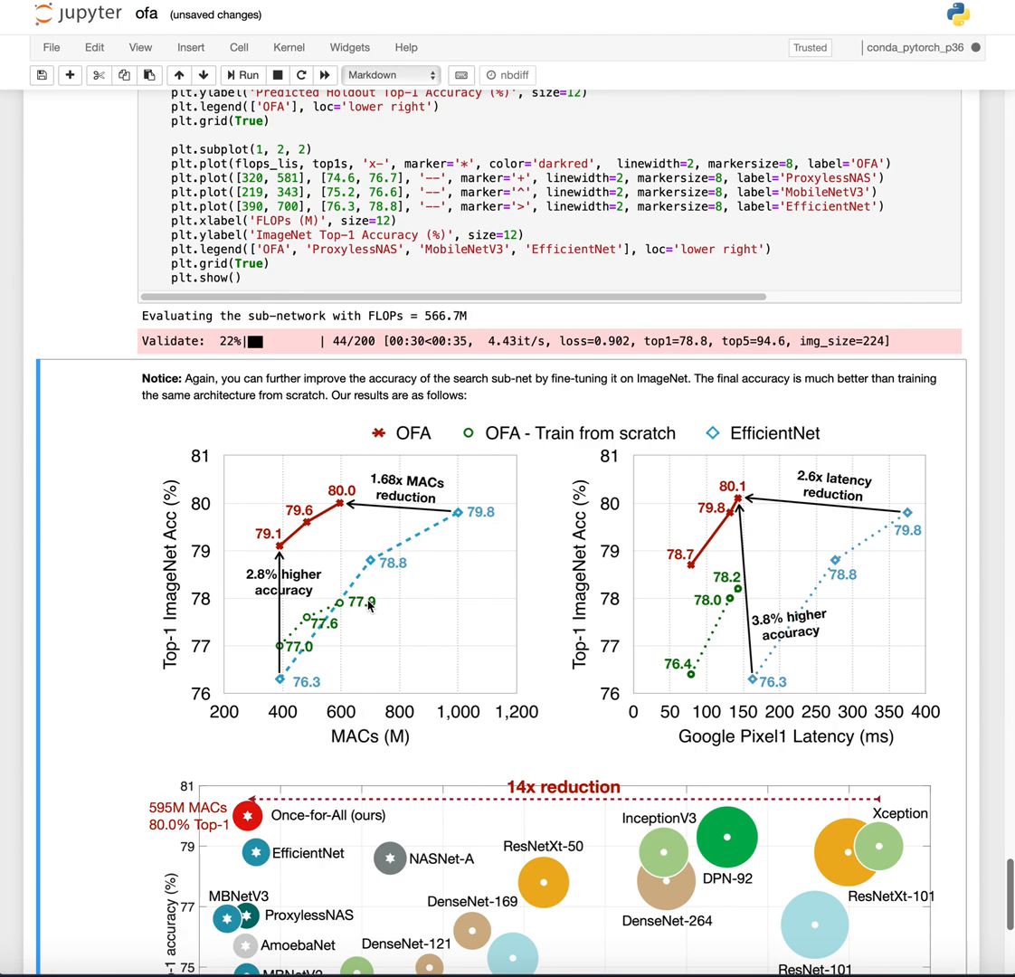
pyautogui.moveTo(514, 606)
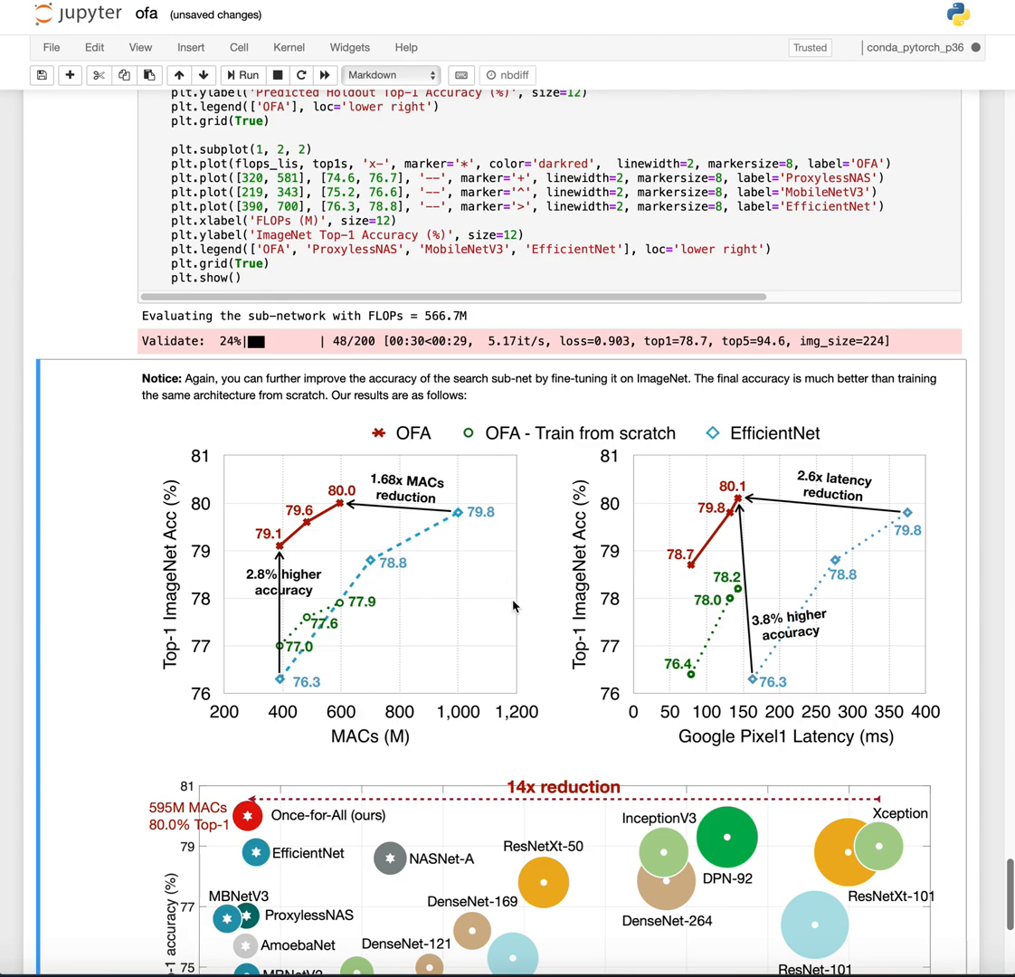
pyautogui.moveTo(456, 612)
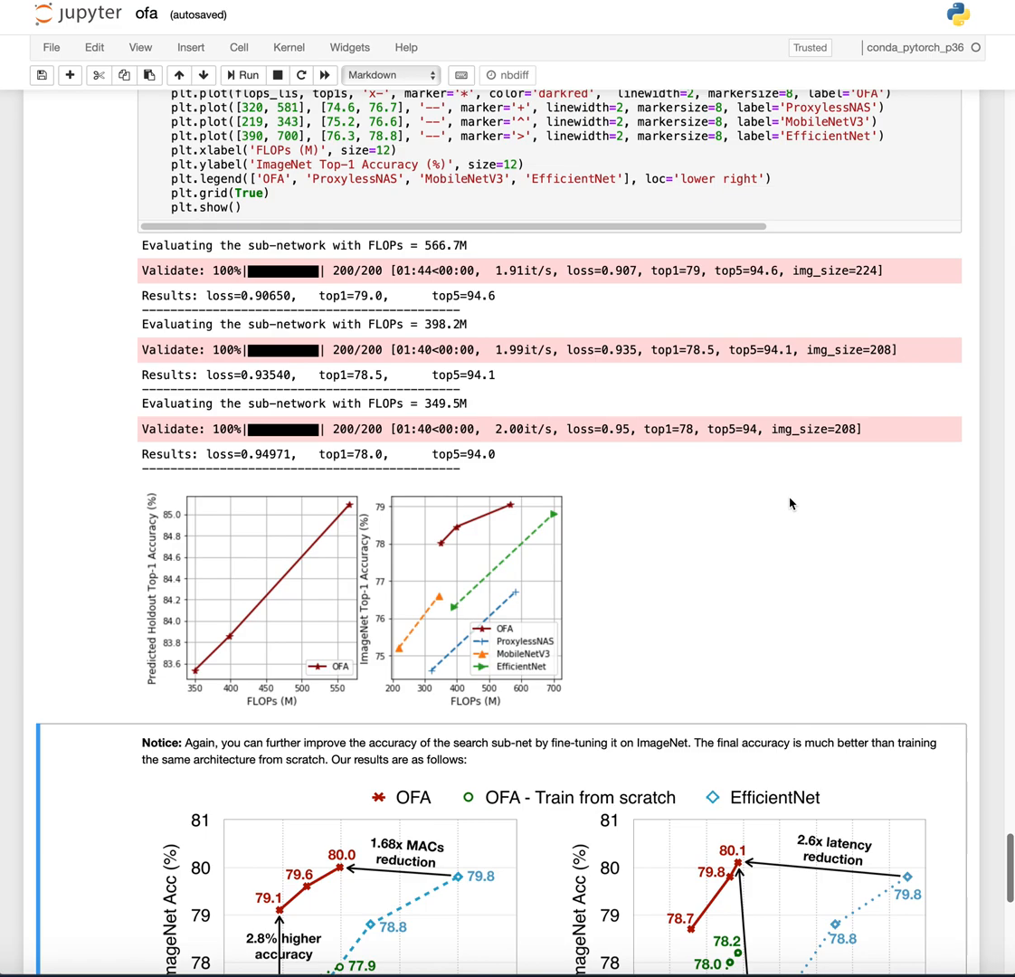
pyautogui.moveTo(597, 554)
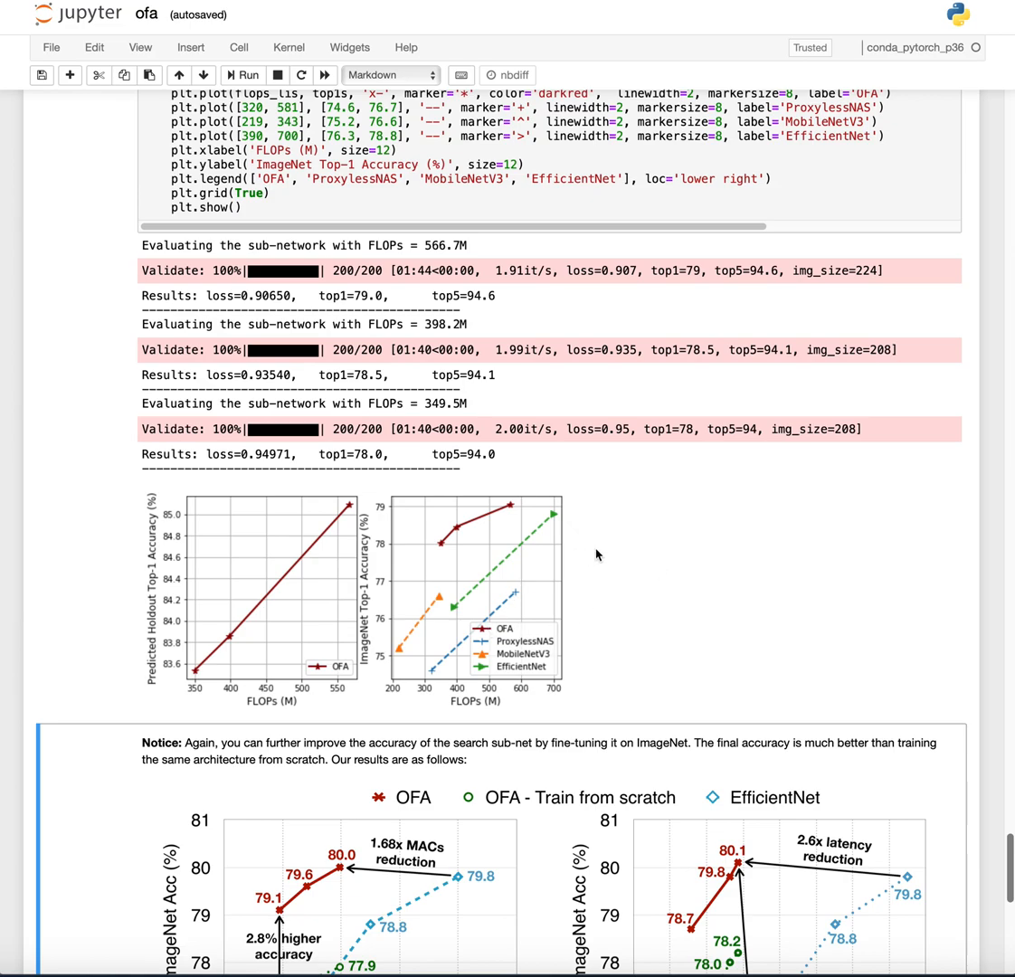
pyautogui.moveTo(495, 594)
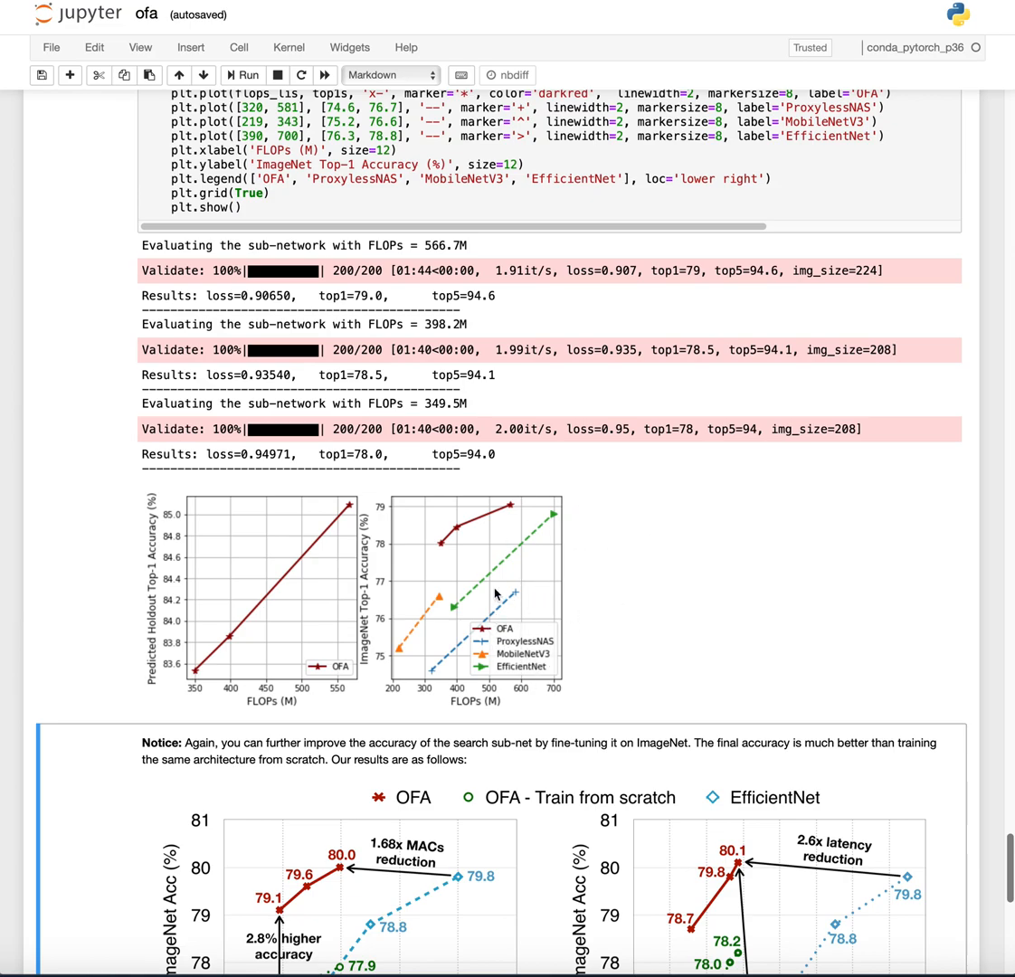
pyautogui.moveTo(552, 589)
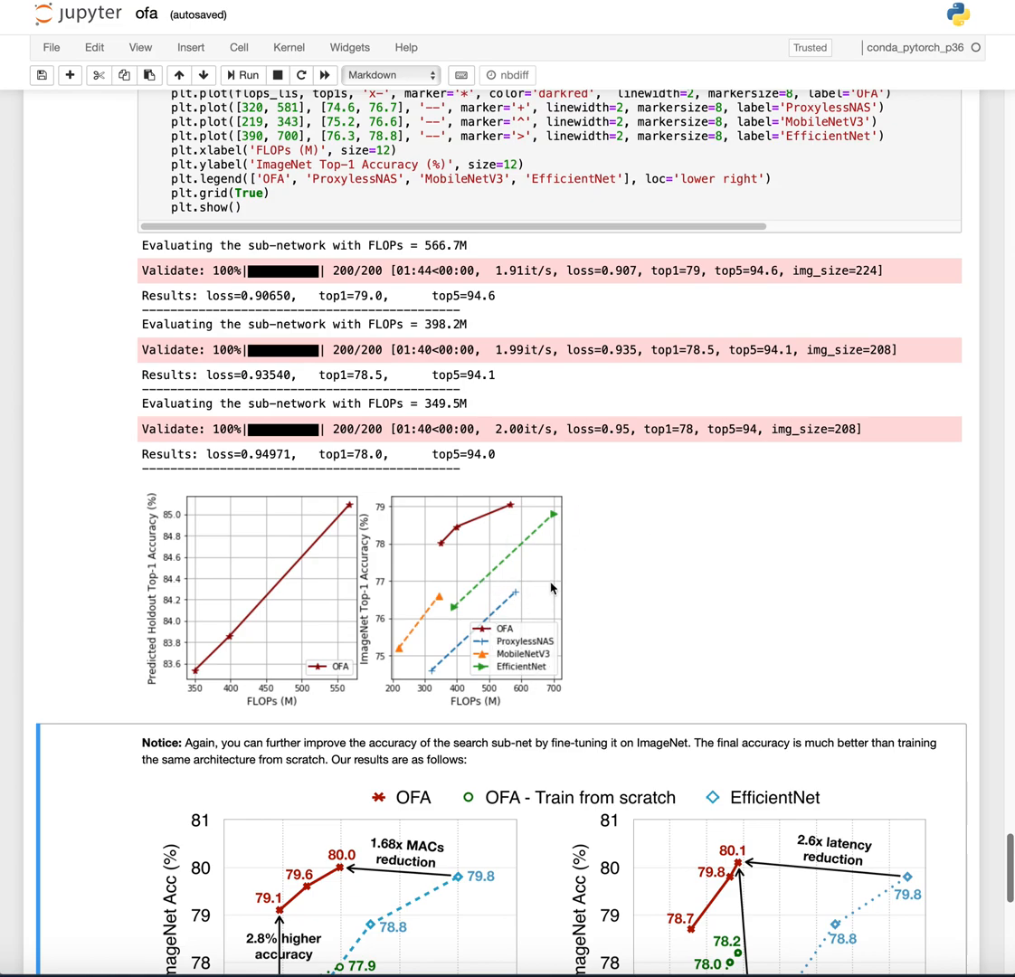
pyautogui.moveTo(519, 557)
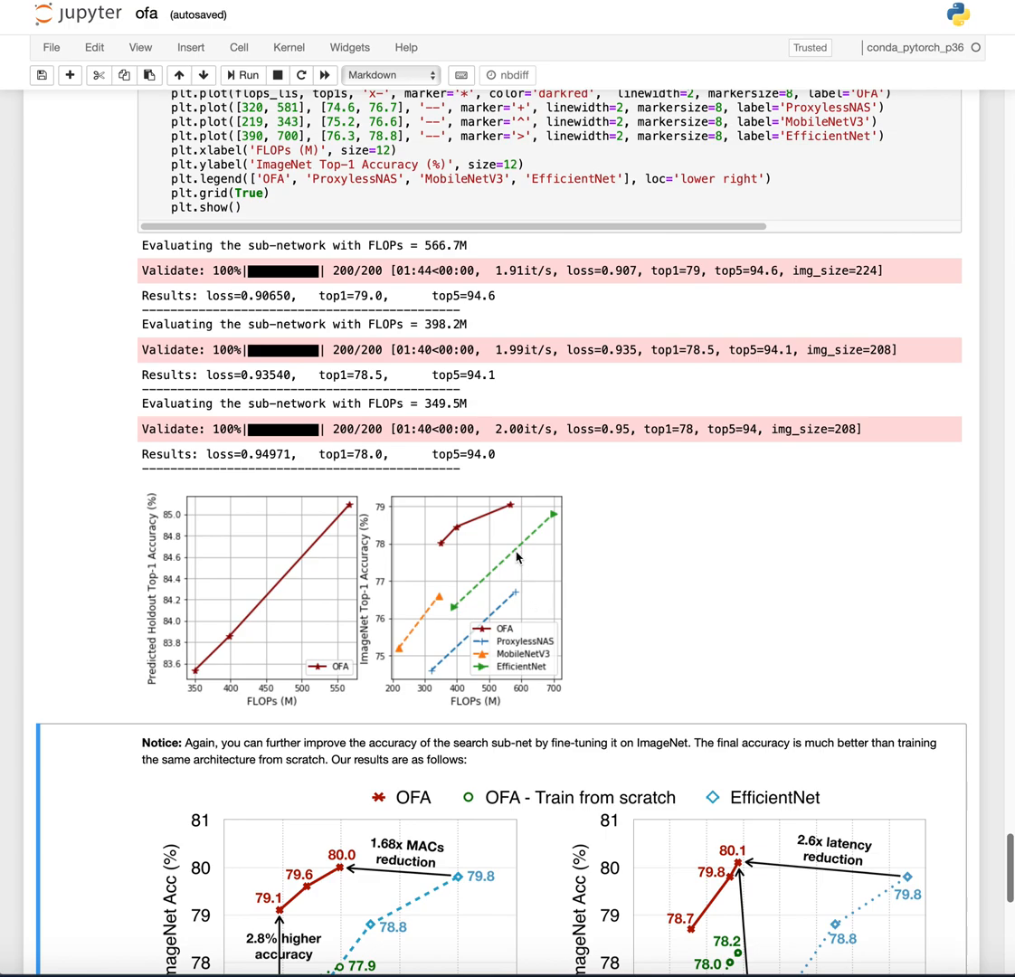
pyautogui.moveTo(445, 651)
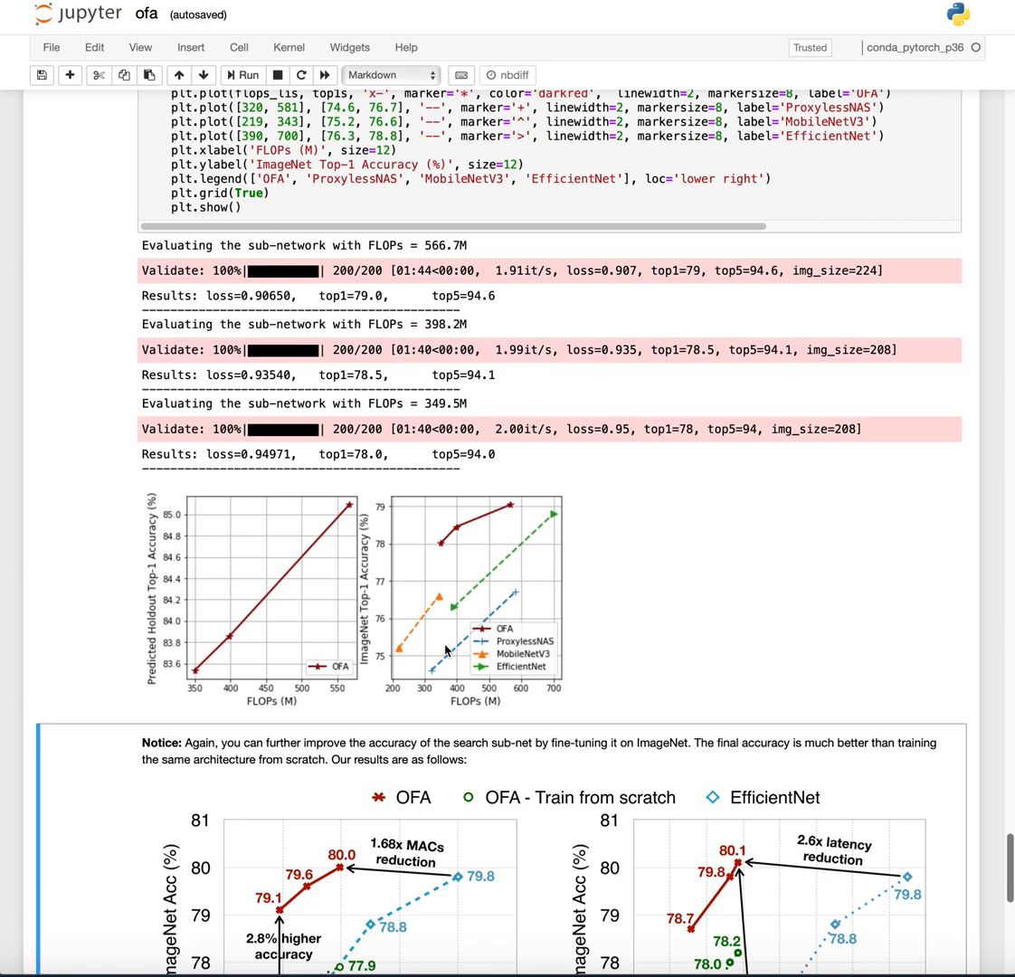
pyautogui.moveTo(495, 468)
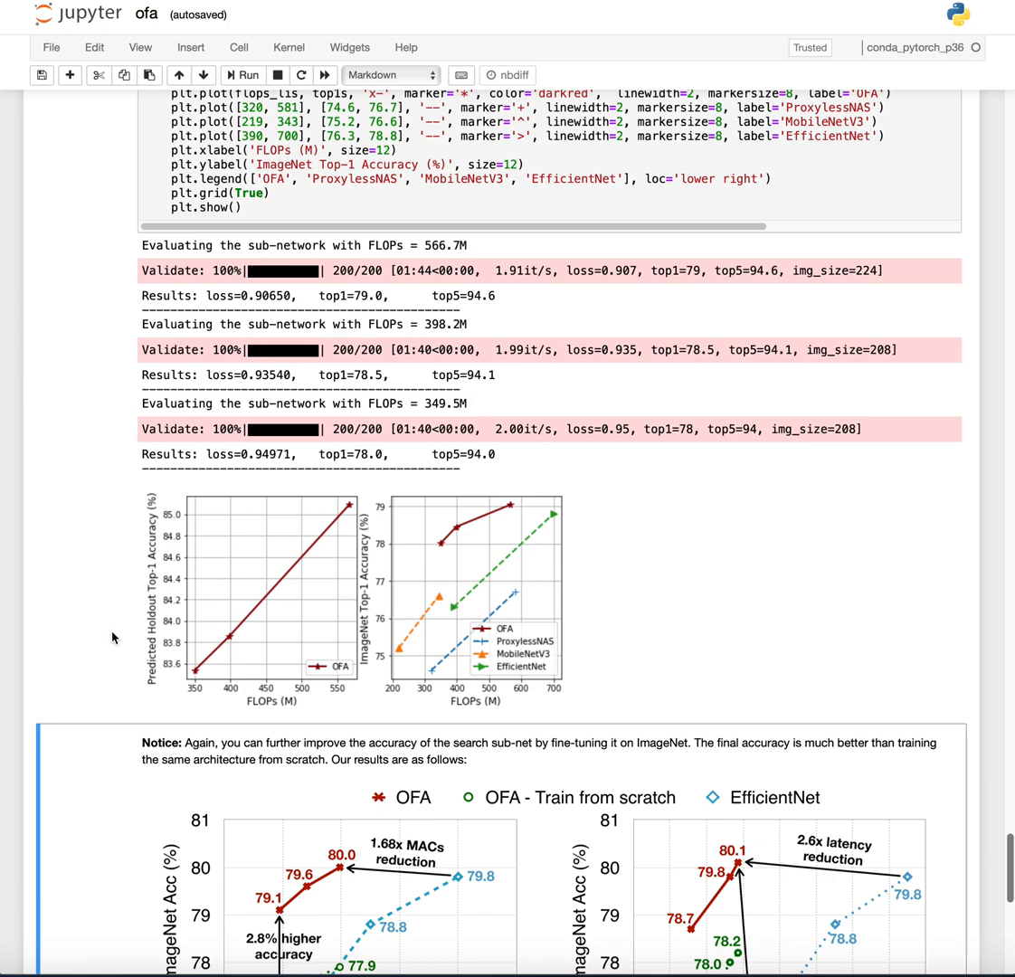
pyautogui.moveTo(367, 514)
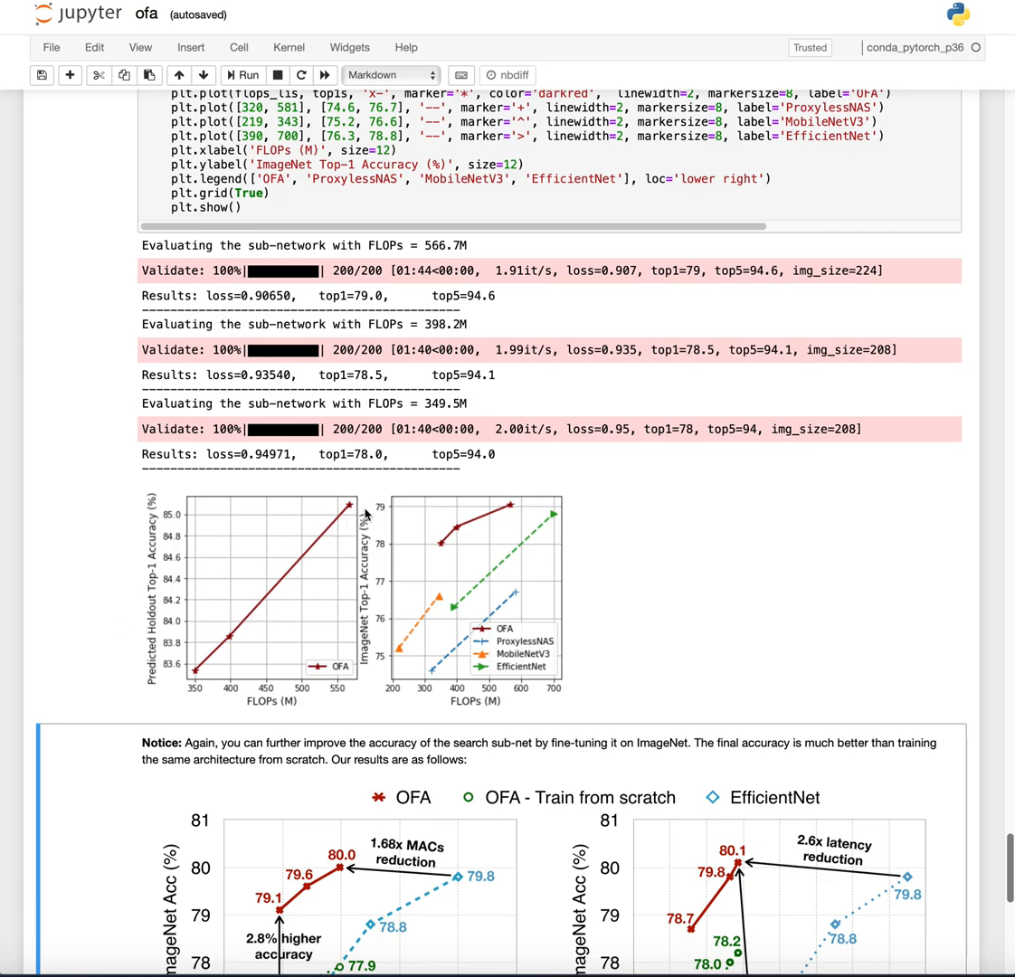
pyautogui.moveTo(444, 546)
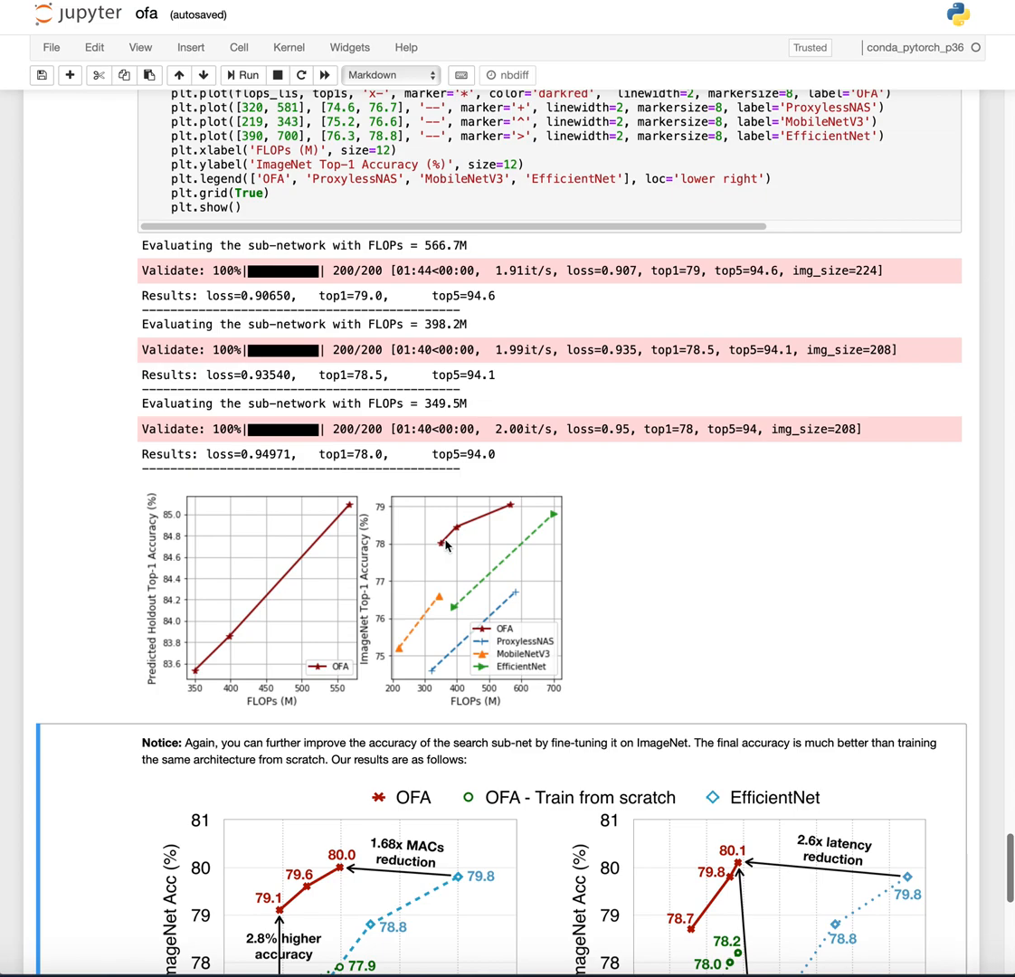
pyautogui.moveTo(490, 538)
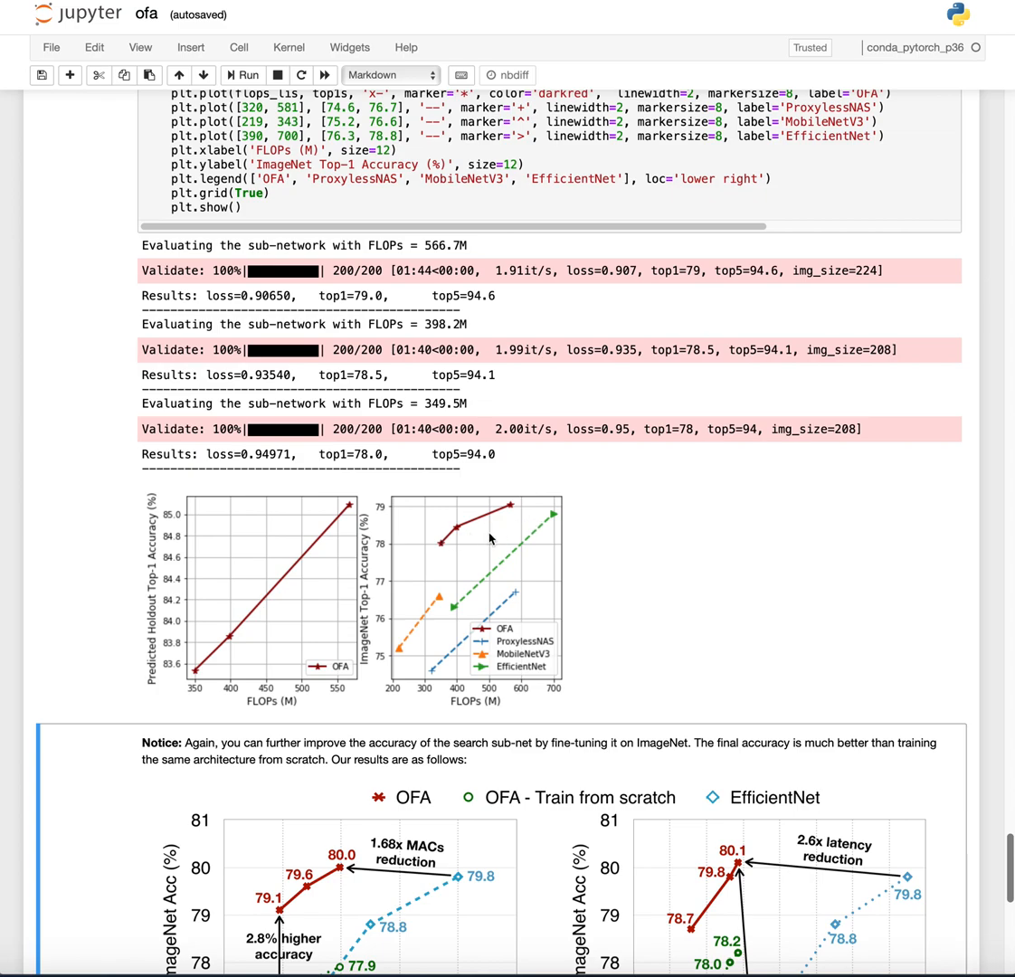
pyautogui.moveTo(256, 629)
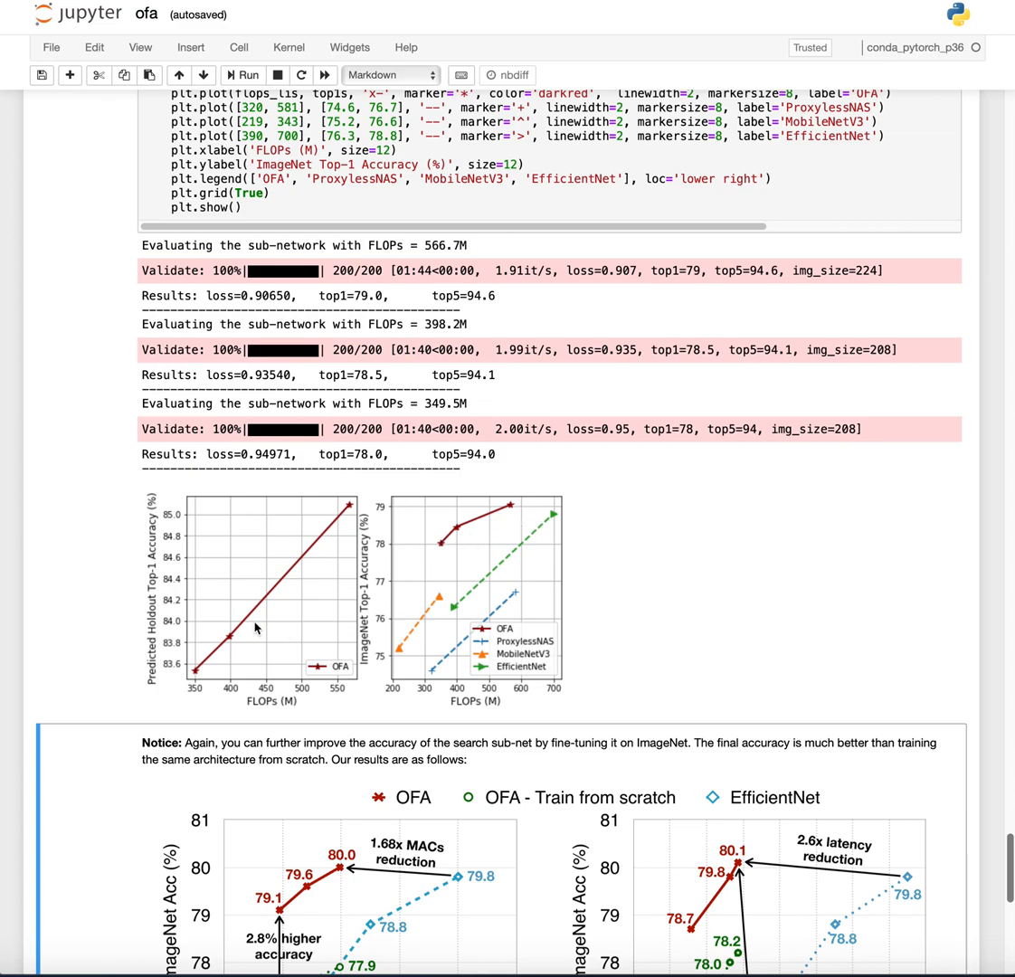
pyautogui.moveTo(272, 613)
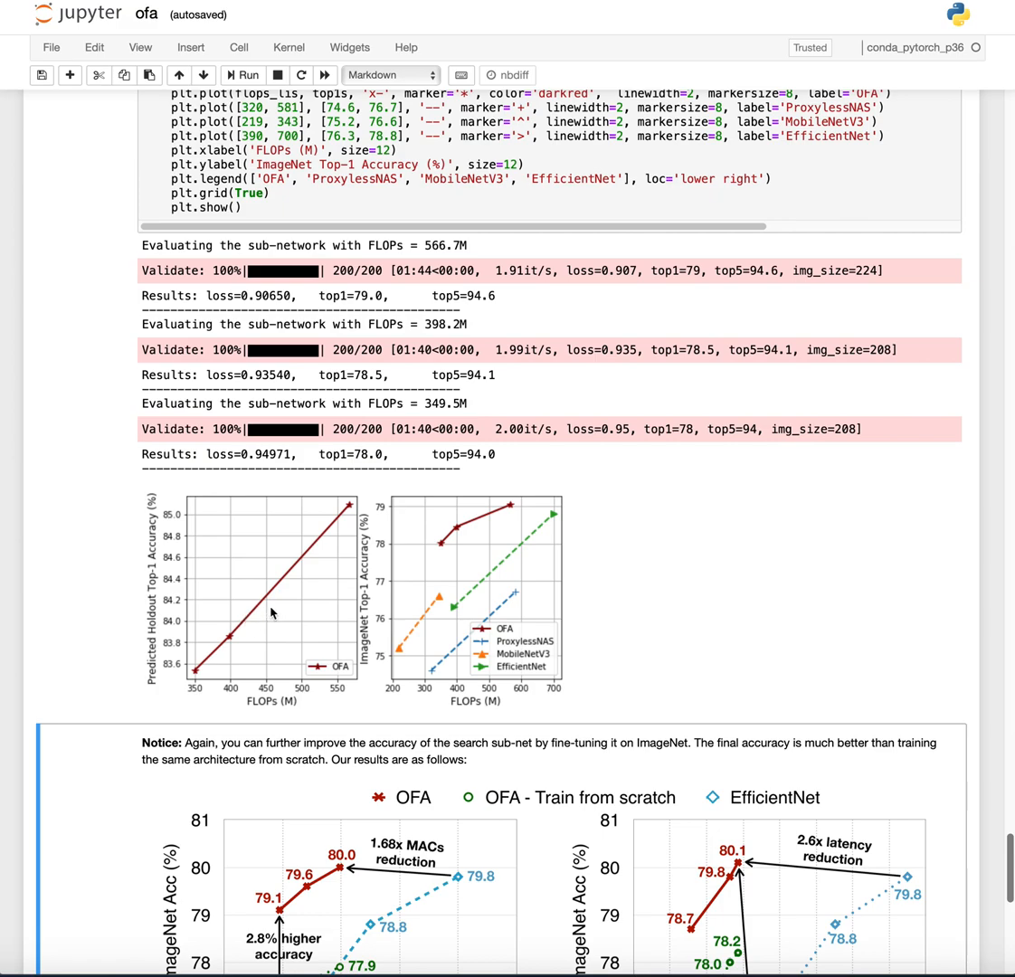
pyautogui.moveTo(413, 606)
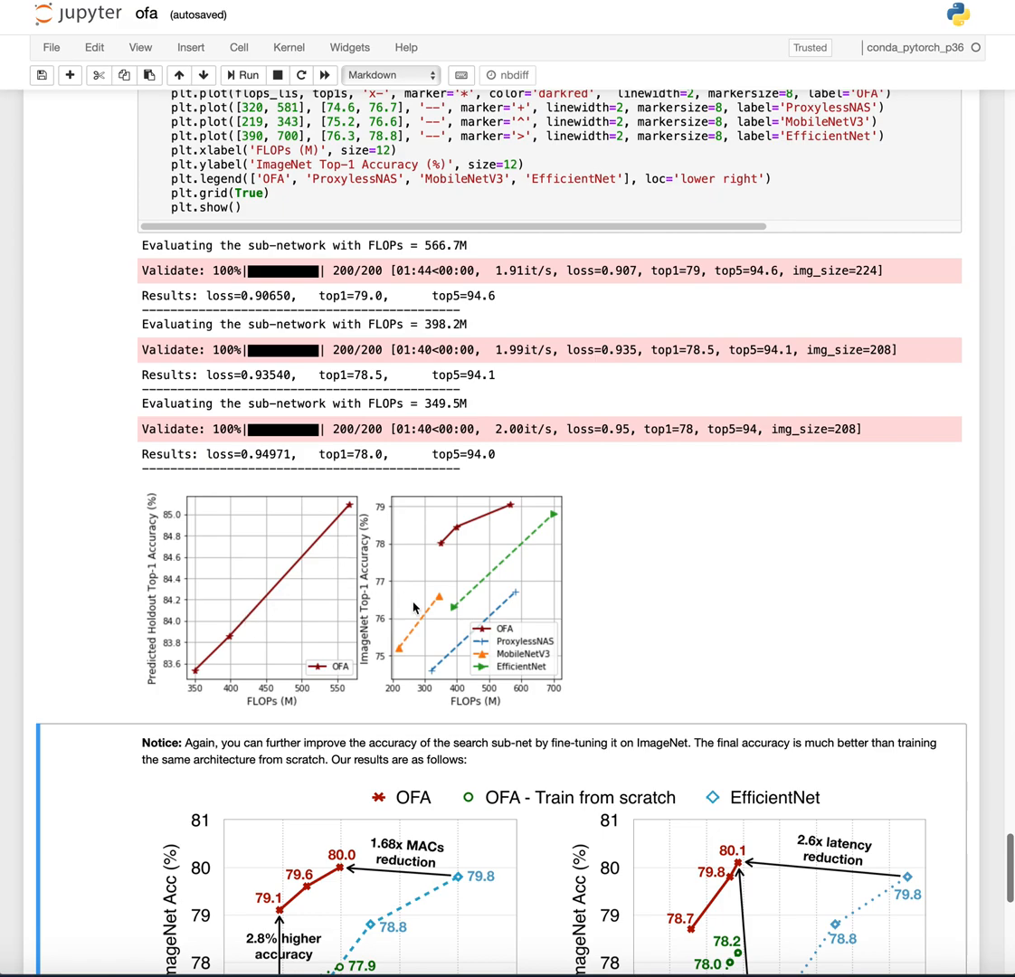
# Step: Scroll to the notebook's end: the model-comparison chart, congratulations note and references
pyautogui.scroll(-3)
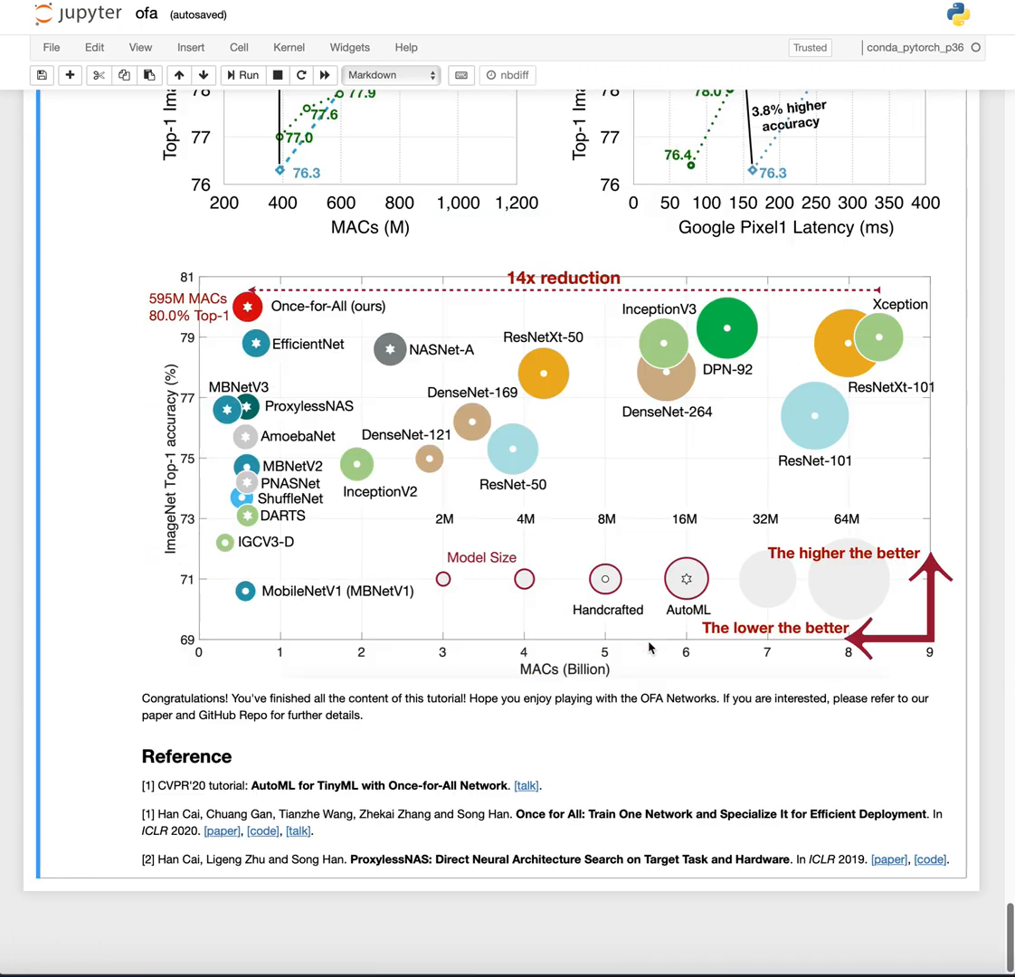
pyautogui.moveTo(556, 671)
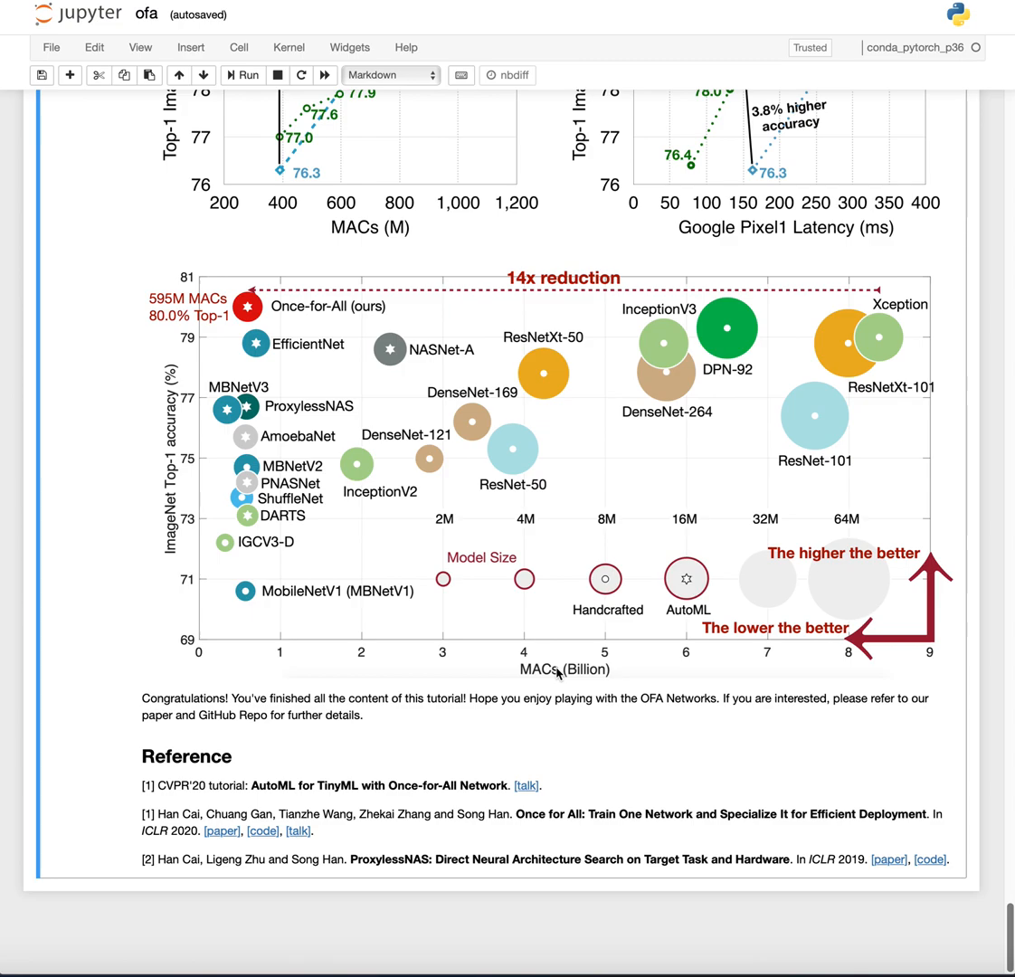
pyautogui.moveTo(291, 831)
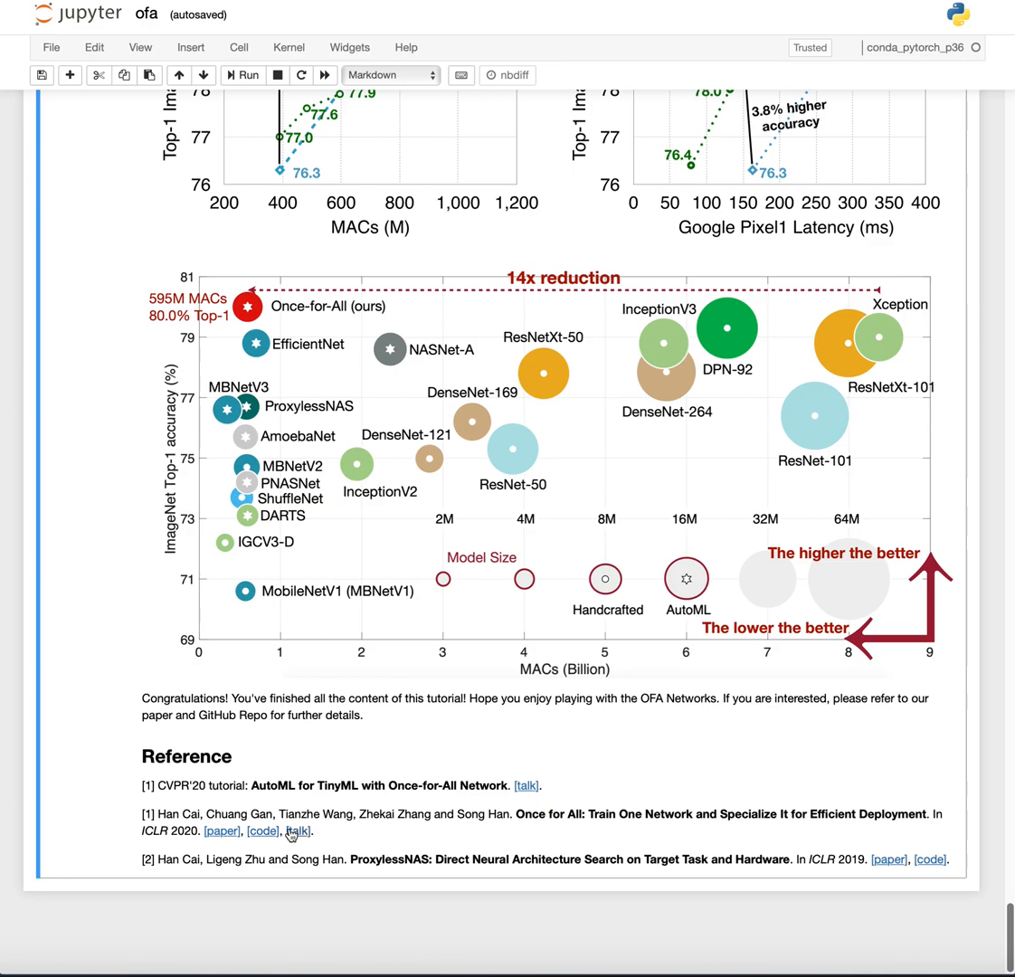